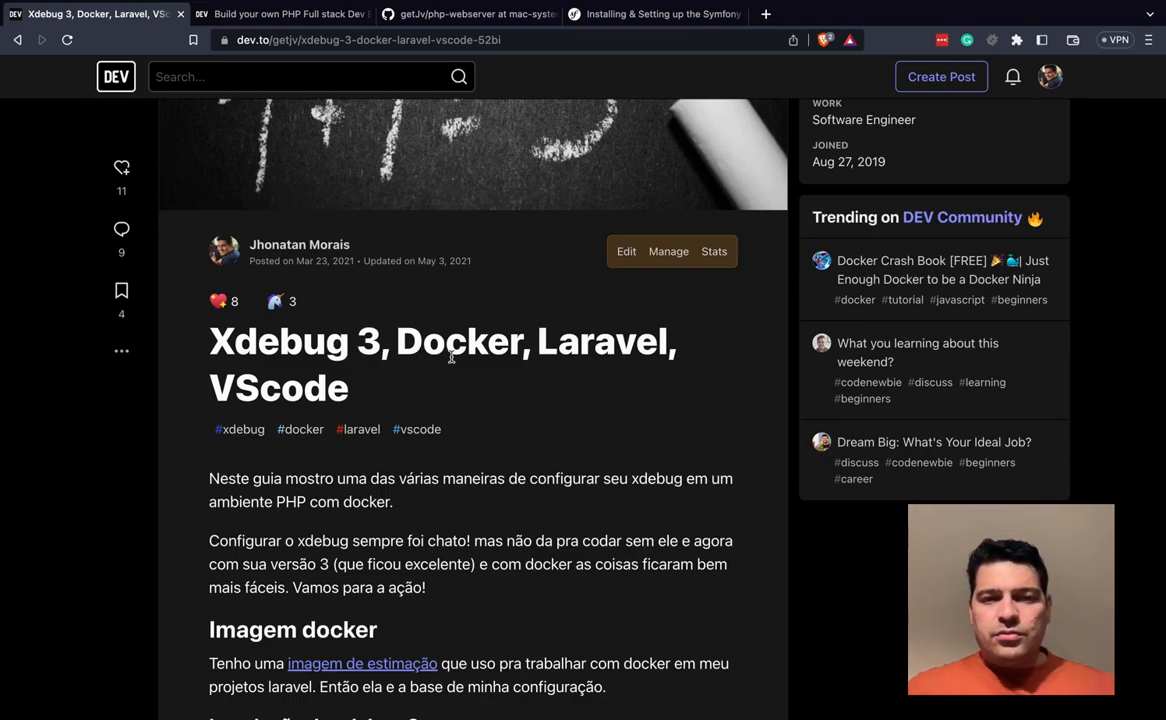
- Leave the Xdebug 3 with Docker article for the 'Build your own PHP Full stack Dev Environment' tab
double_click(460, 340)
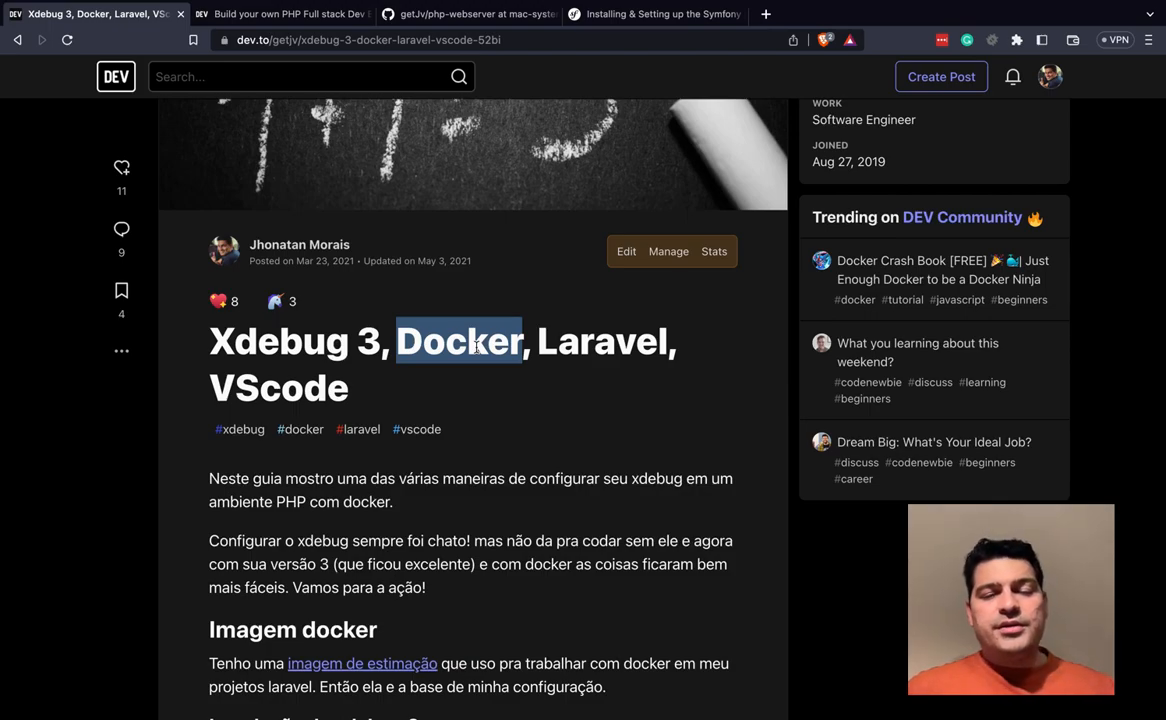
mouse_move(560, 352)
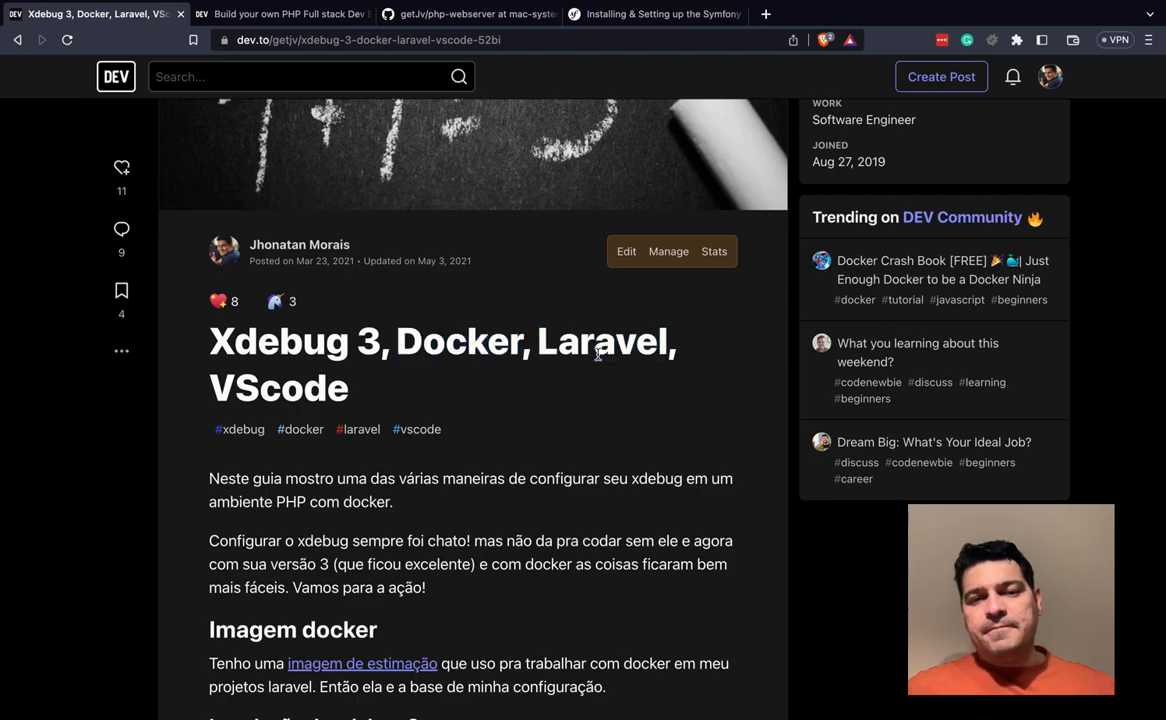
double_click(278, 388)
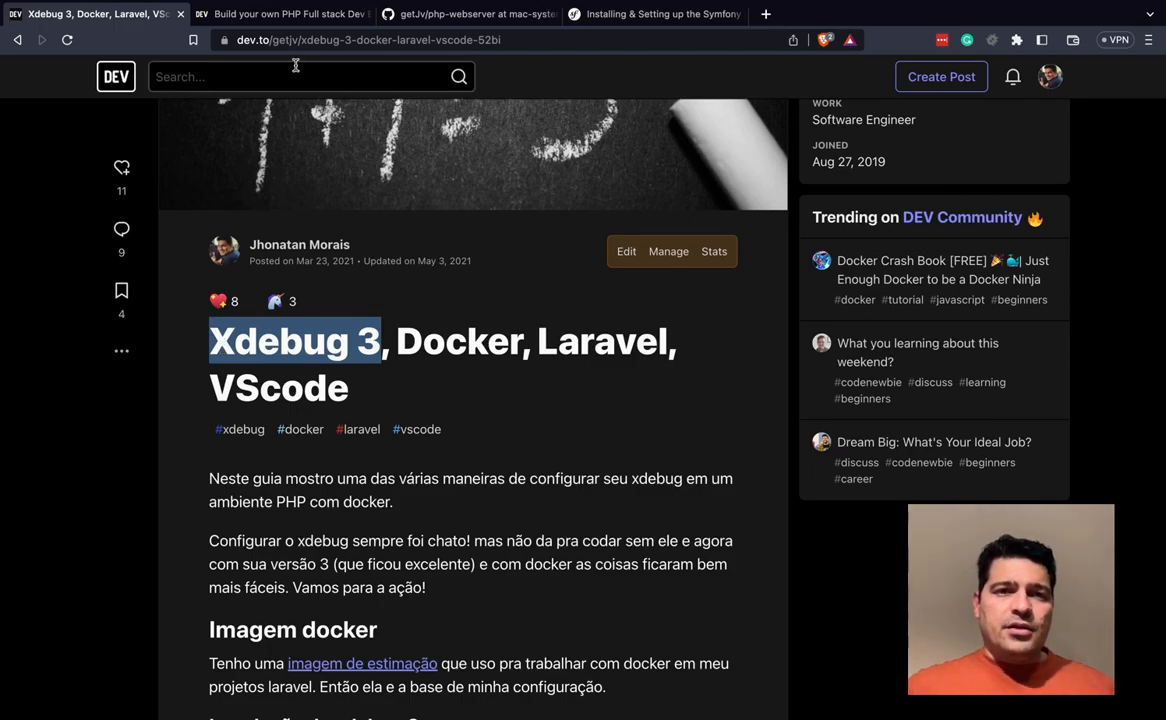
click(280, 12)
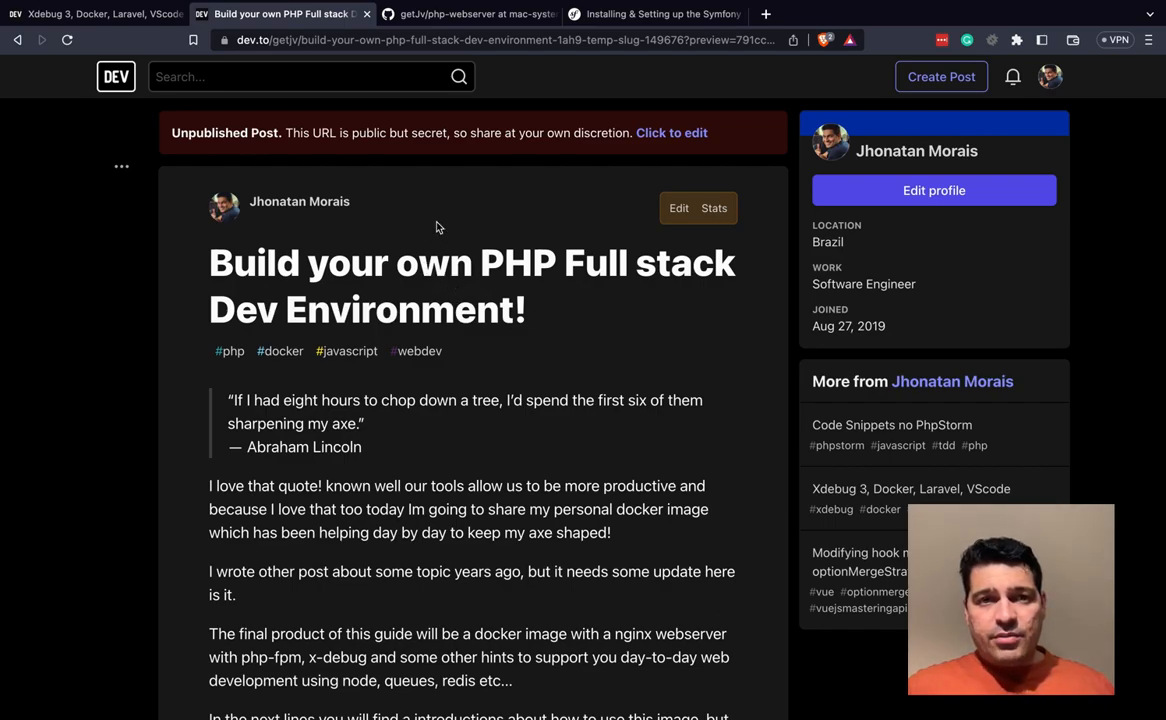
- Review the getJv/php-webserver repository's branches, staying on mac-system, and its README setup steps
click(454, 14)
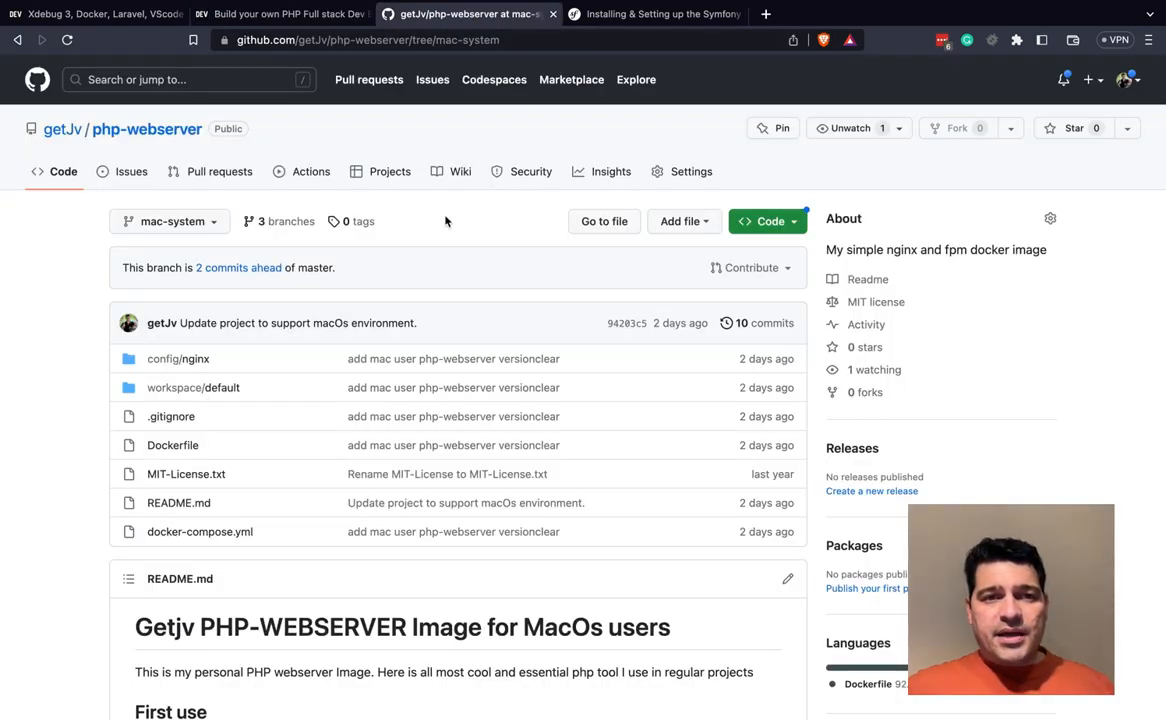
scroll(down, 3)
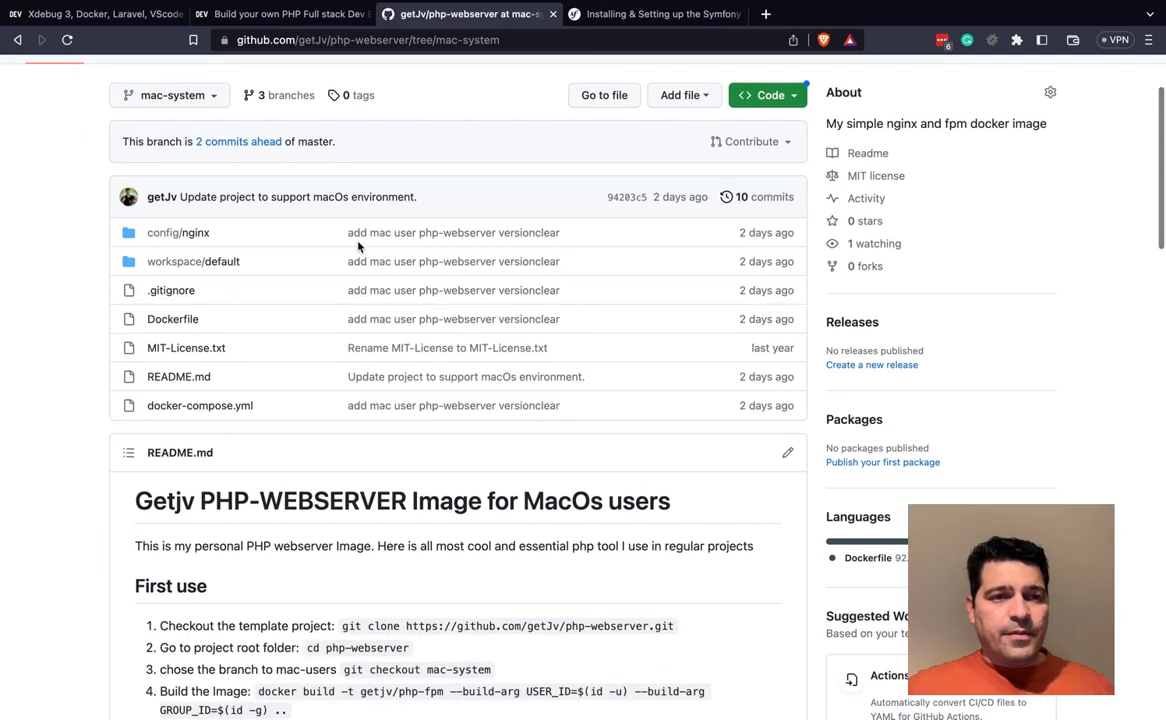
click(168, 96)
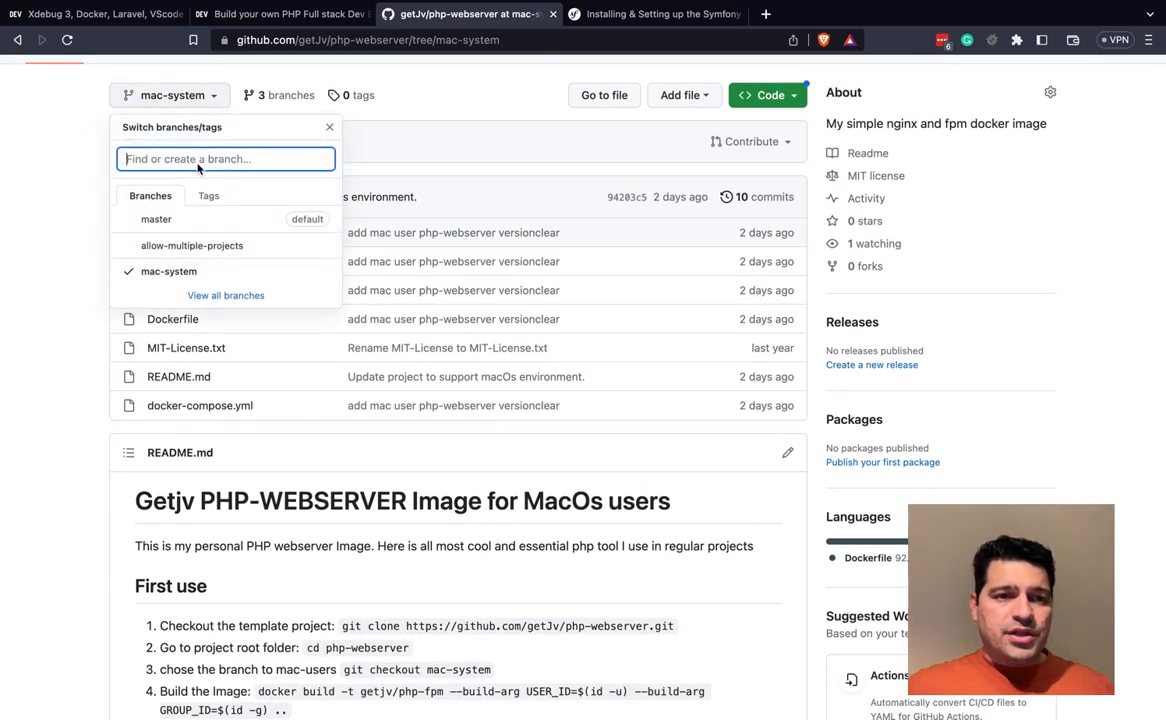
mouse_move(192, 244)
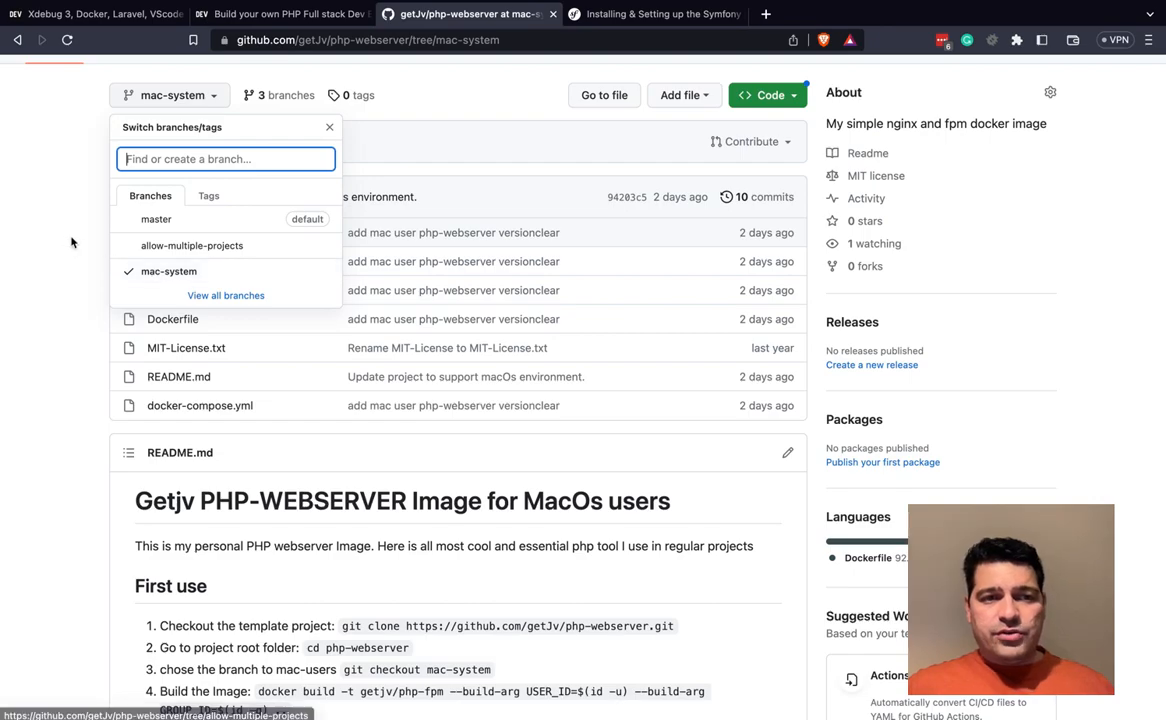
mouse_move(192, 244)
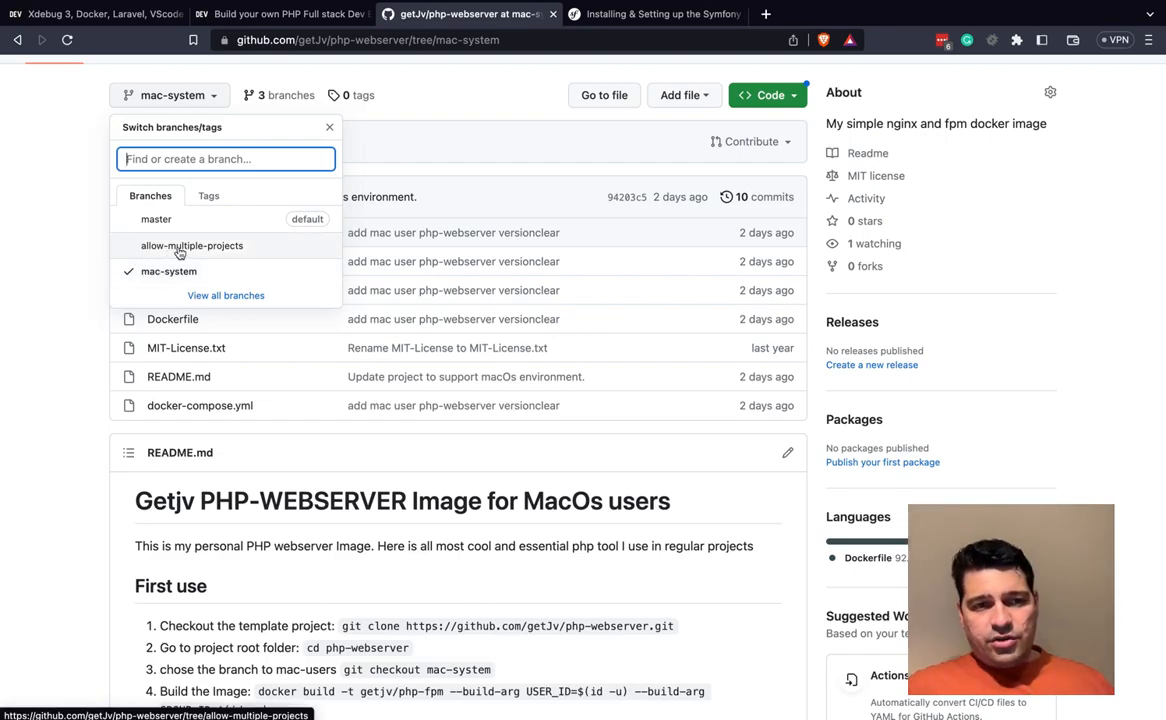
click(328, 128)
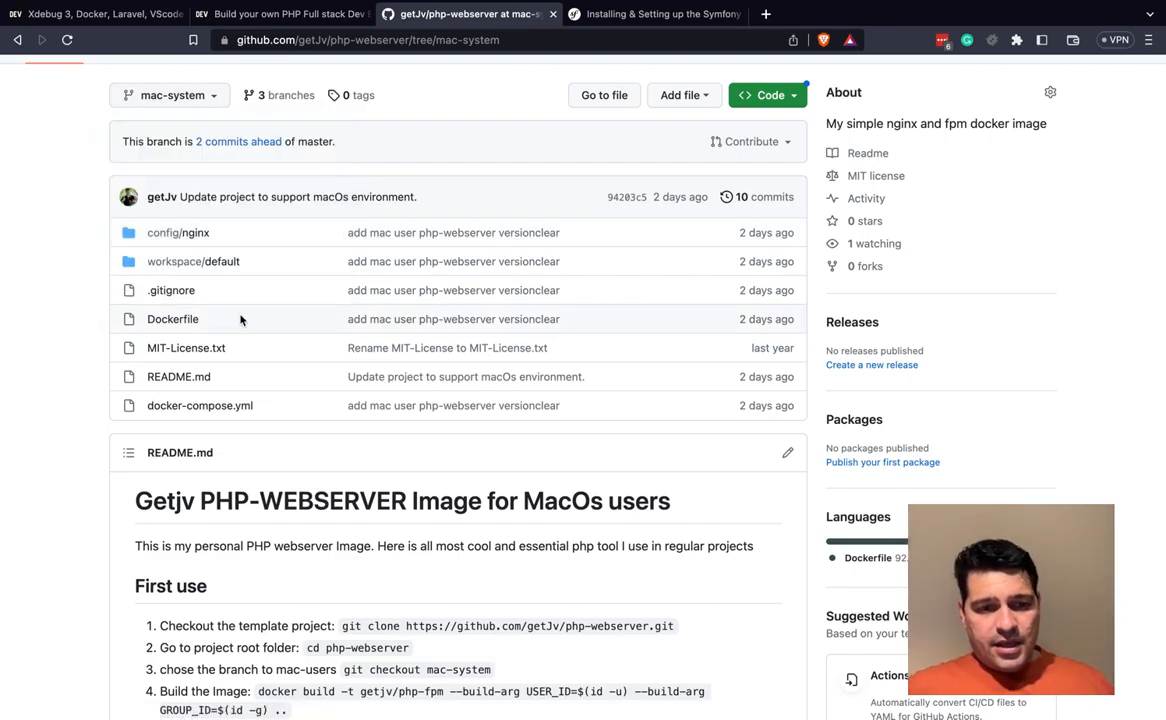
scroll(down, 3)
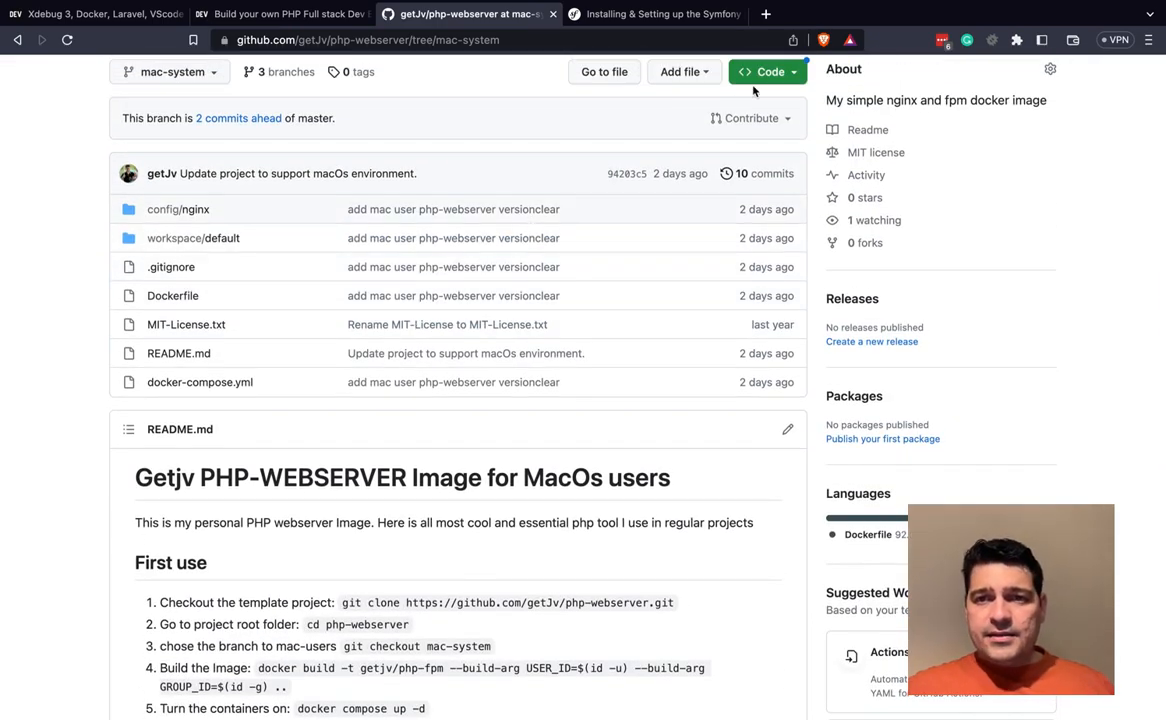
mouse_move(794, 84)
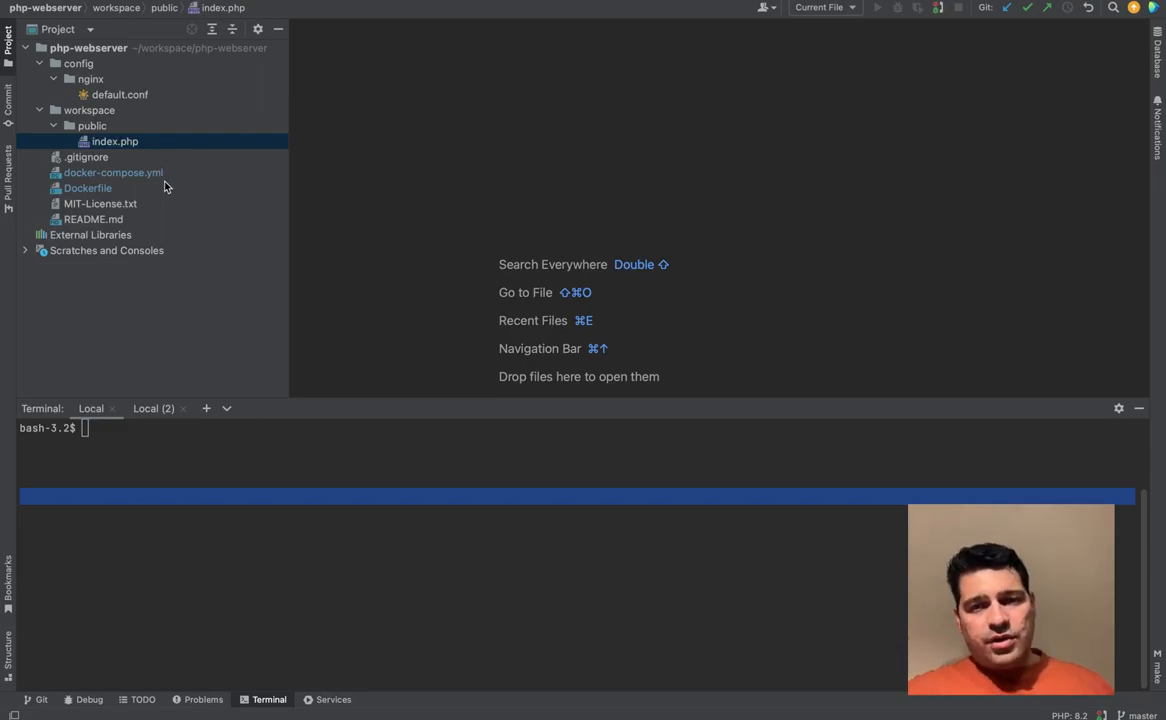
mouse_move(290, 338)
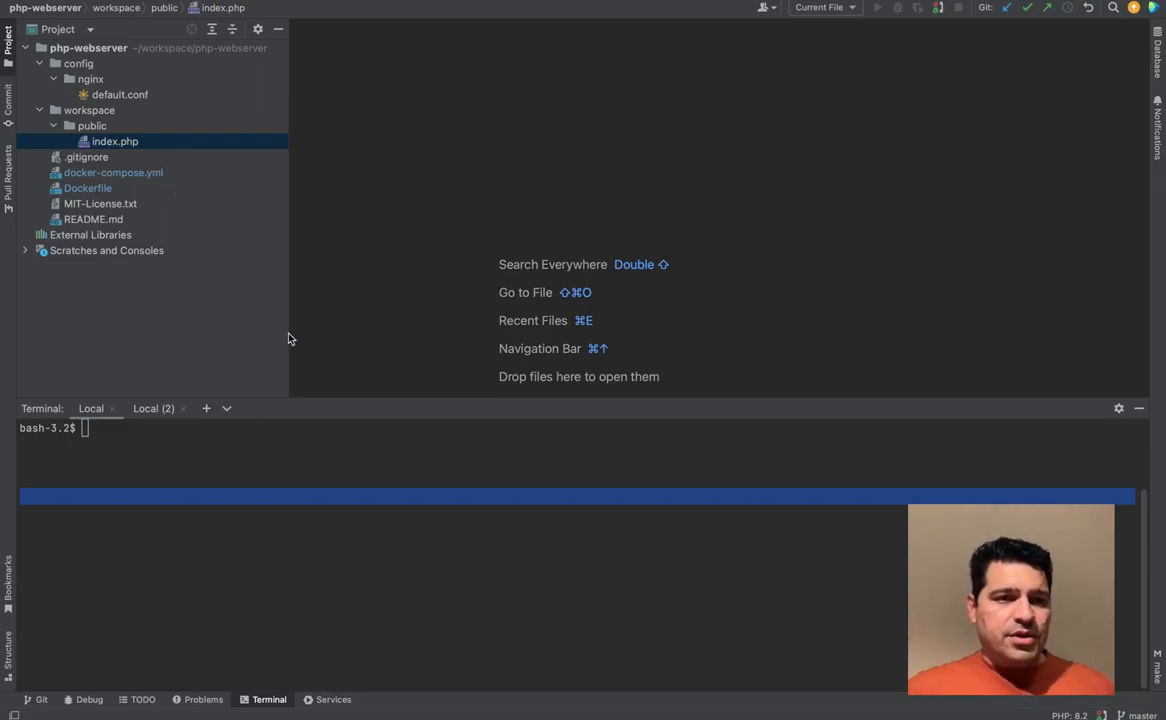
- Show the php-webserver project's Dockerfile in the editor
double_click(88, 188)
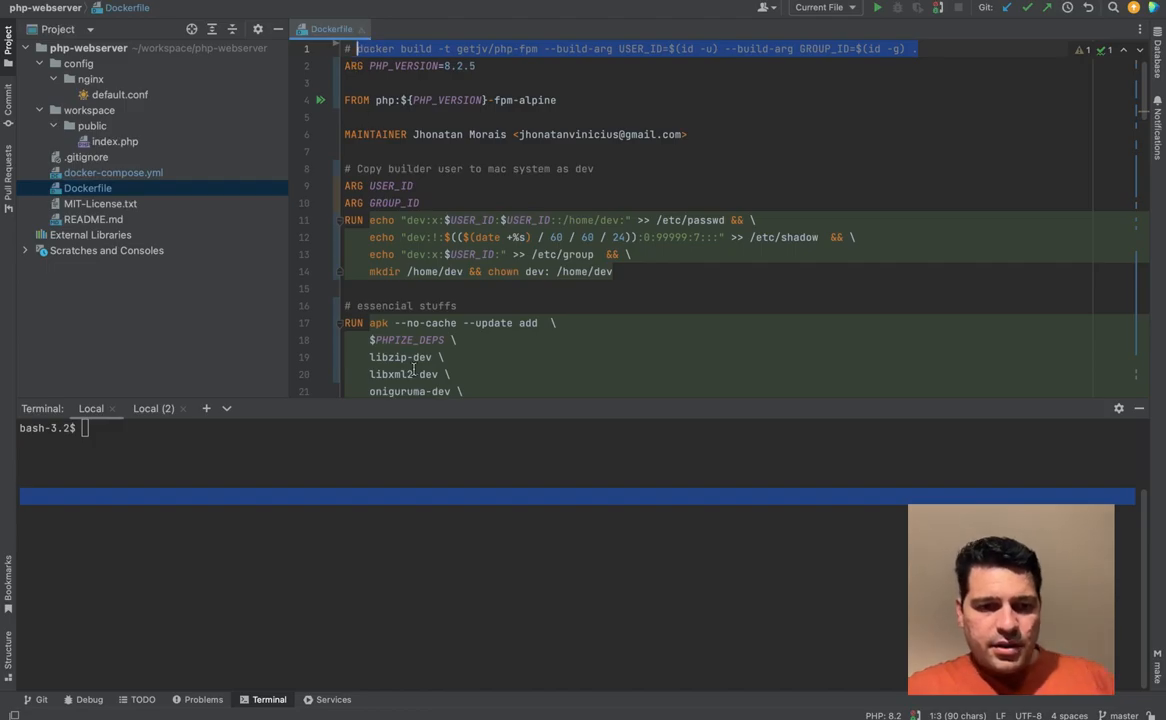
- Build the getjv/php-fpm image with USER_ID and GROUP_ID build args, reviewing the Dockerfile to its end
text(docker build -t getjv/php-fpm --build-arg USER_ID=$(id -u) --build-arg GROUP_ID=$(id -g) .)
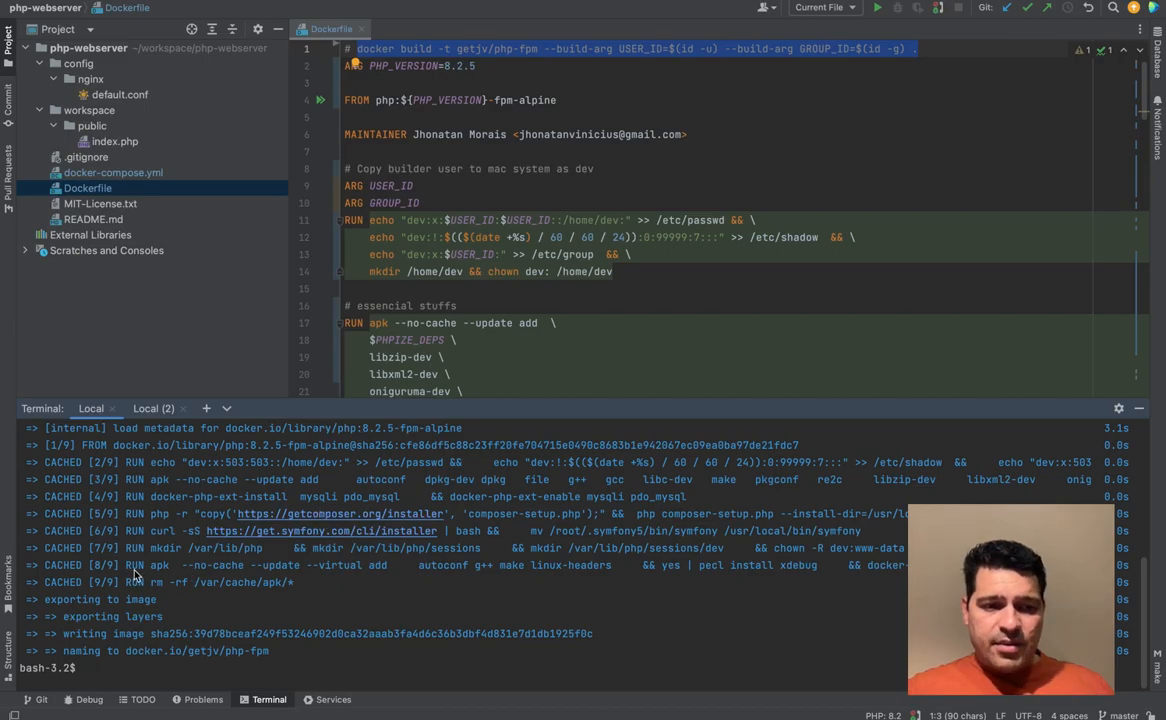
mouse_move(216, 584)
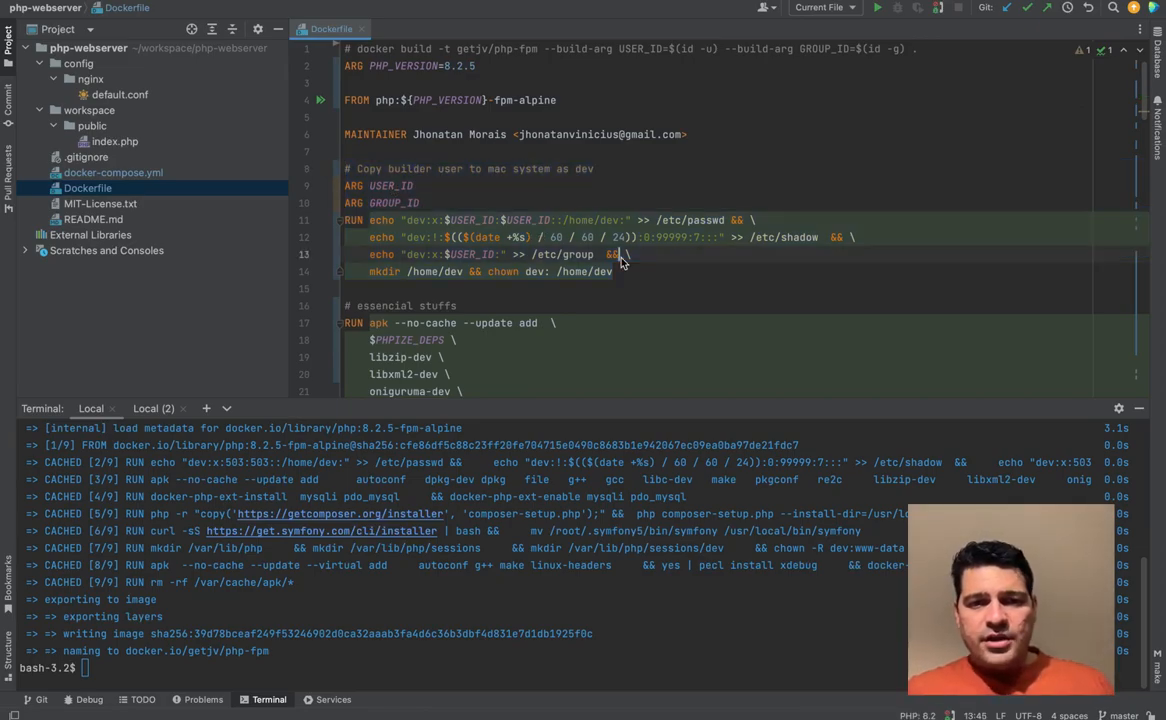
scroll(down, 3)
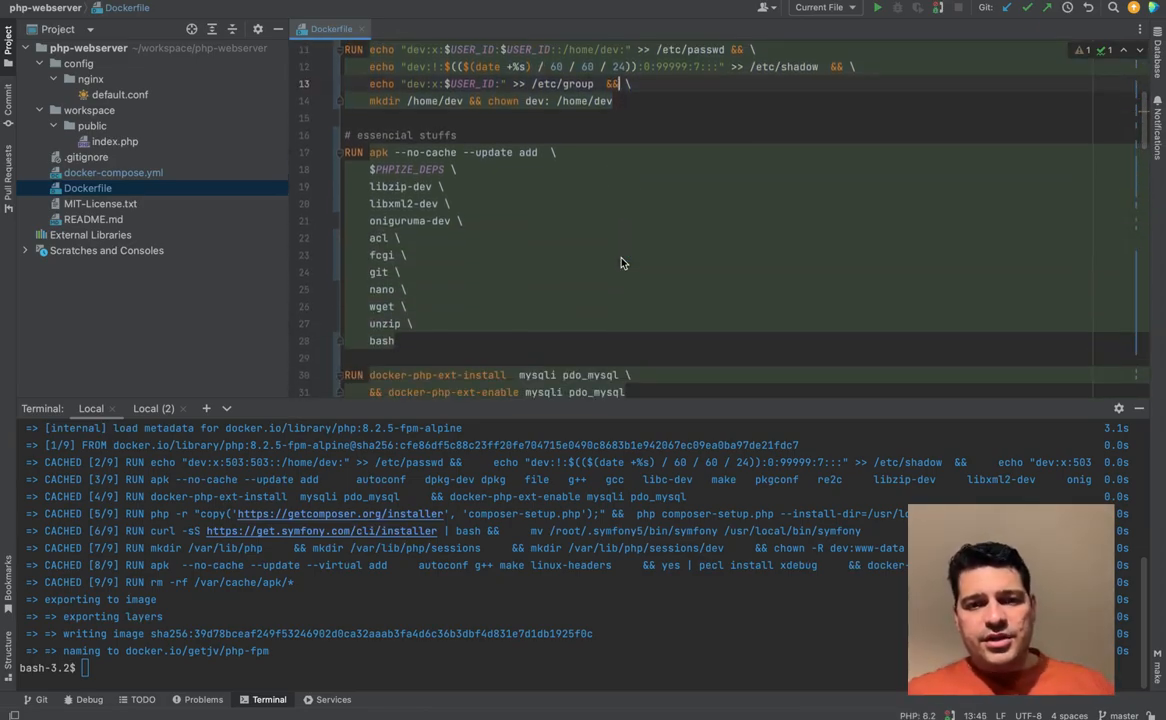
scroll(down, 3)
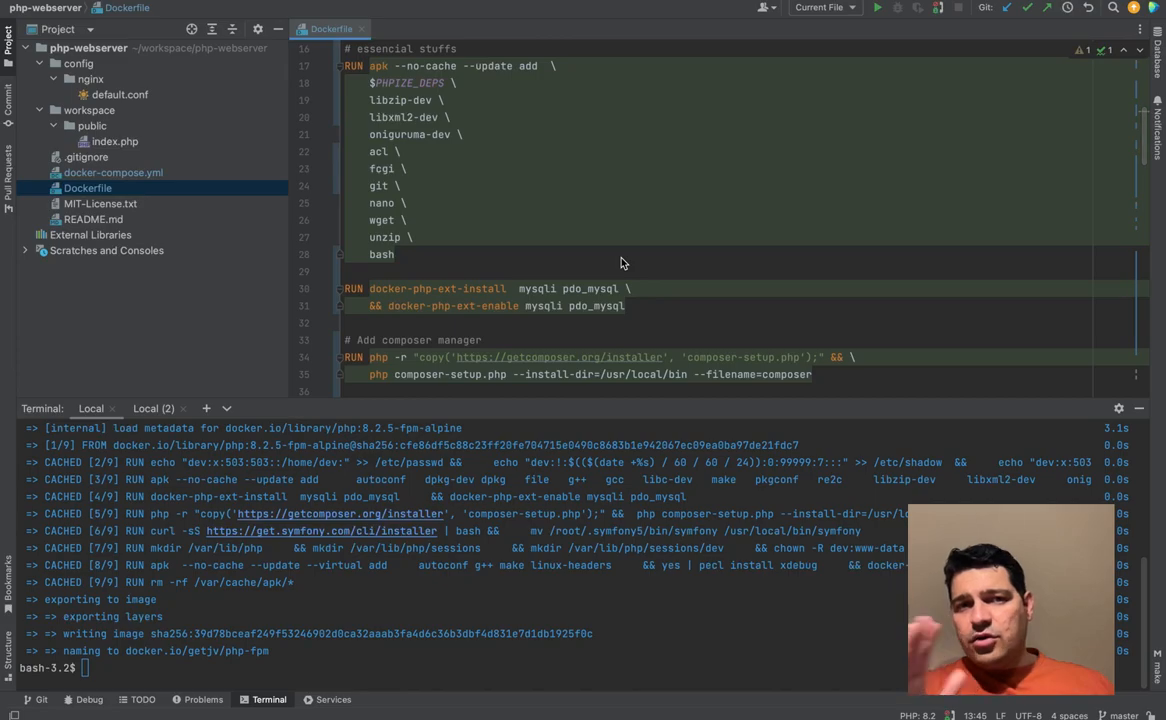
scroll(down, 3)
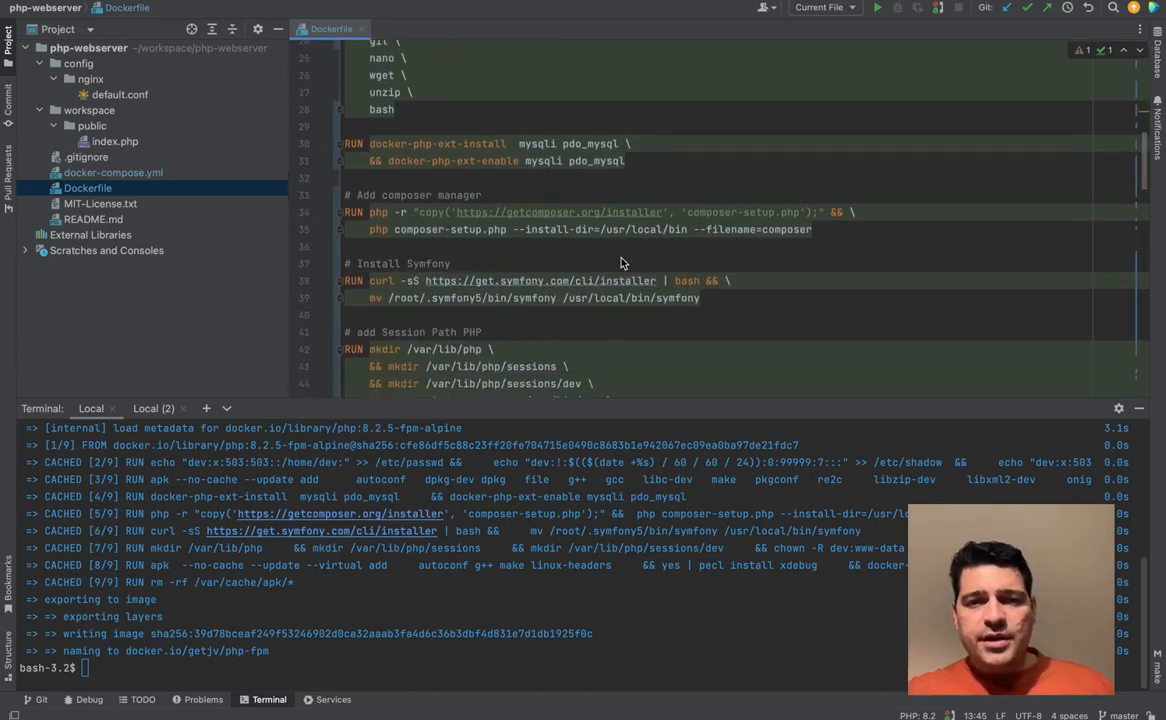
scroll(down, 3)
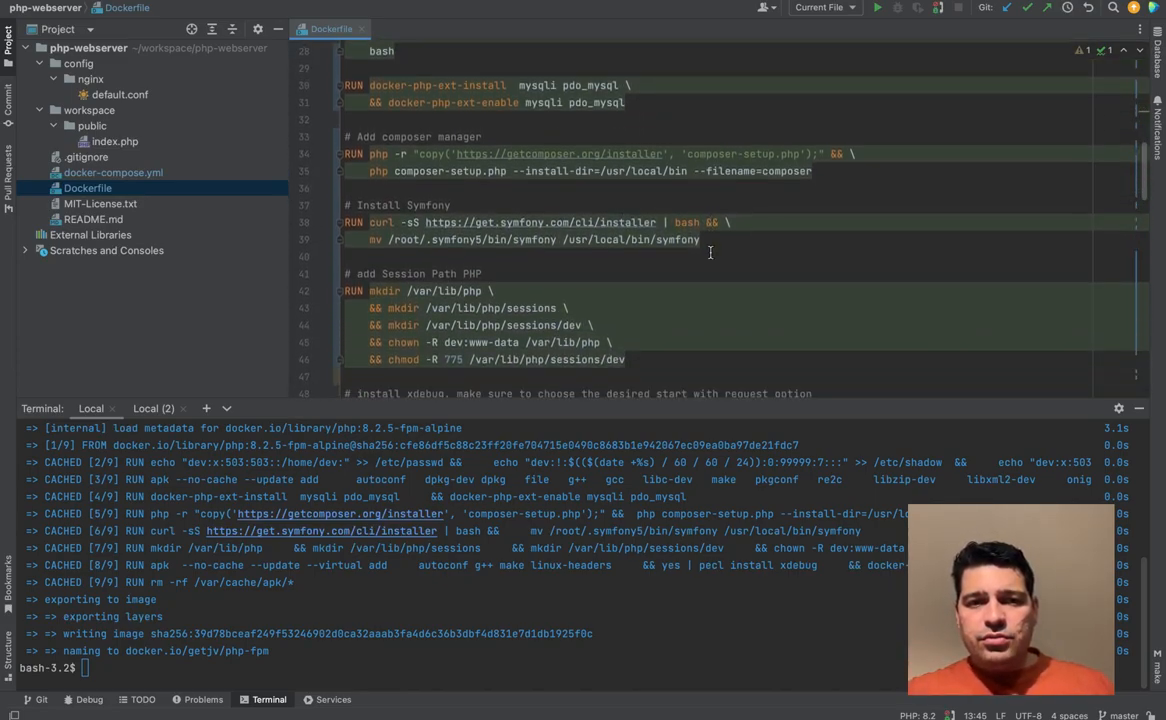
scroll(down, 3)
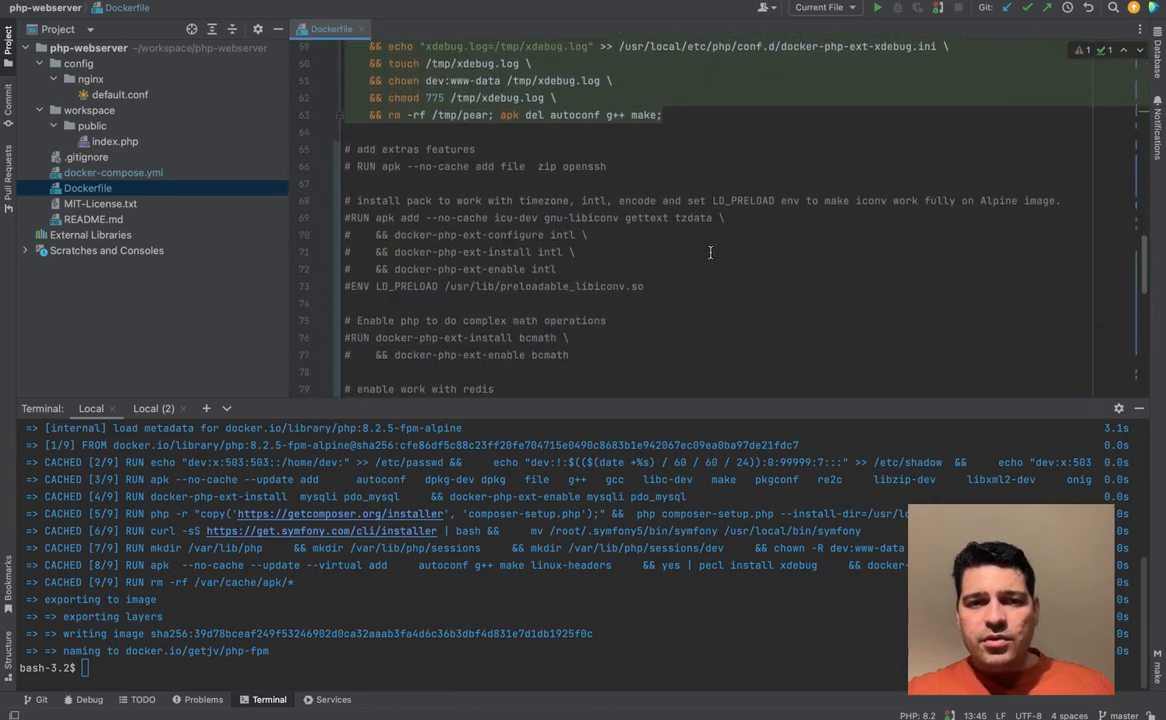
scroll(down, 3)
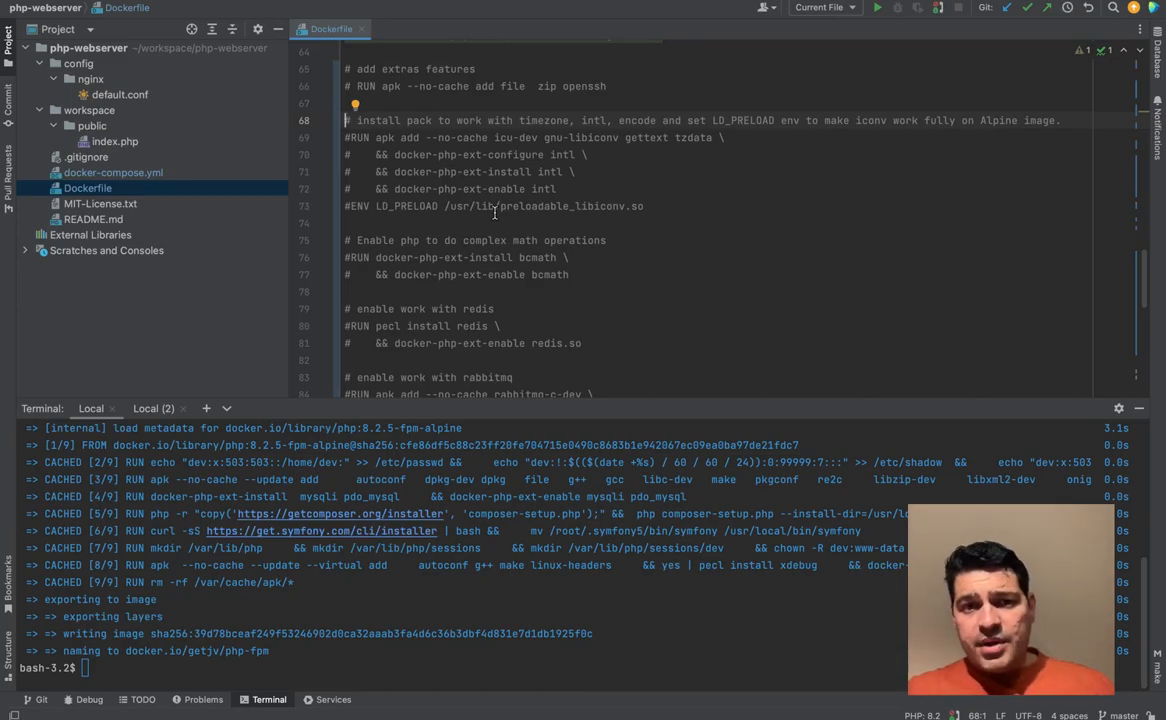
scroll(down, 3)
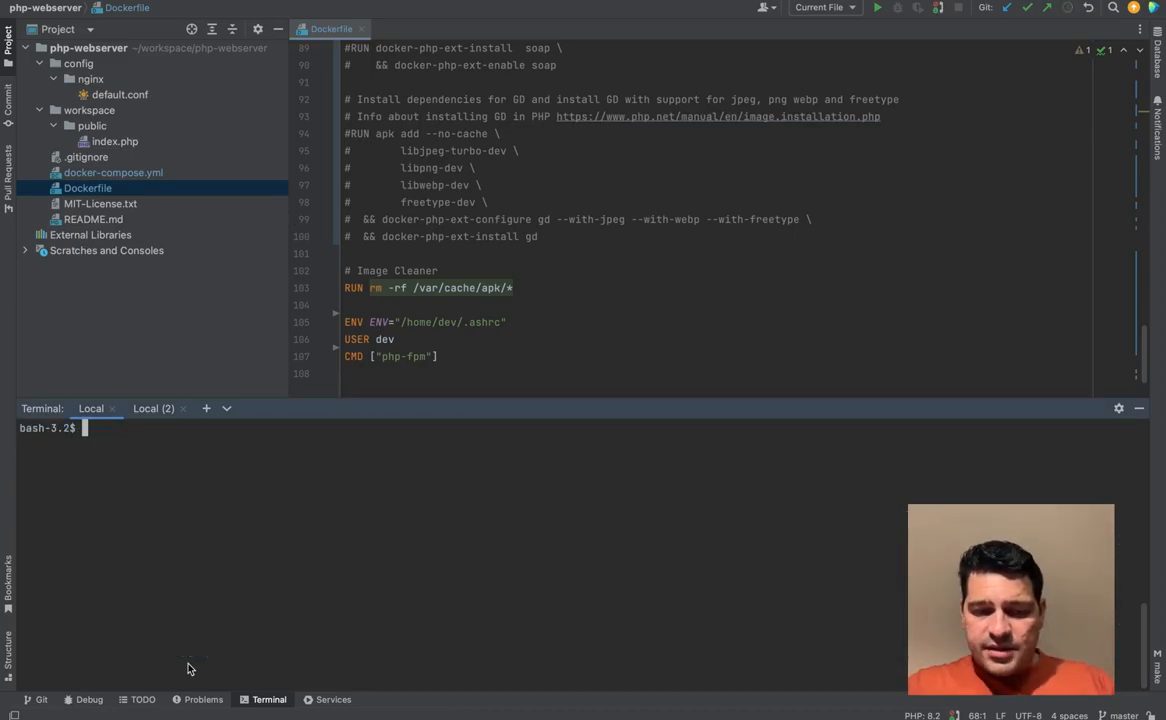
- Start the php and nginx containers in the background with 'docker compose up -d'
text(c)
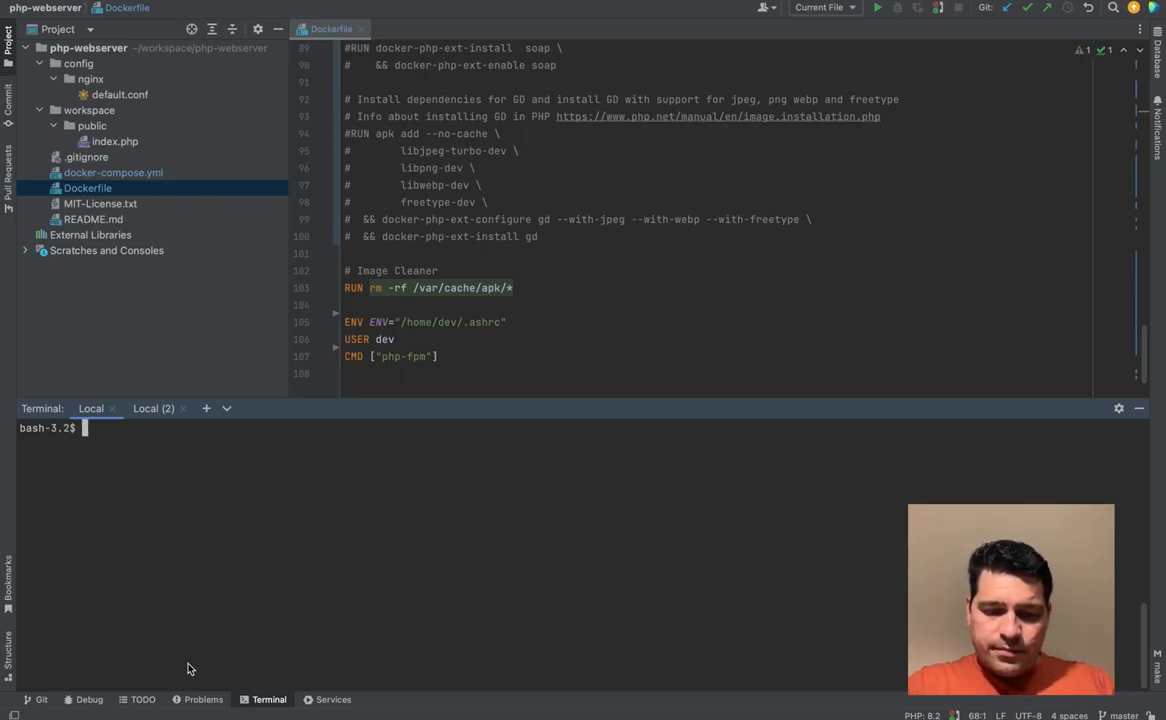
text(docker compose up -d)
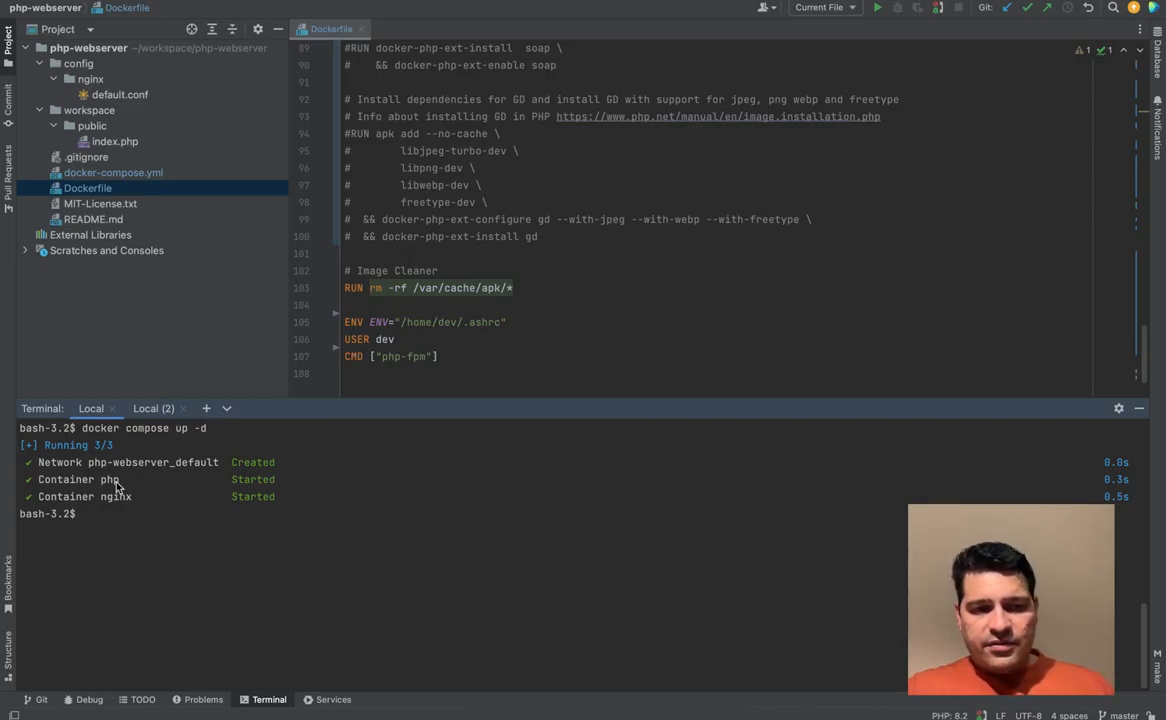
mouse_move(120, 490)
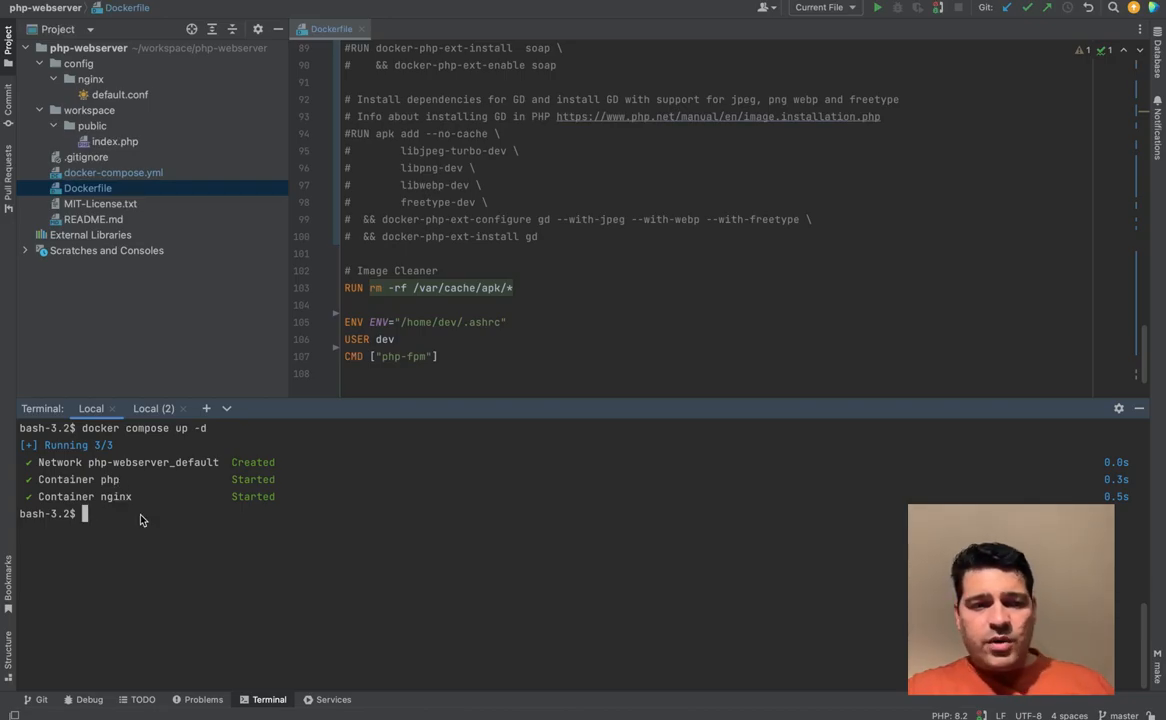
mouse_move(192, 548)
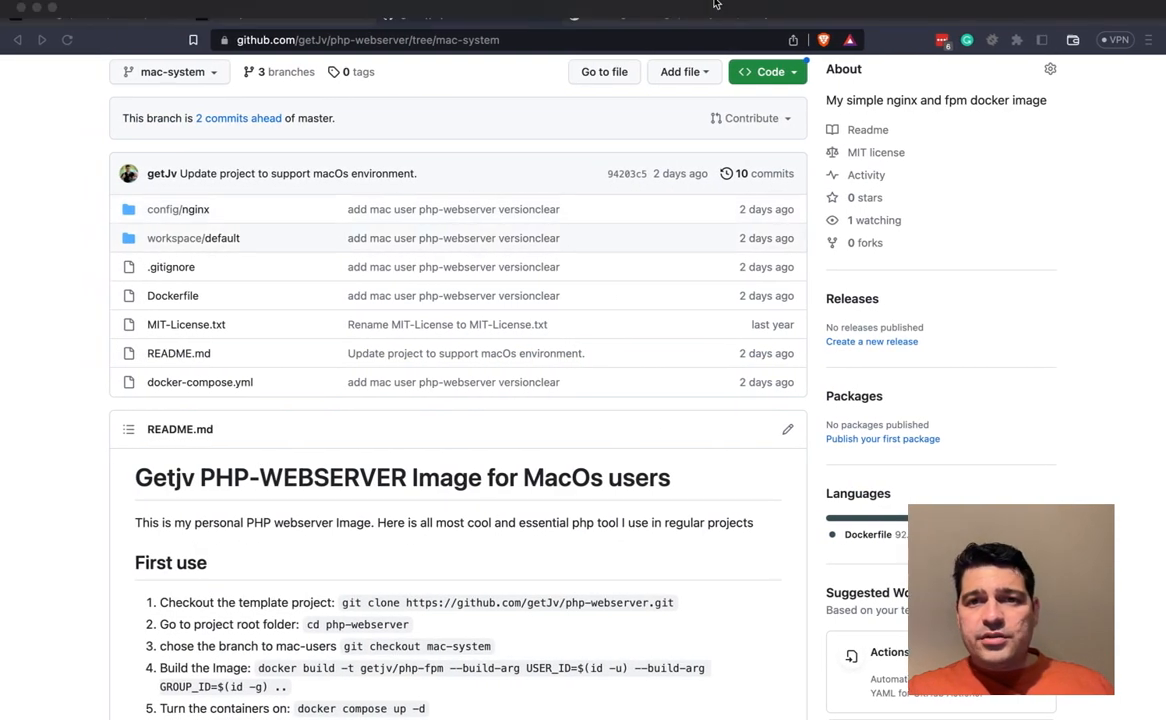
- Confirm localhost serves the PHP 8.2.5 phpinfo page from the running containers
click(950, 12)
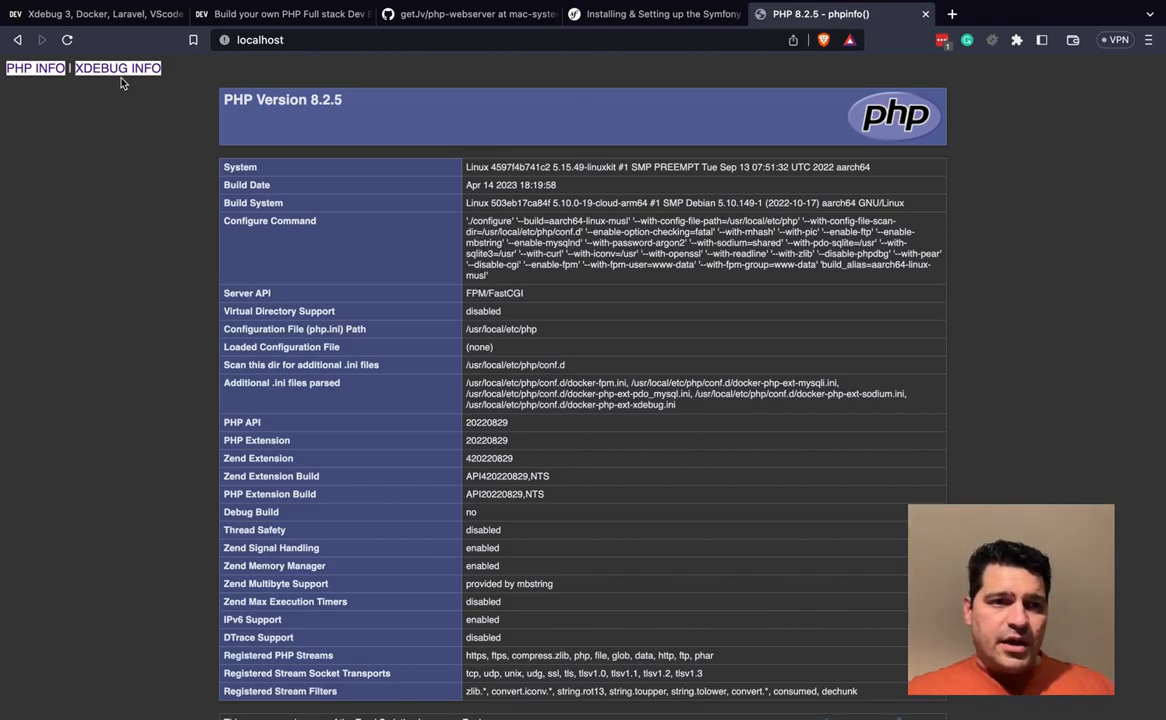
click(116, 68)
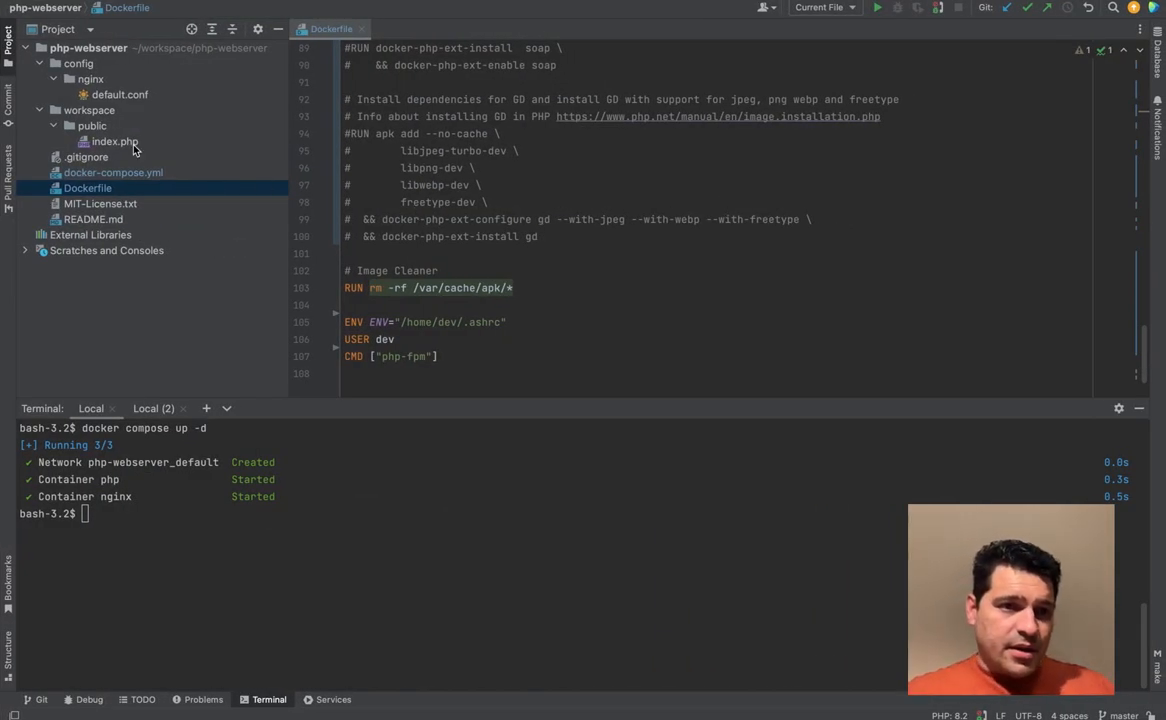
- Step the paused index.php debug session over $a and $b, resume it, and head to PHP settings
double_click(116, 140)
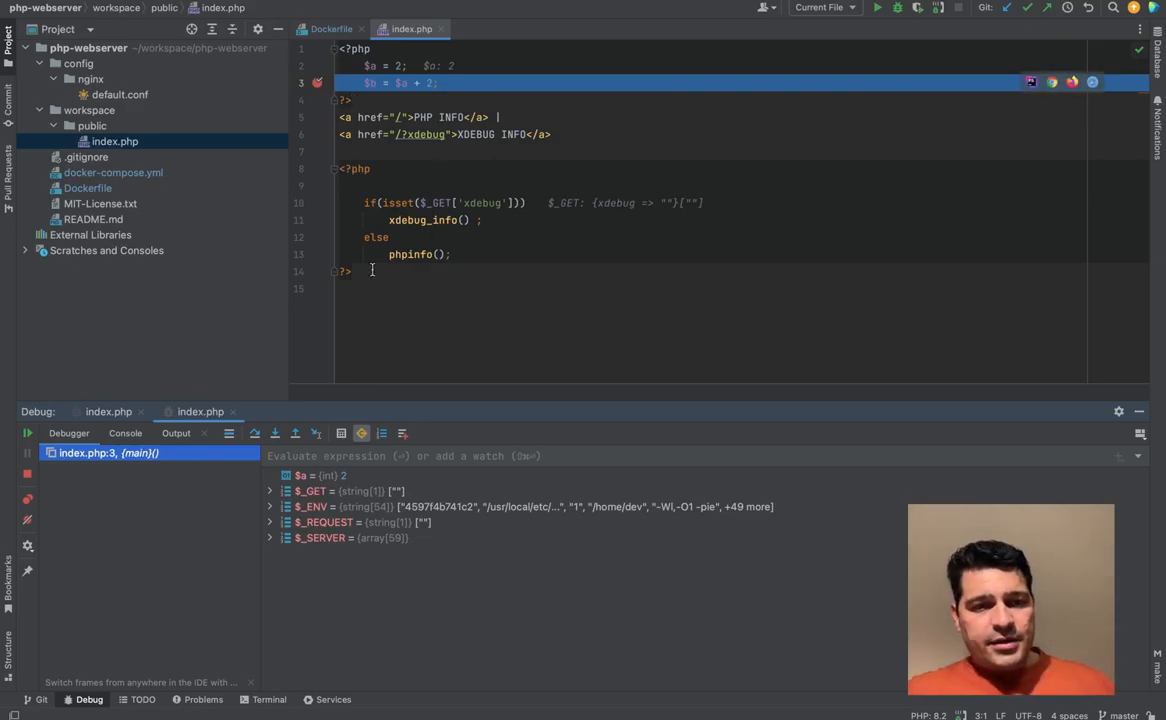
click(256, 432)
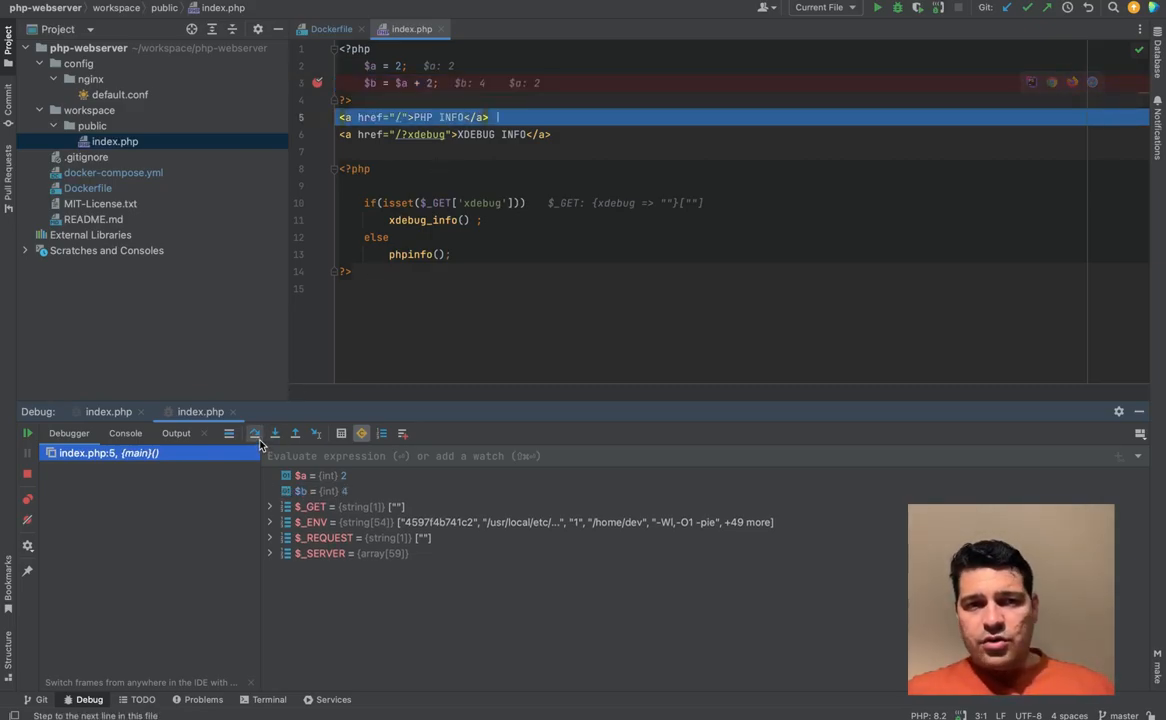
click(276, 432)
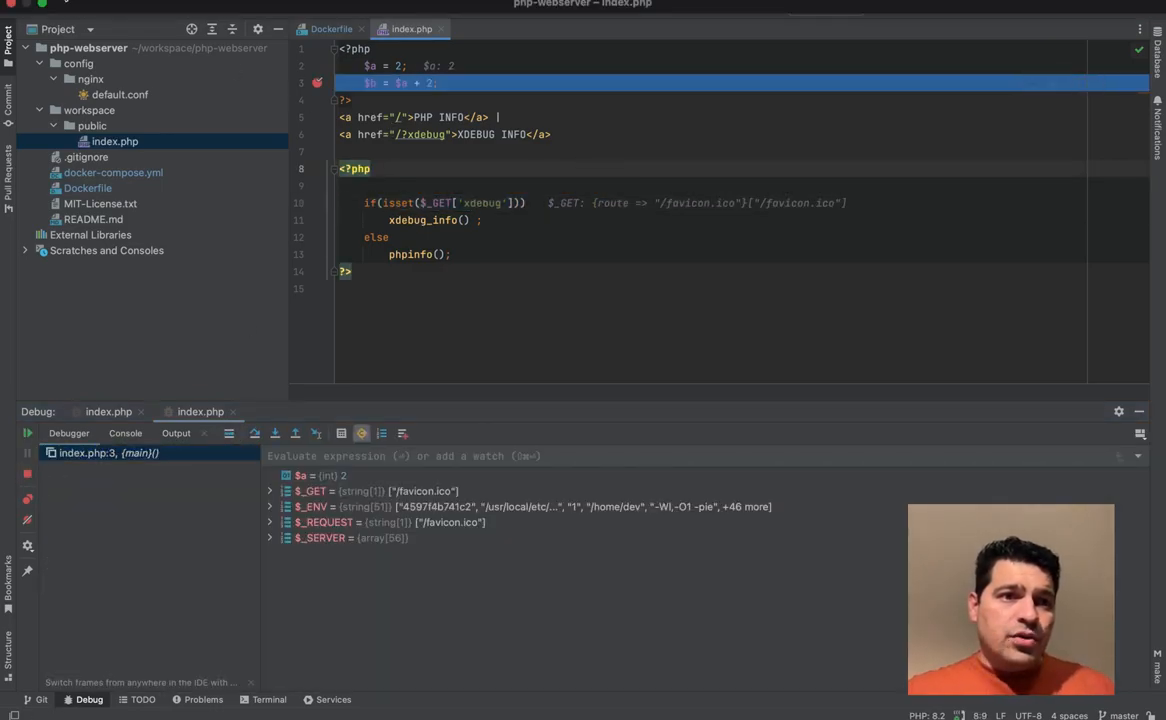
click(52, 10)
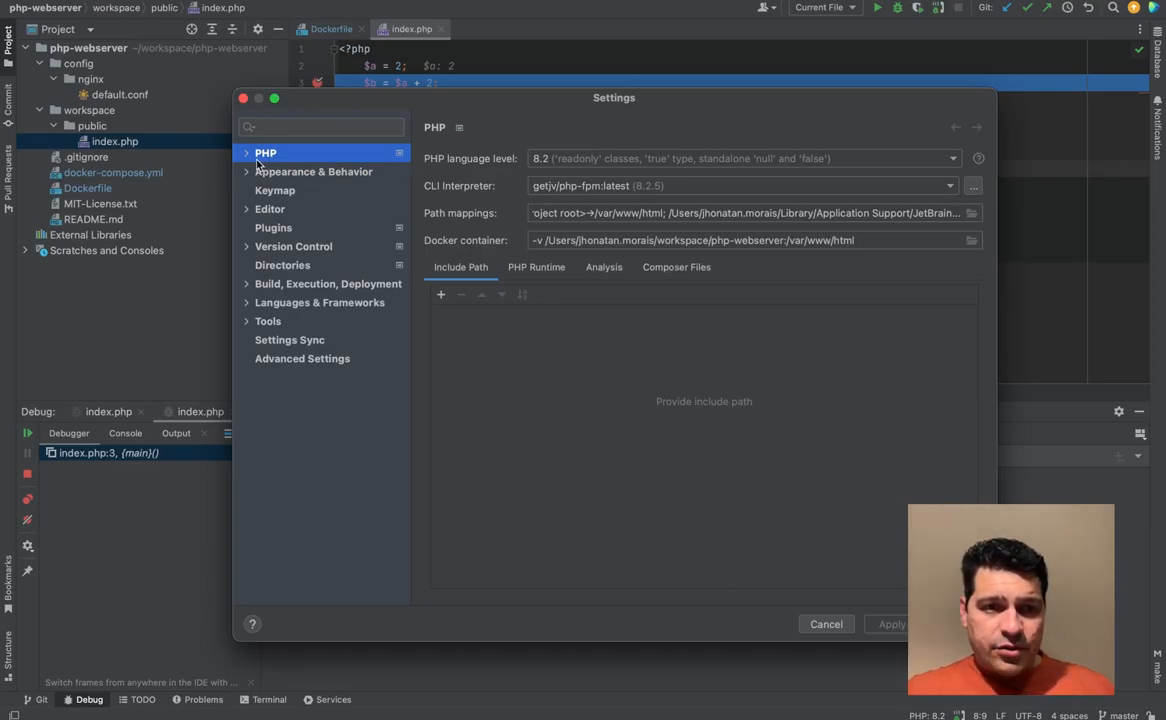
- Inspect the Docker-based getjv/php-fpm:latest CLI interpreter (PHP 8.2.5, Xdebug 3.2.1) and the From Docker option without adding one
click(246, 152)
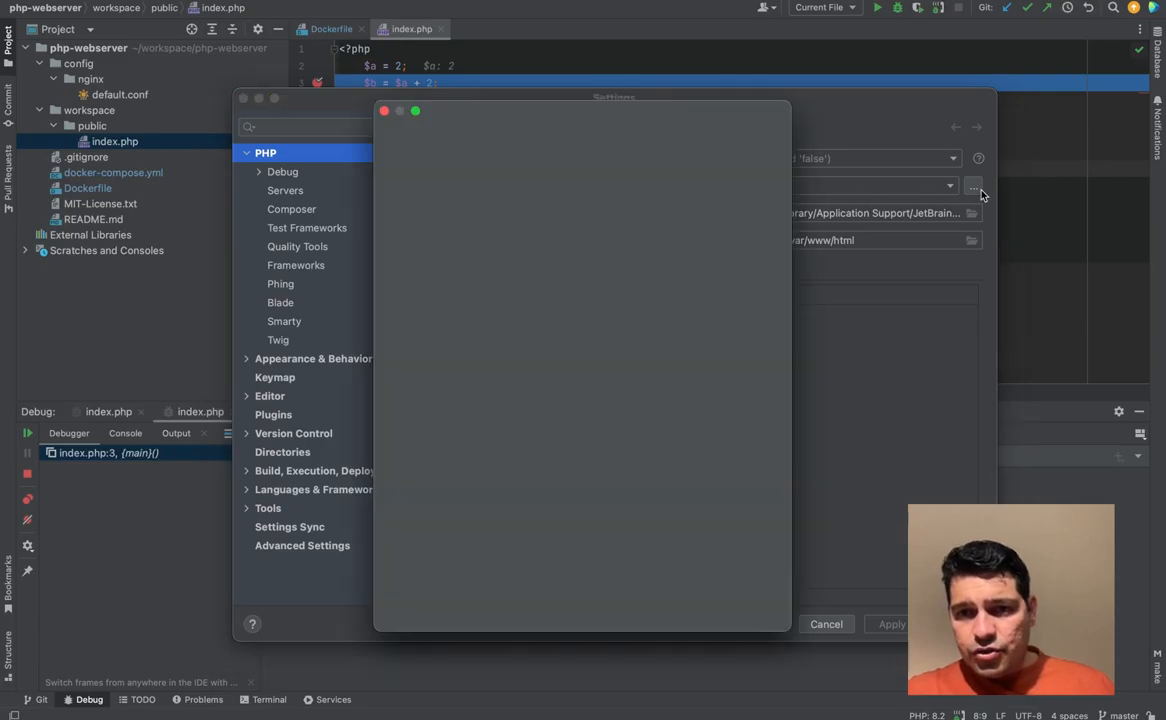
click(392, 138)
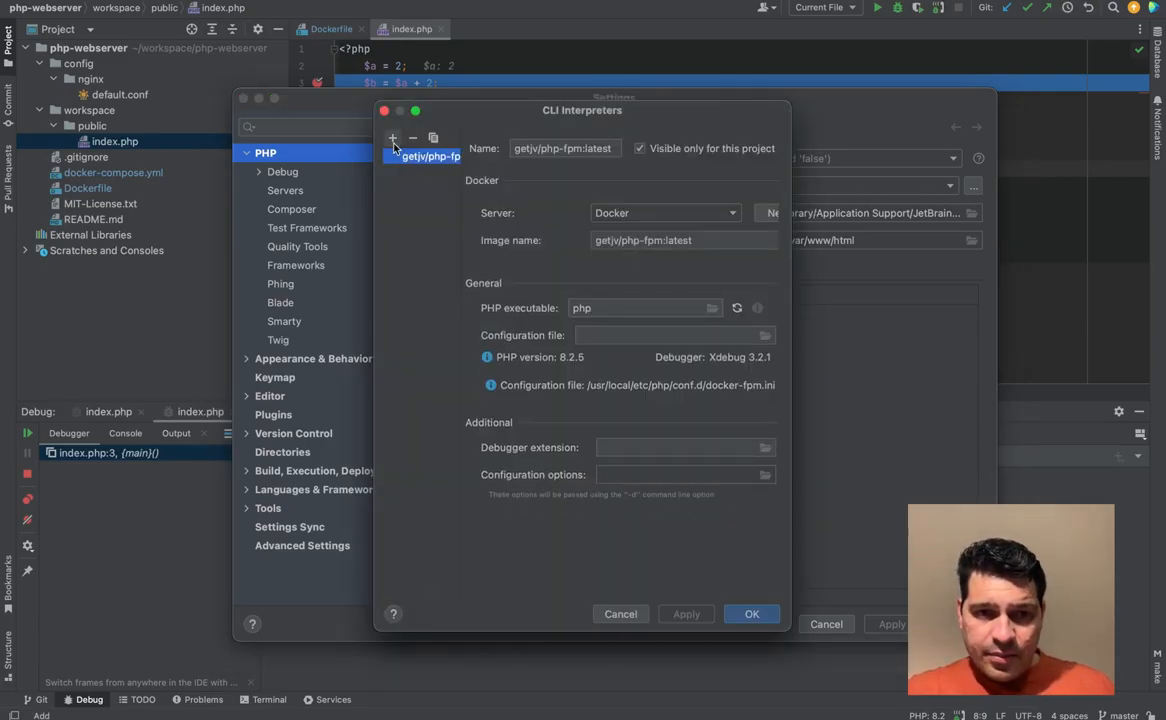
click(430, 156)
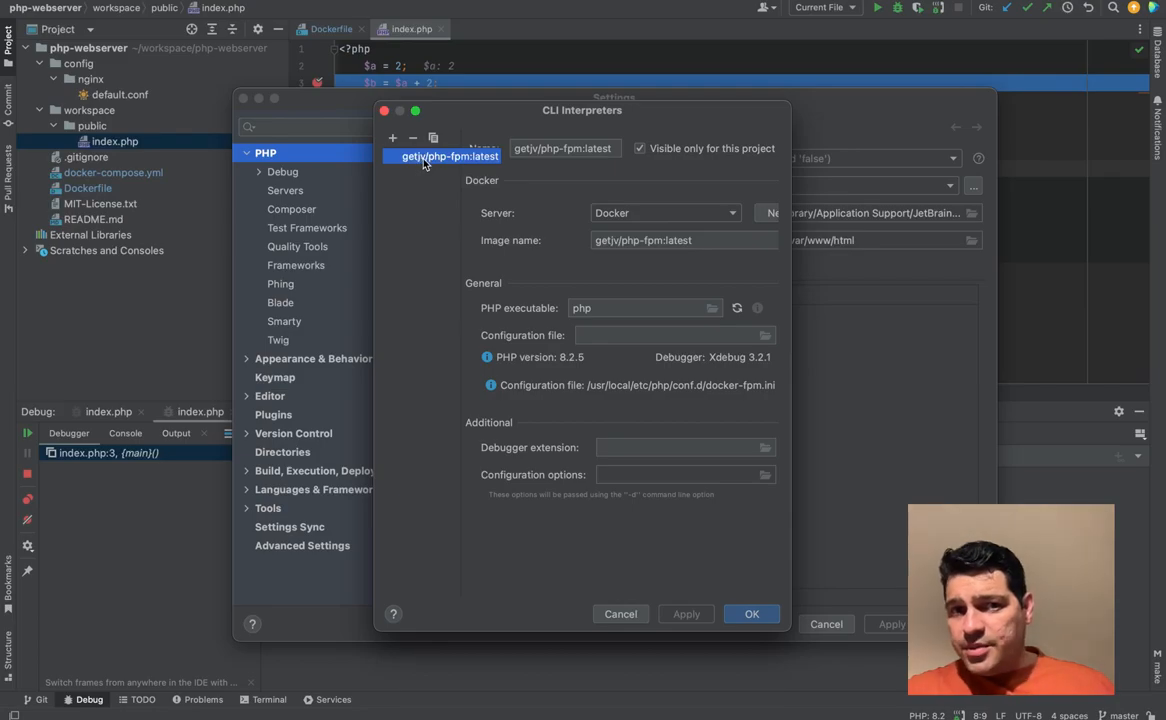
click(392, 138)
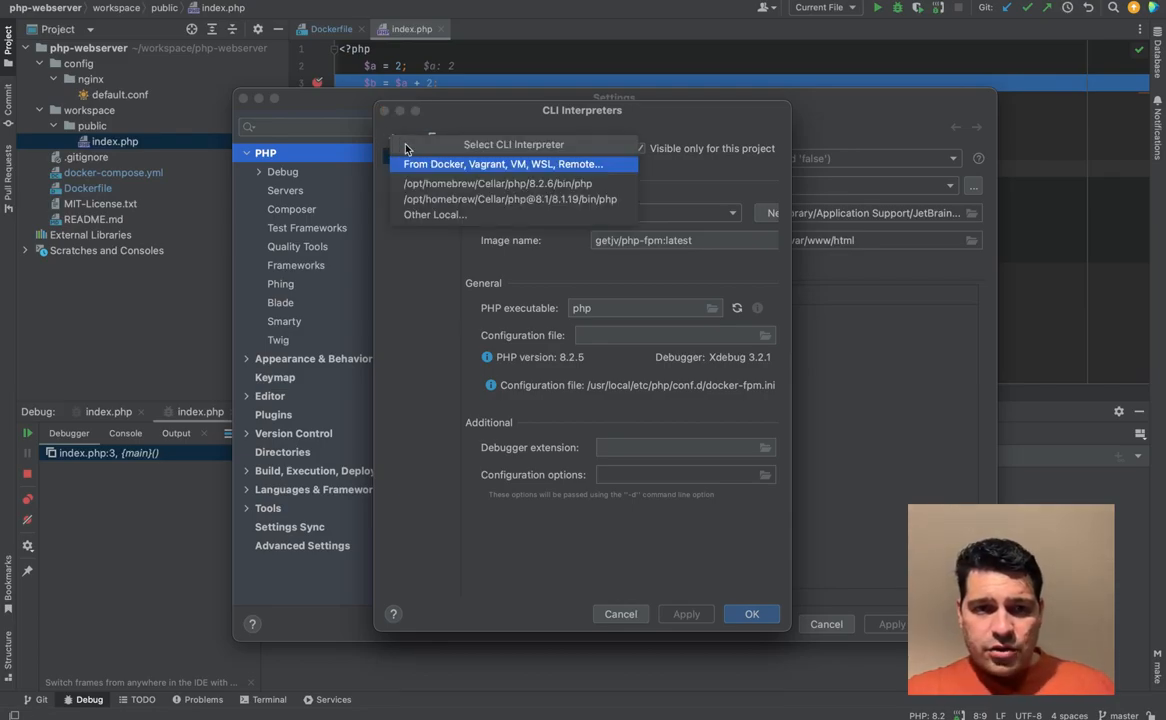
click(504, 164)
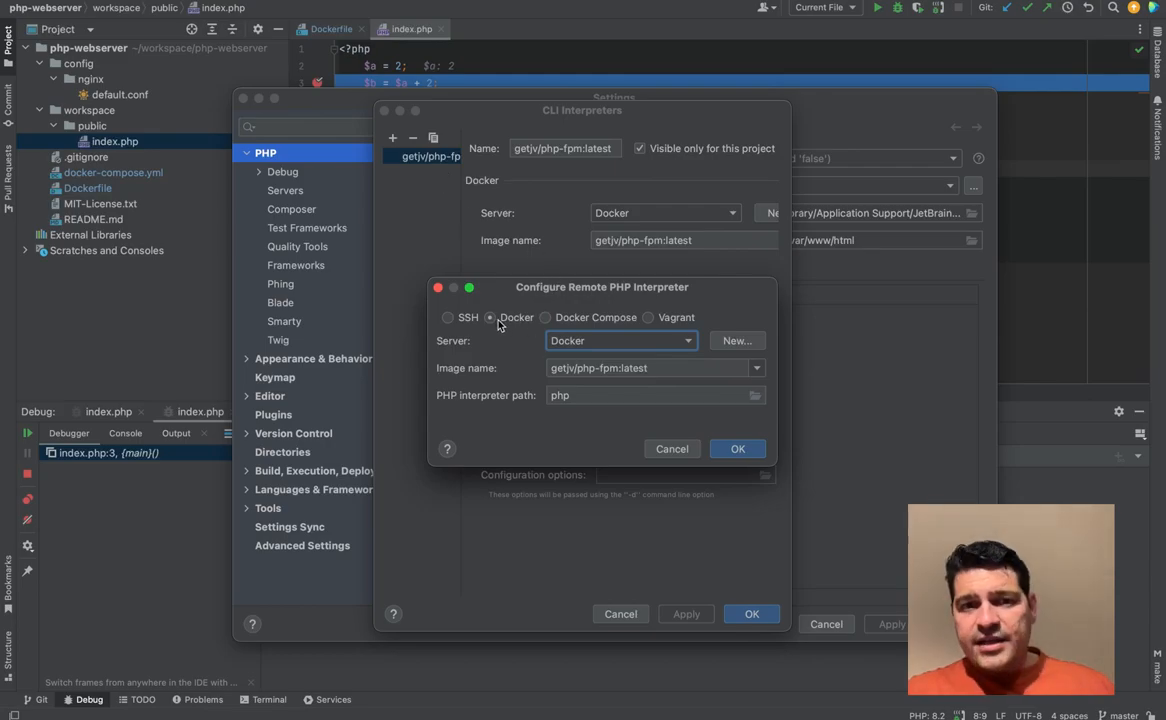
mouse_move(530, 332)
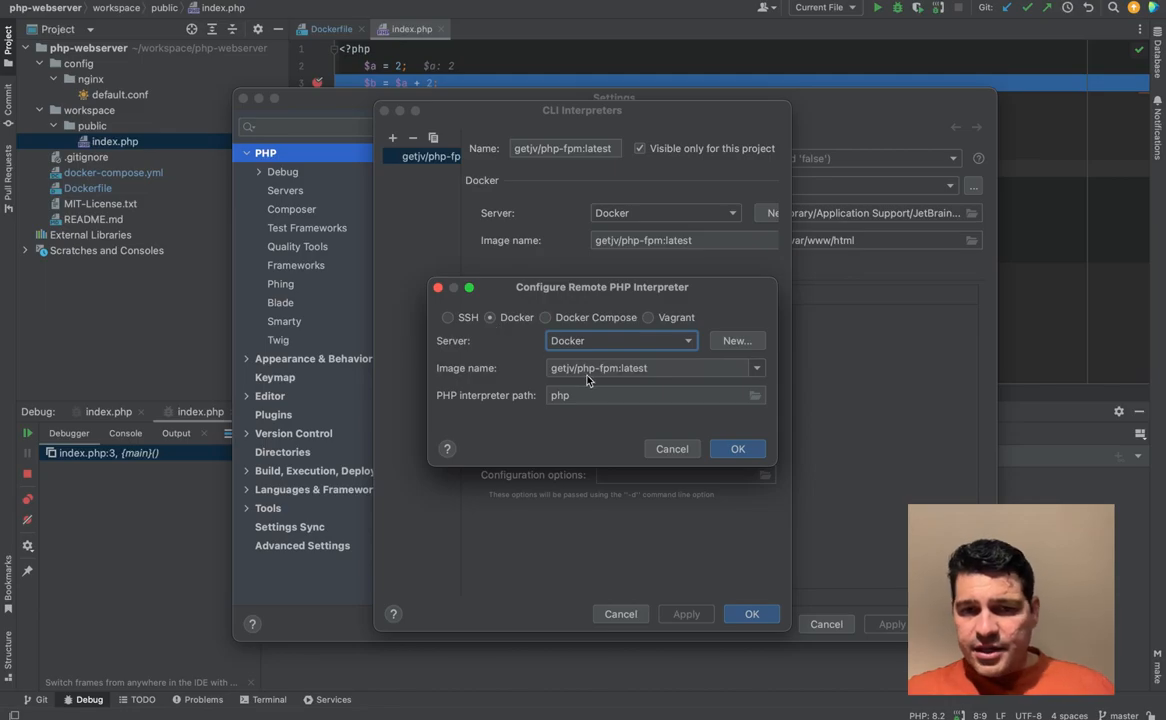
mouse_move(708, 414)
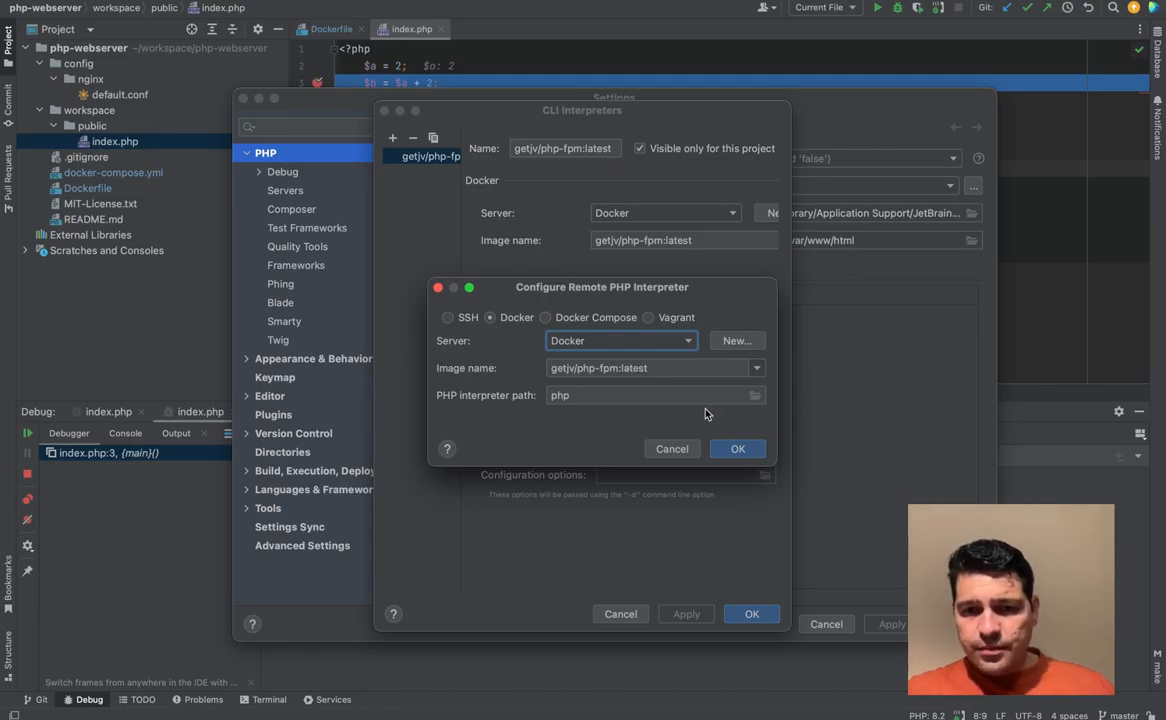
click(736, 448)
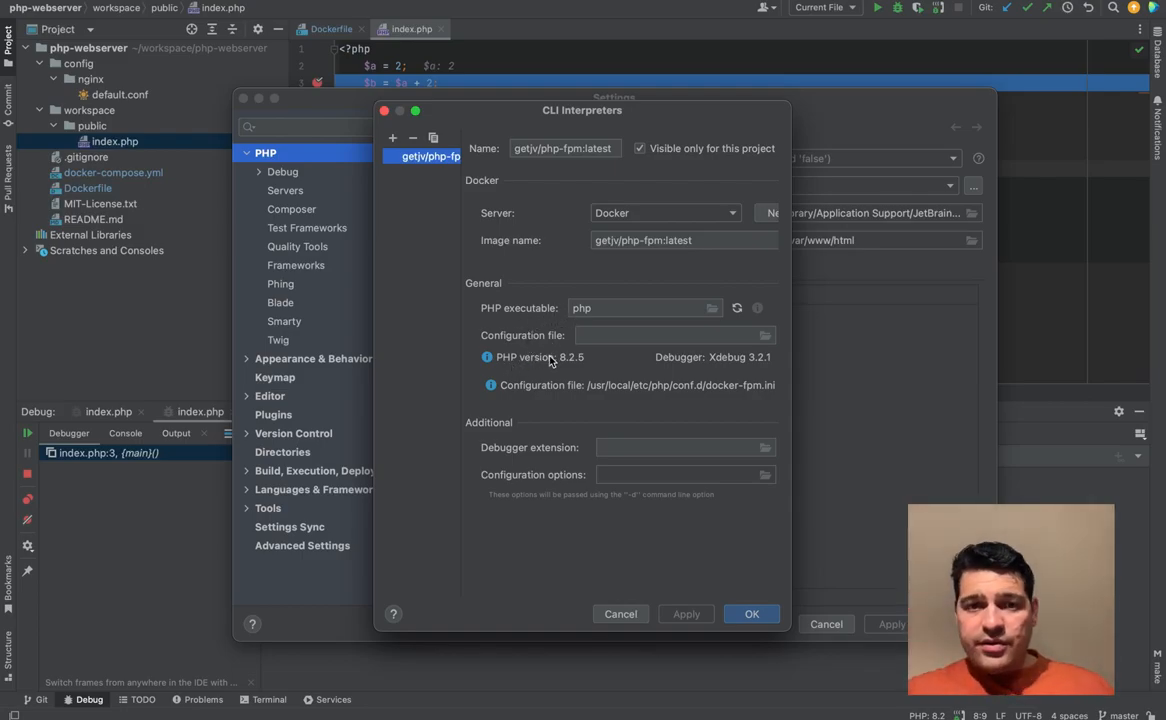
mouse_move(714, 368)
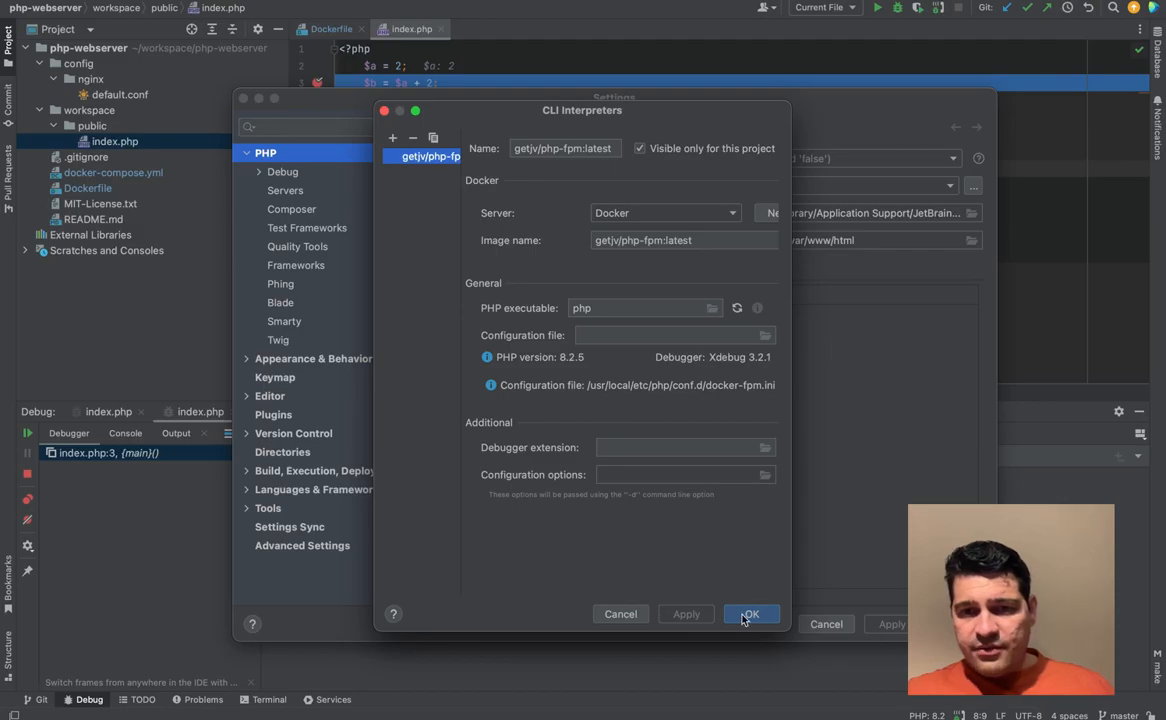
- Confirm the interpreters list and inspect the workspace to /var/www/html container volume binding
click(752, 614)
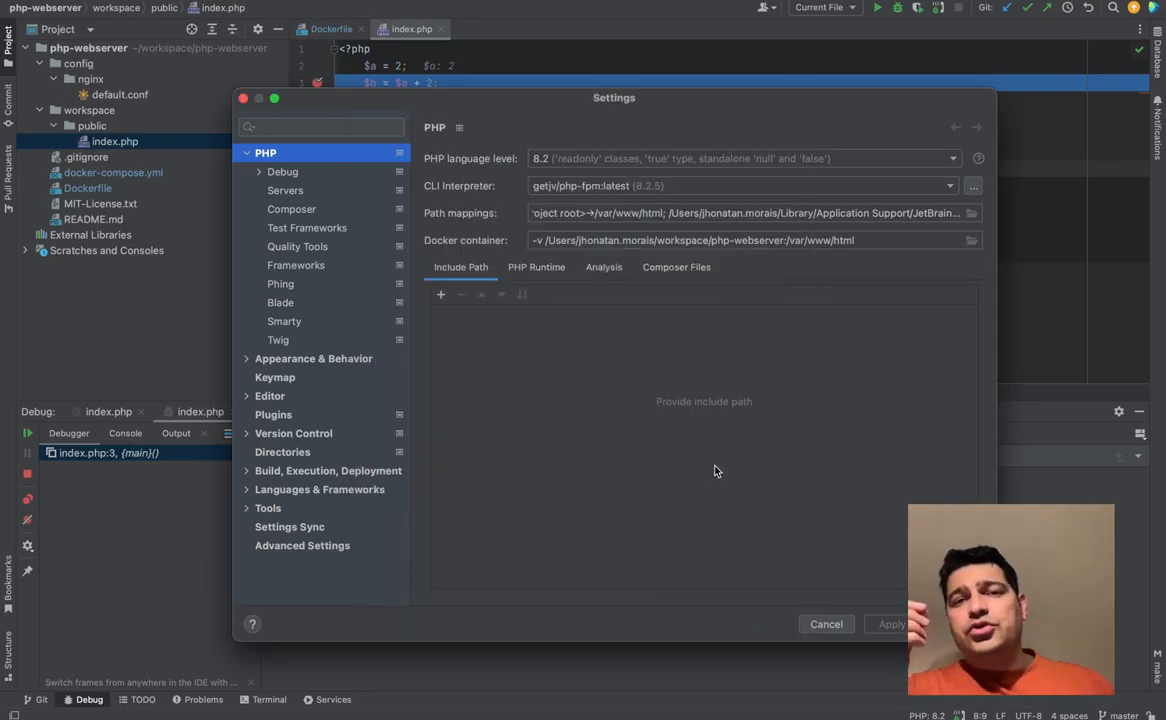
mouse_move(800, 324)
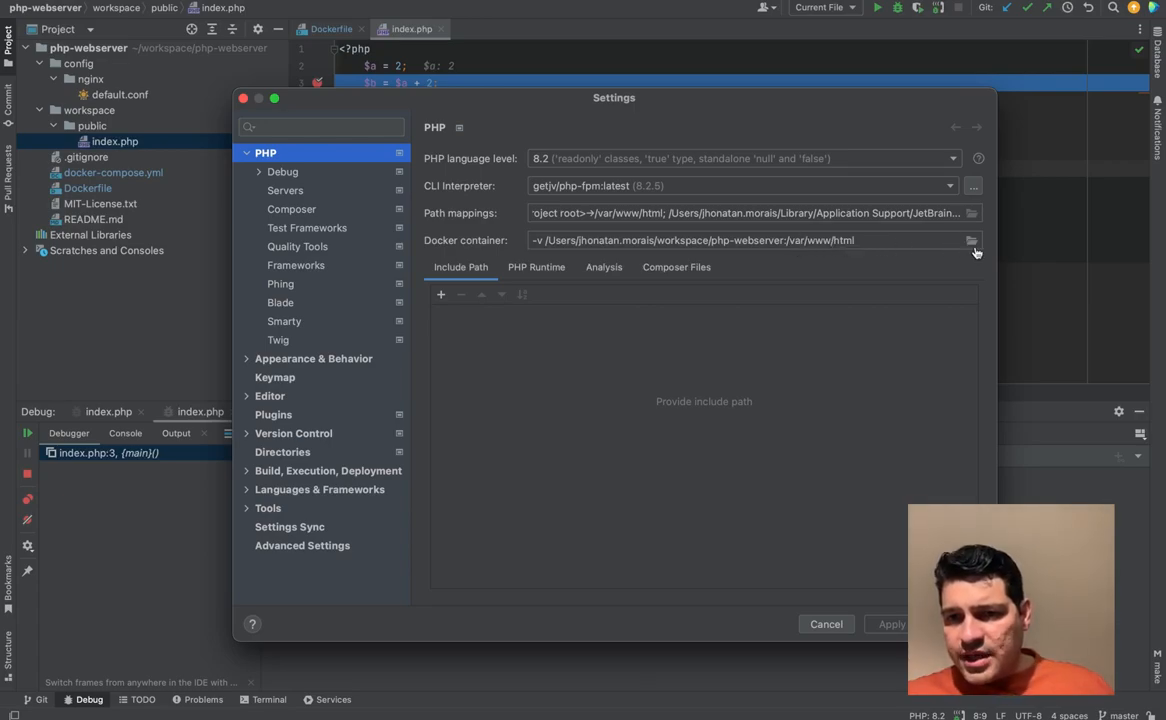
click(972, 240)
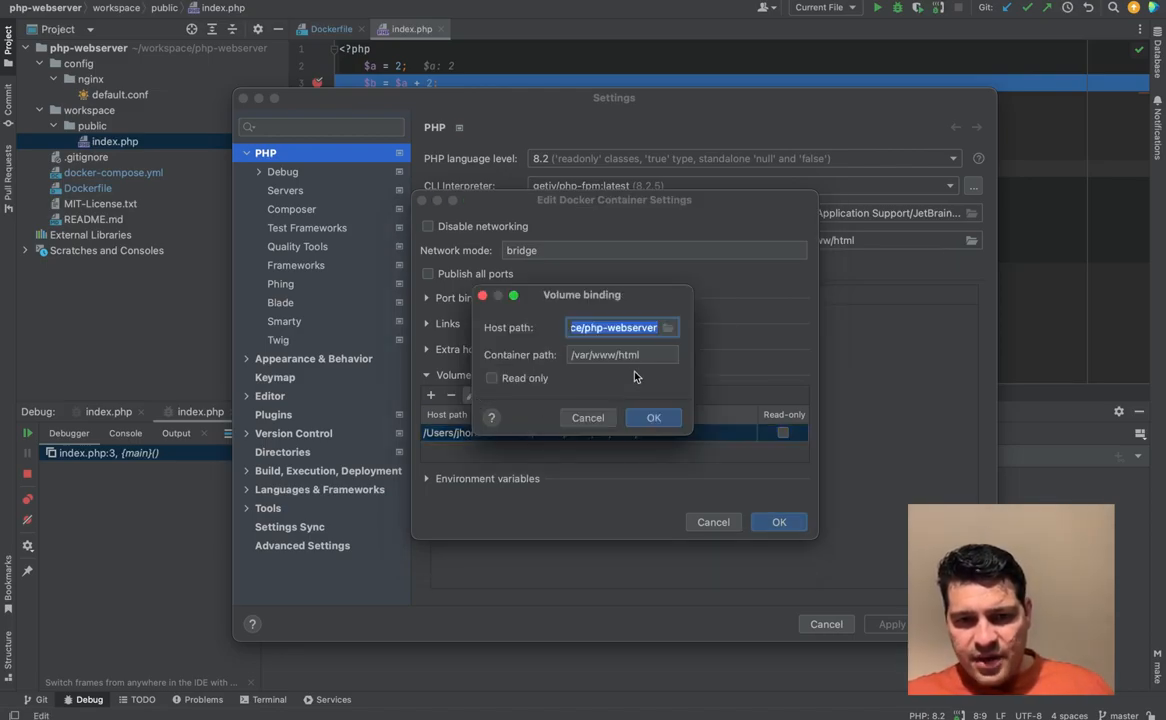
click(622, 354)
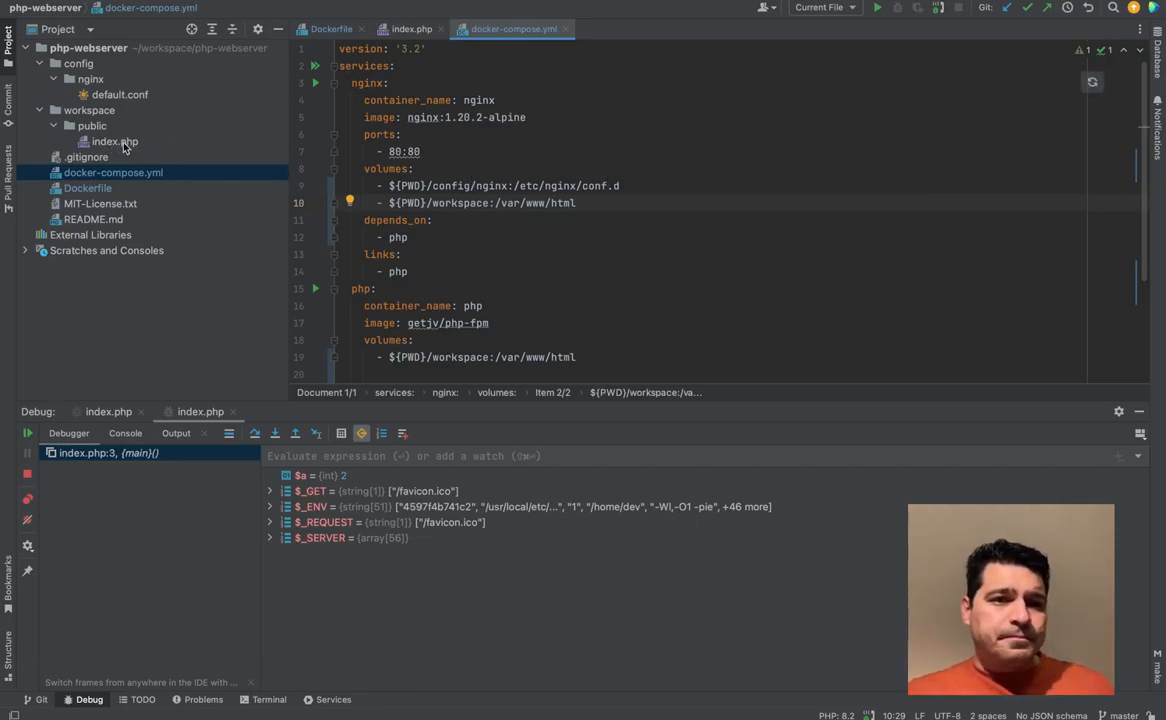
- Close the earlier editor files and open config/nginx/default.conf serving app.localhost
click(114, 140)
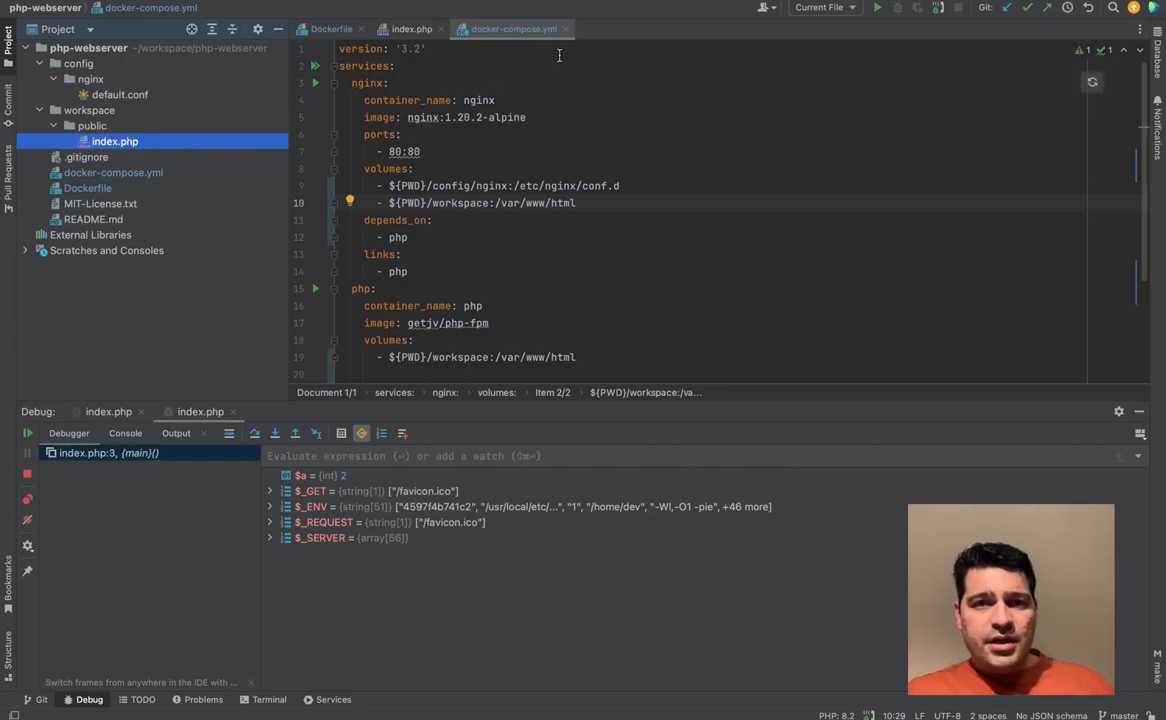
click(332, 28)
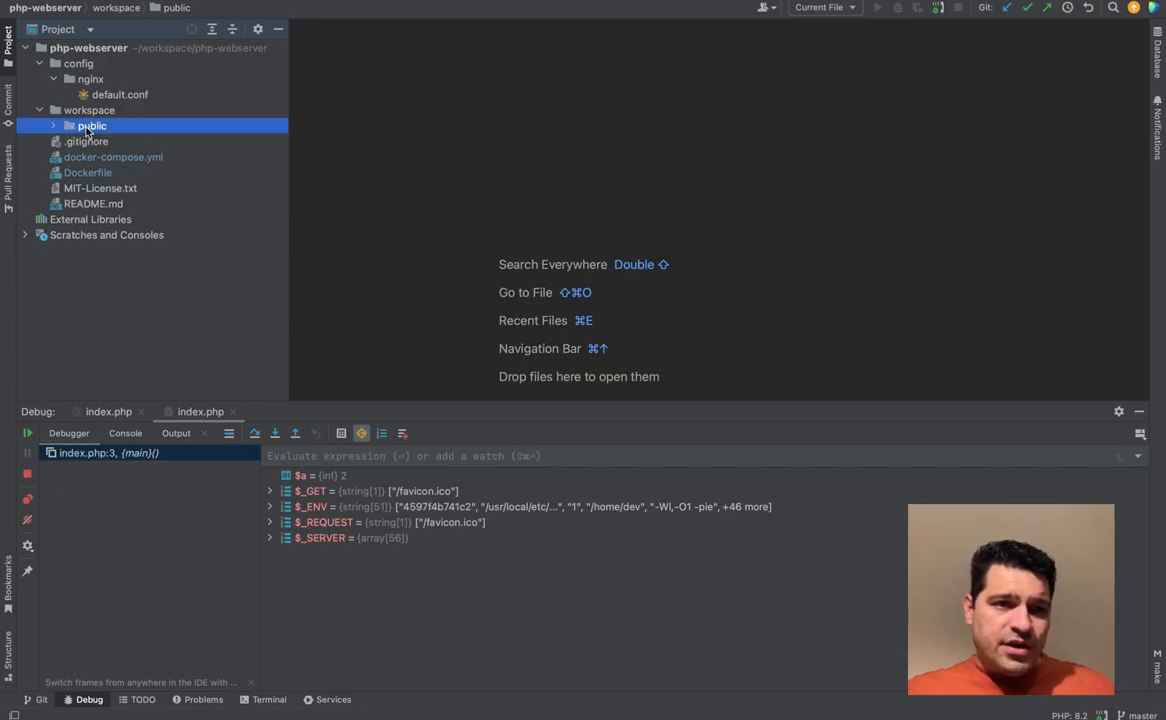
click(88, 110)
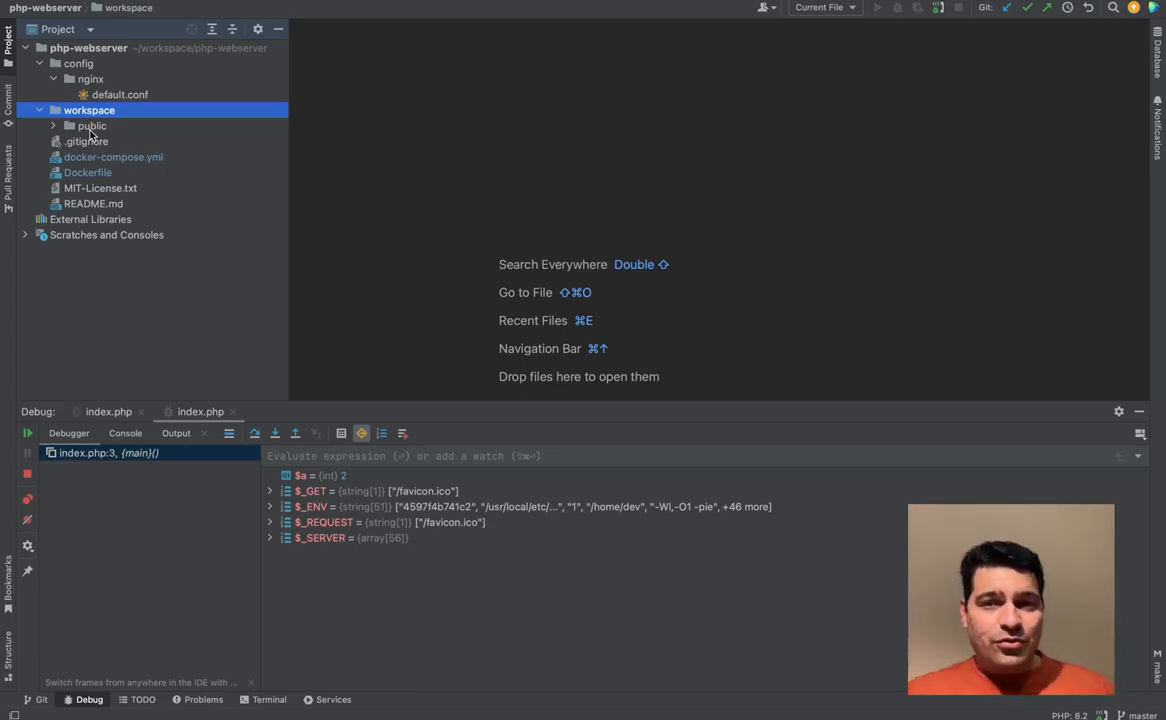
click(120, 94)
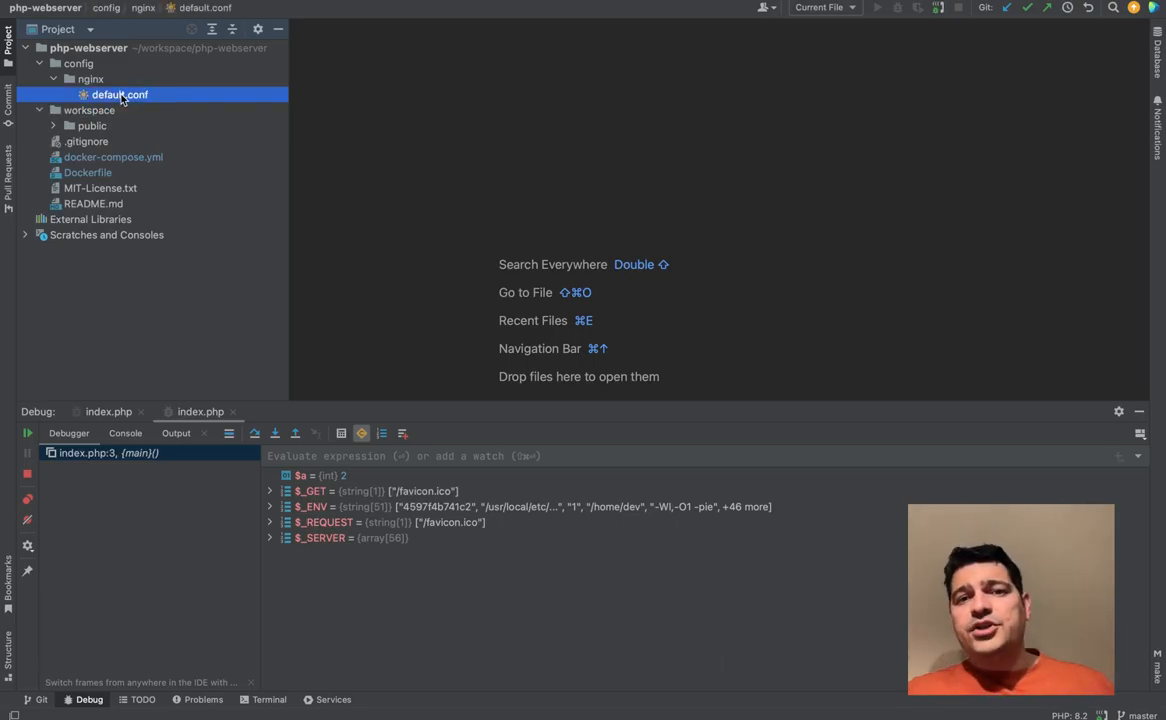
double_click(120, 94)
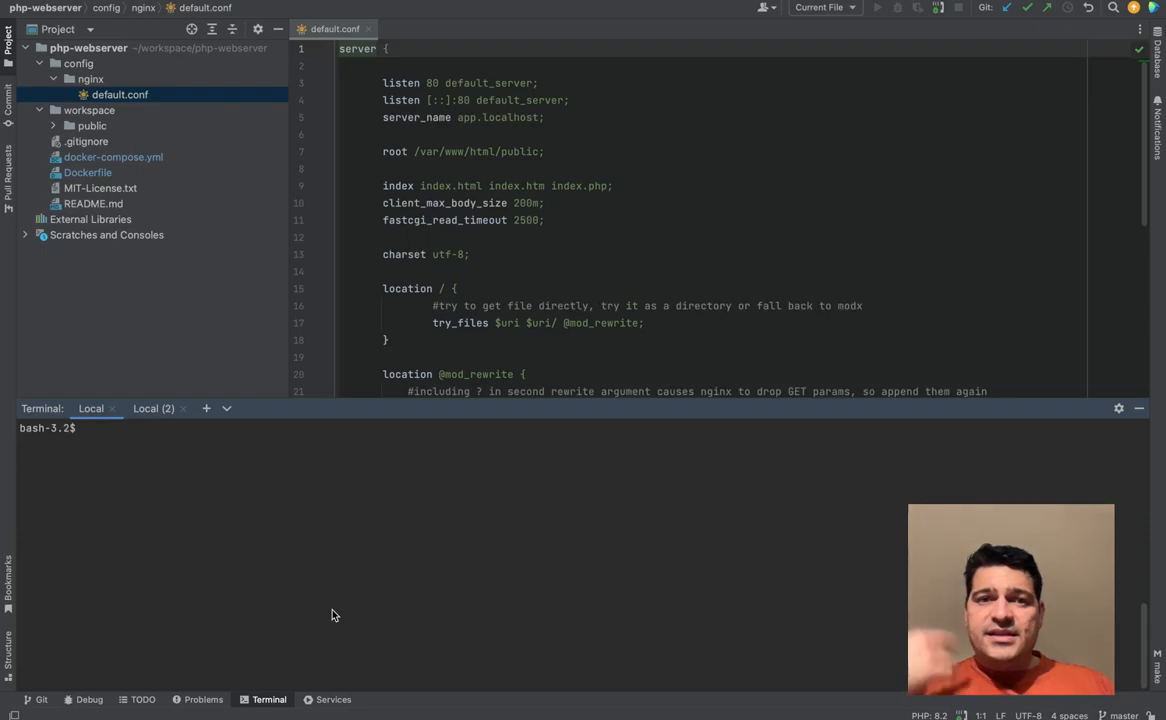
- Run 'docker exec -it php bash' and list /var/www/html, showing only the public folder
text(docker exec)
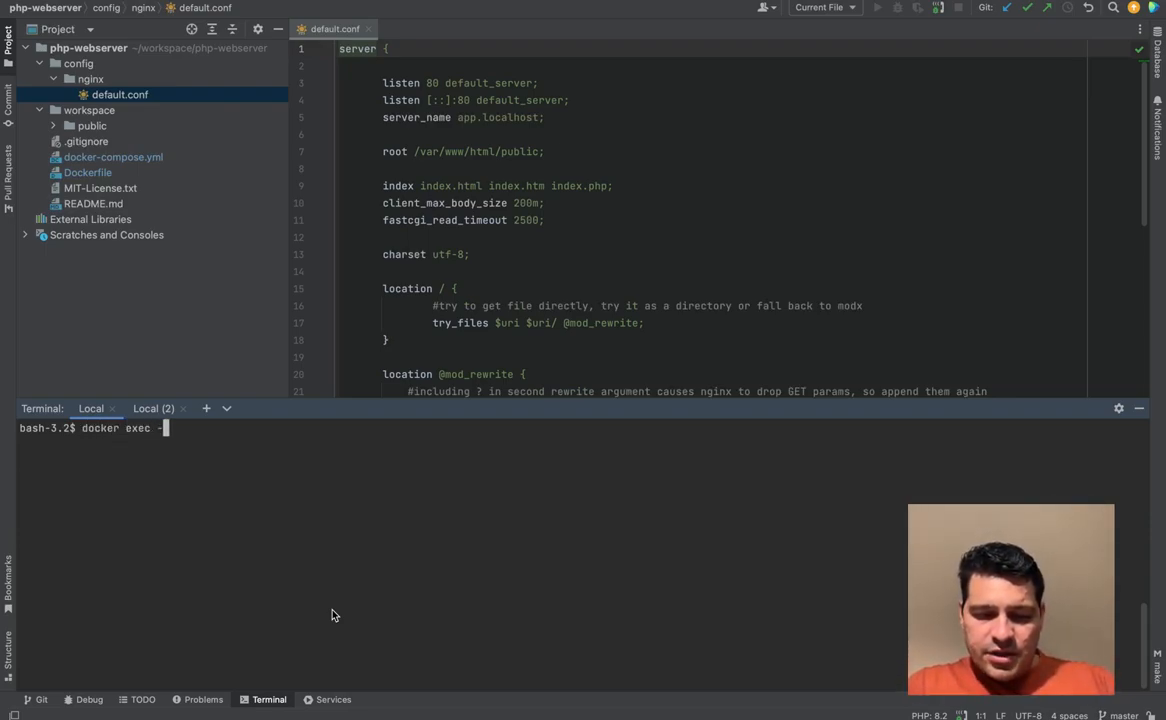
text(-it php)
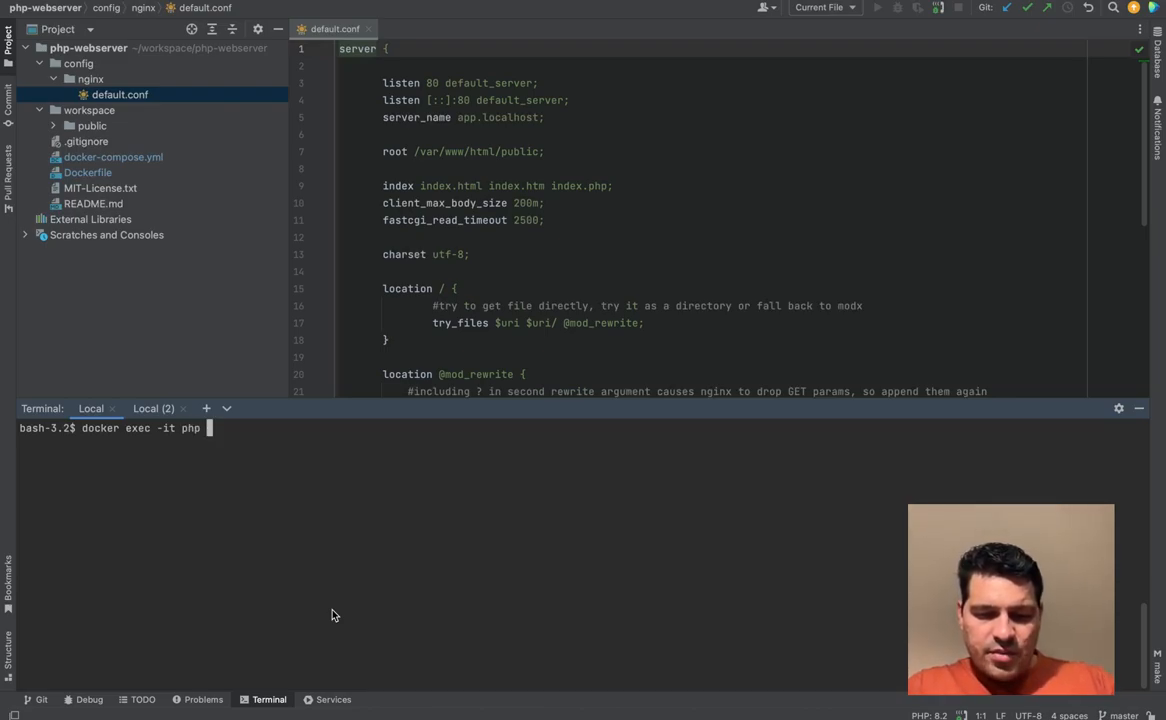
text(bash)
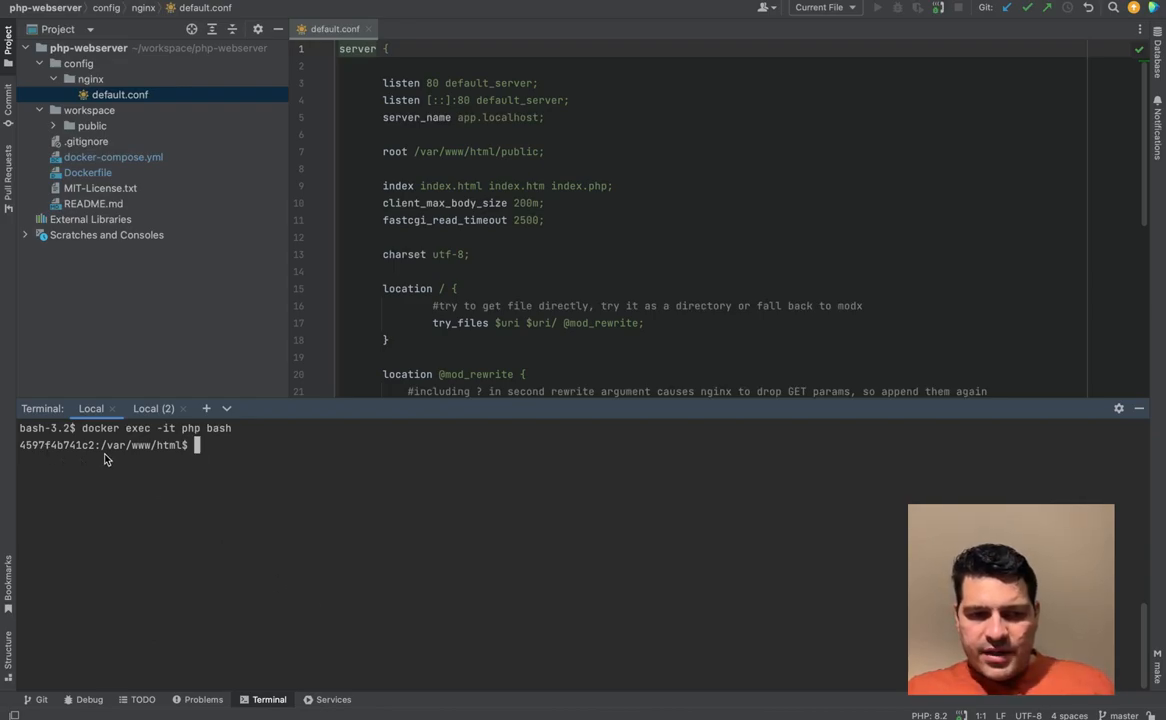
mouse_move(112, 452)
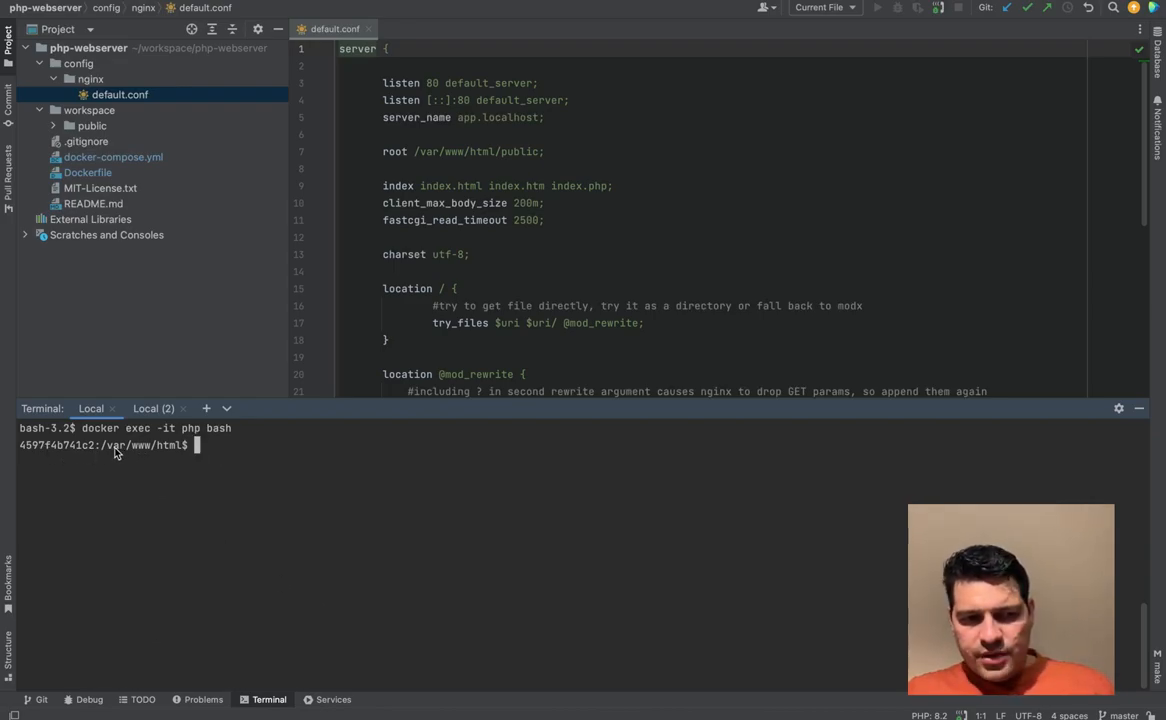
text(ls)
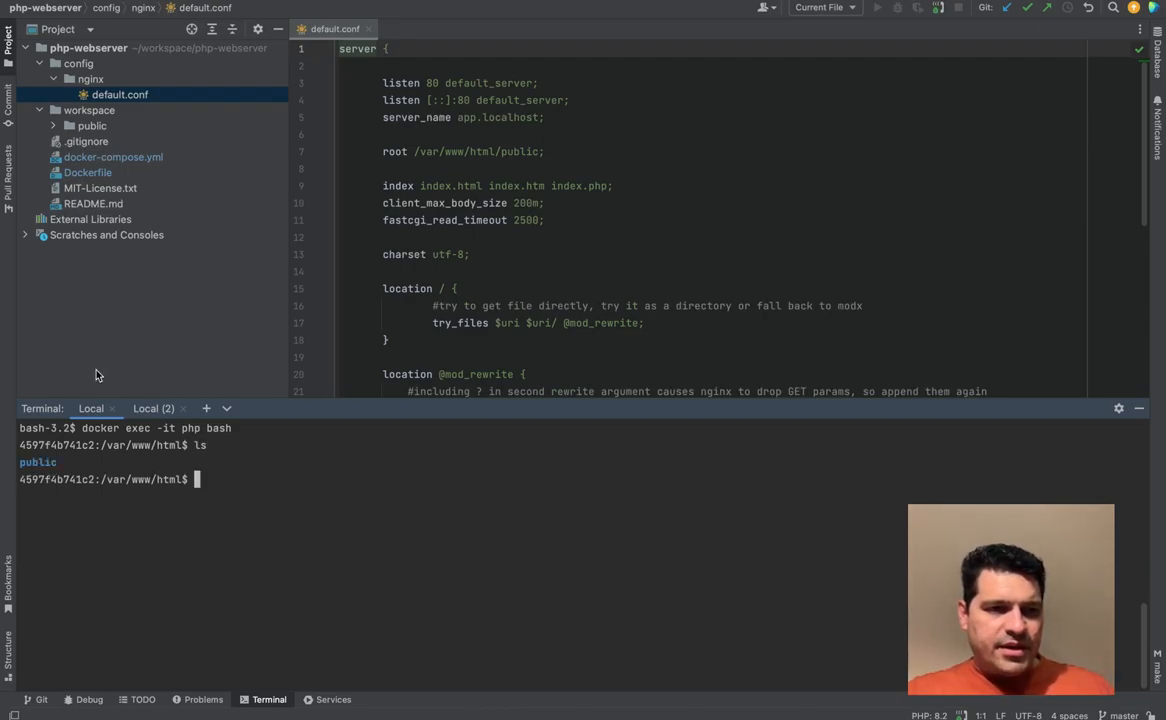
mouse_move(344, 548)
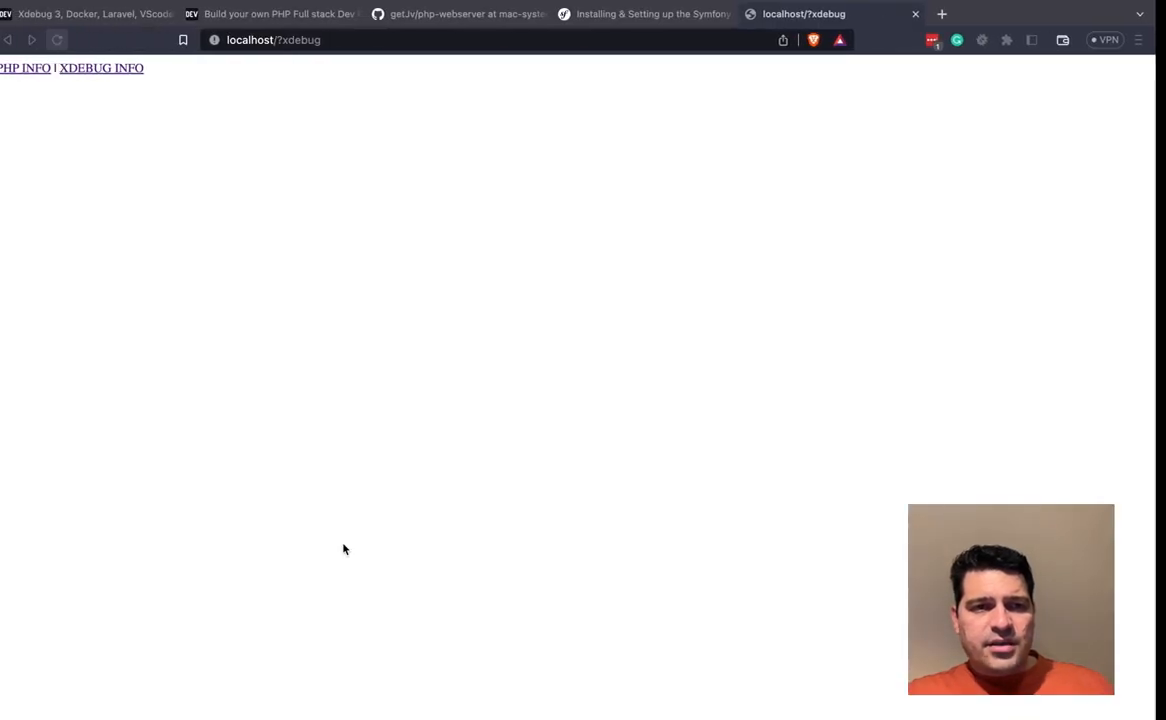
- Switch to the Symfony setup guide tab showing the 'symfony new ... --webapp' command
click(652, 14)
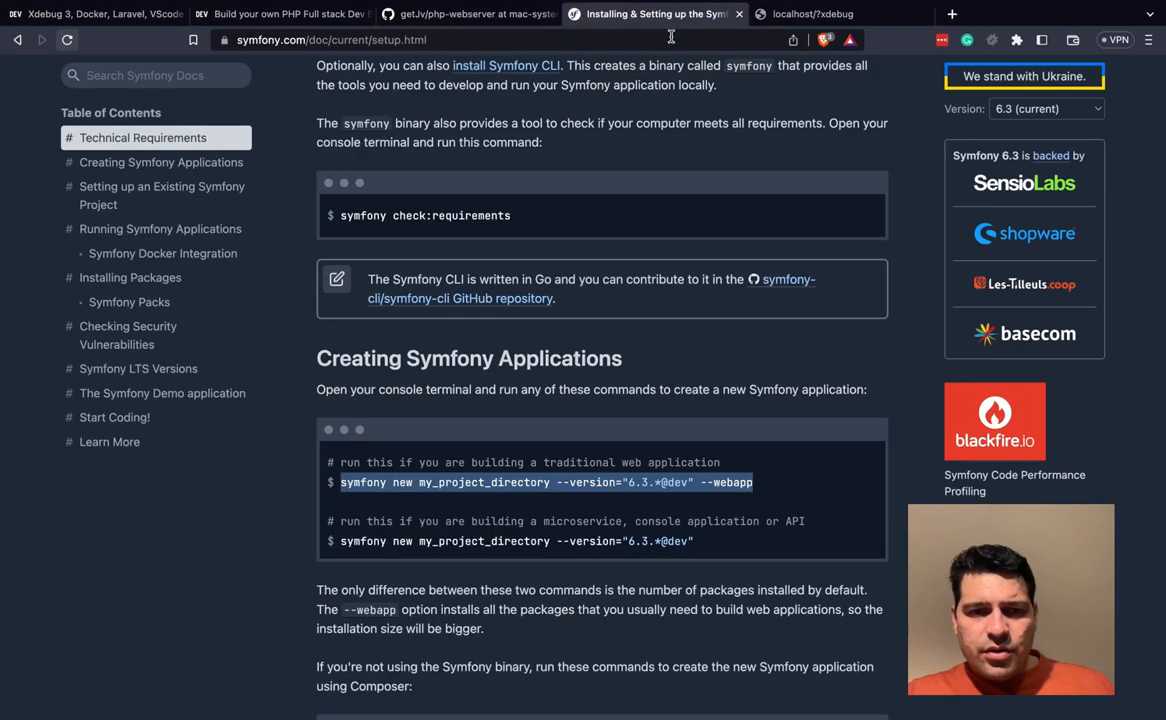
mouse_move(572, 488)
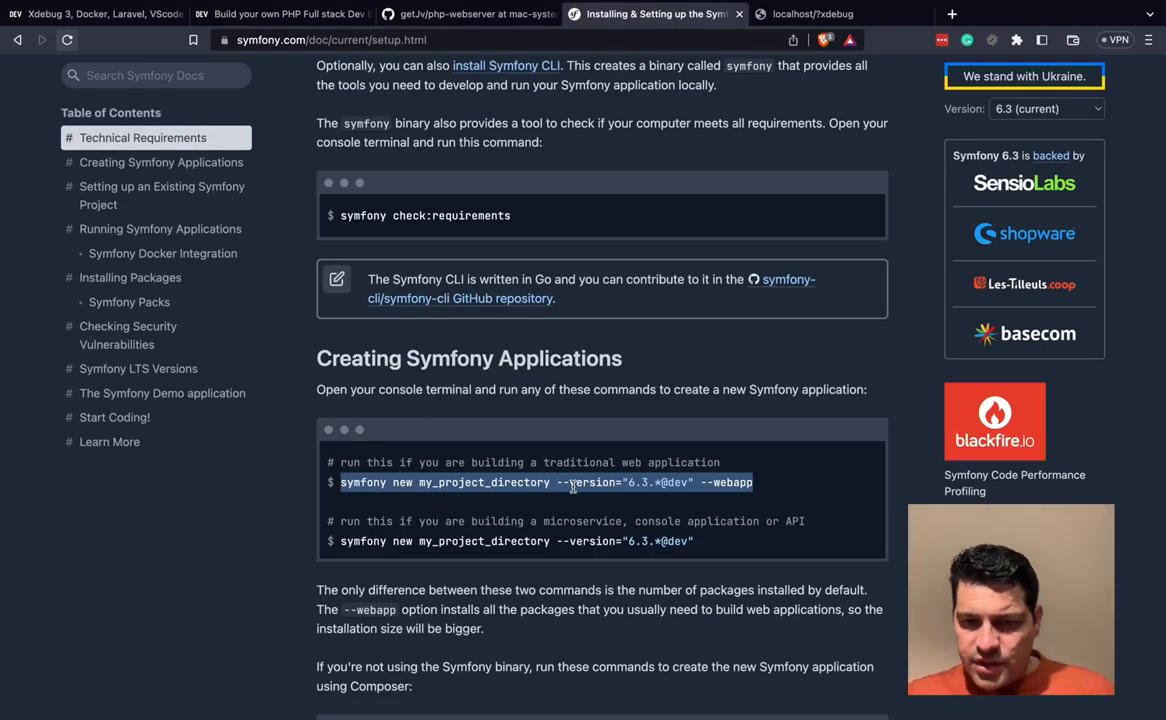
mouse_move(618, 520)
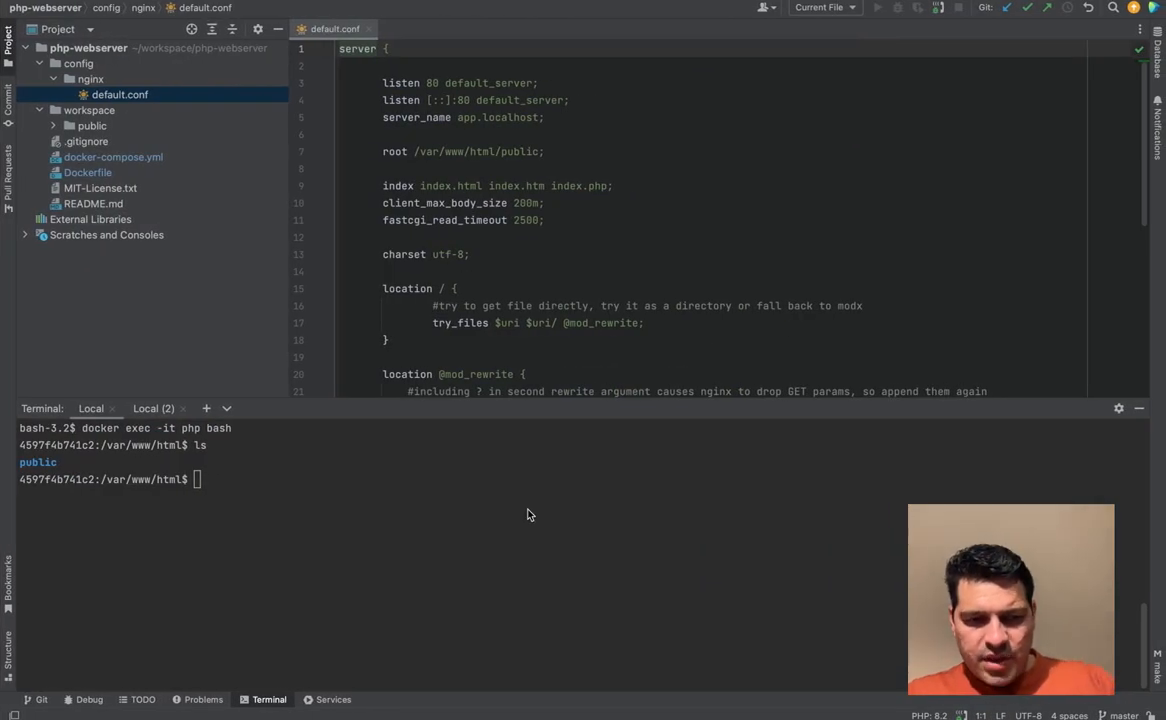
text(symfony new my_project_directory --version="6.3.*@dev" --webapp)
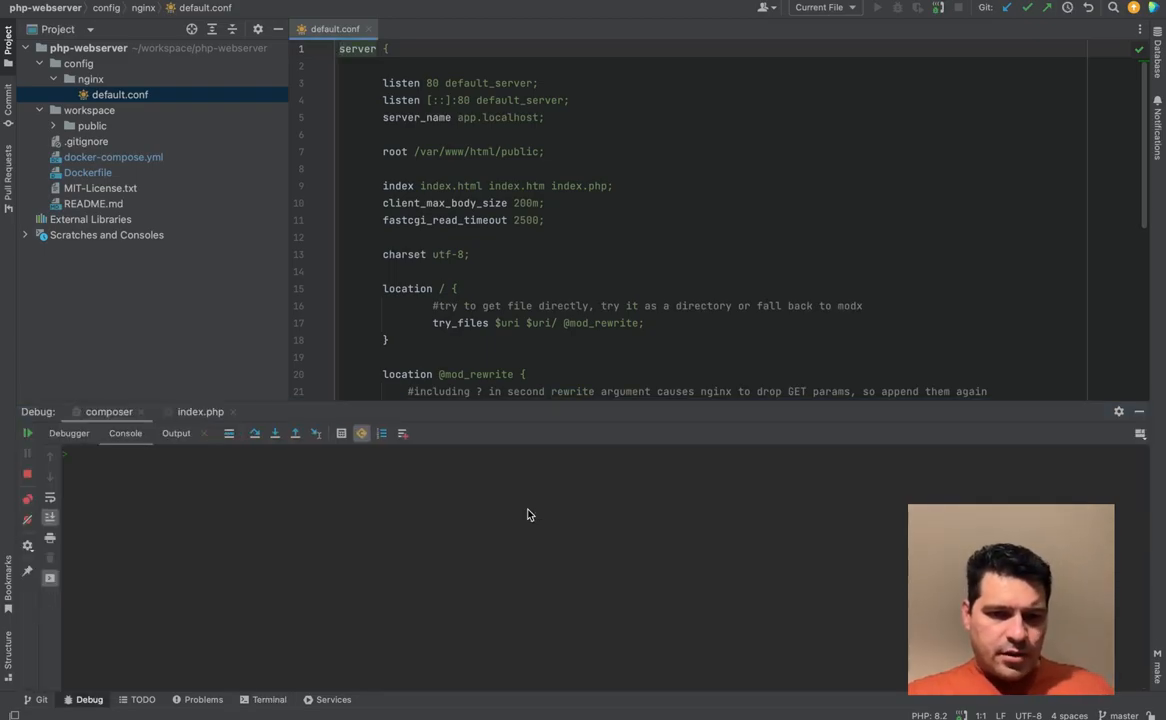
click(936, 8)
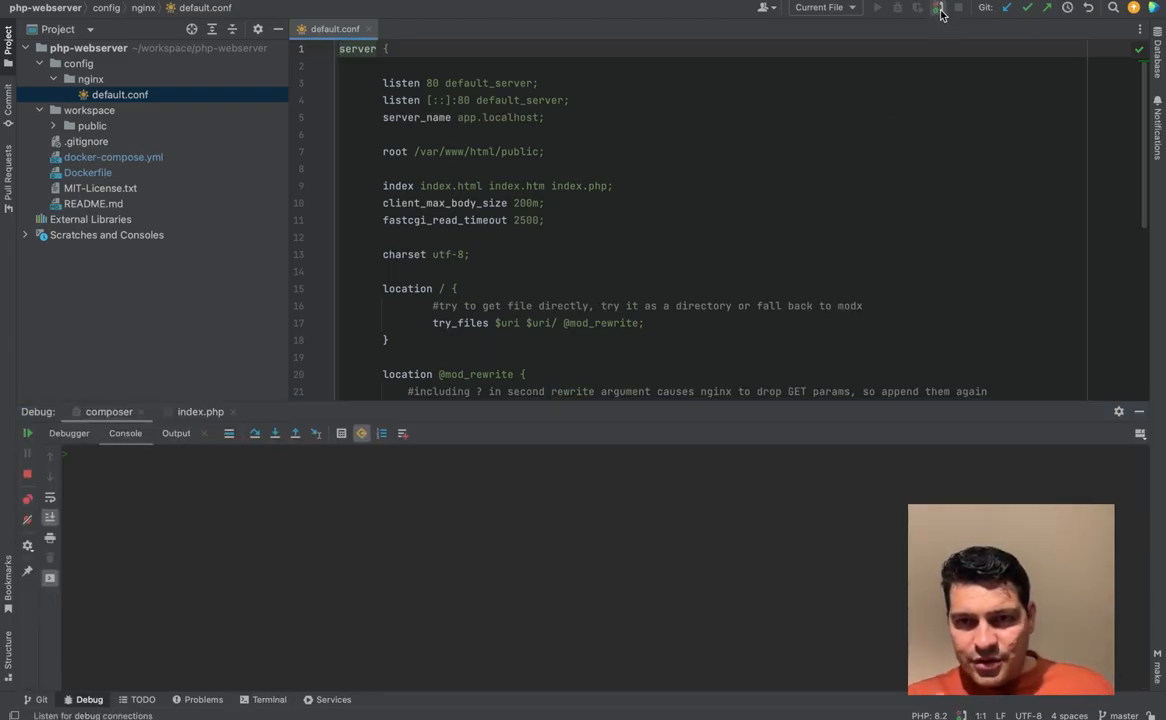
click(268, 700)
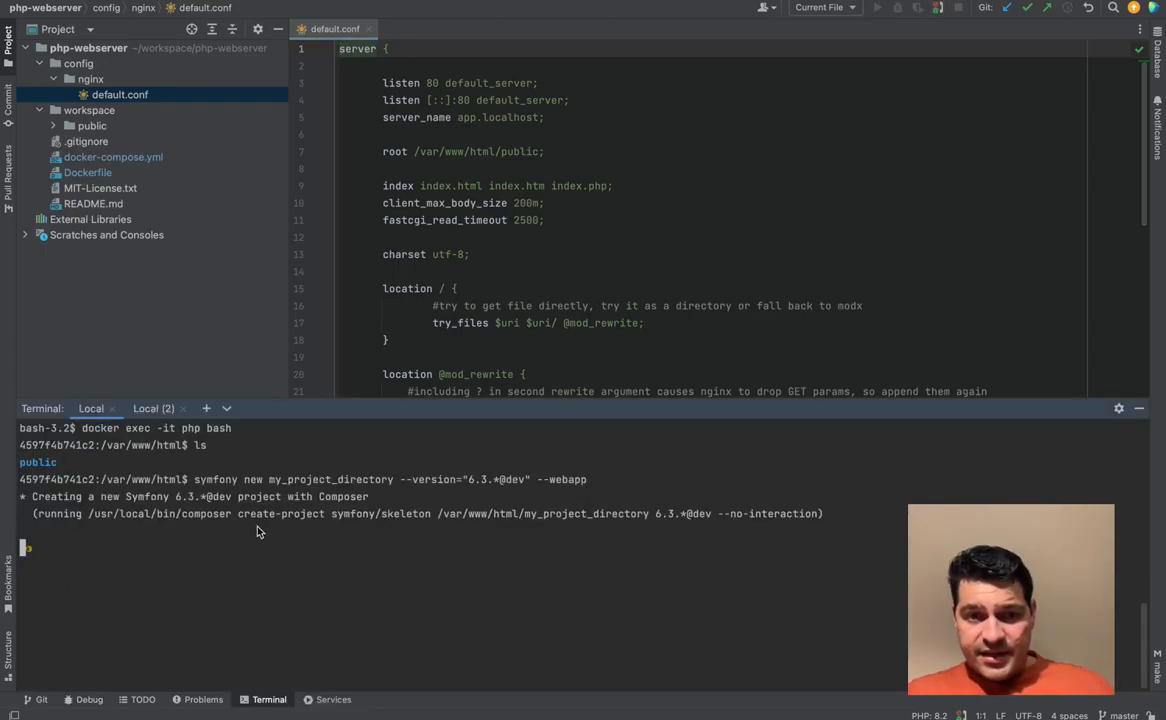
mouse_move(324, 528)
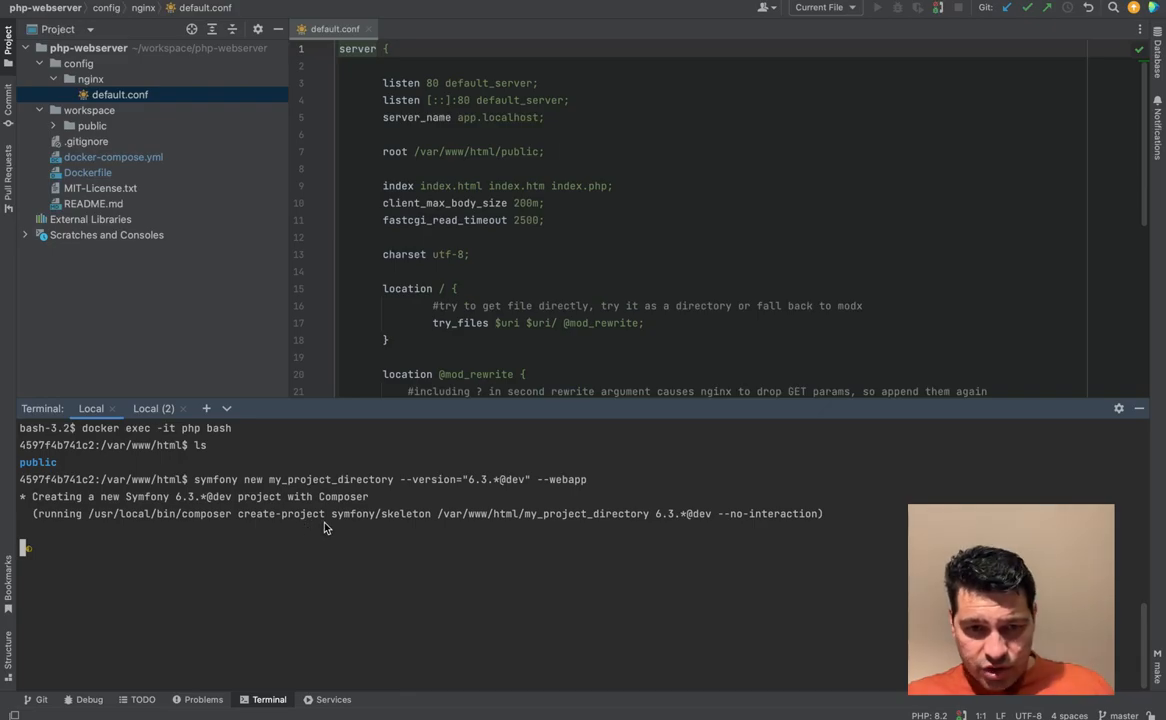
mouse_move(426, 524)
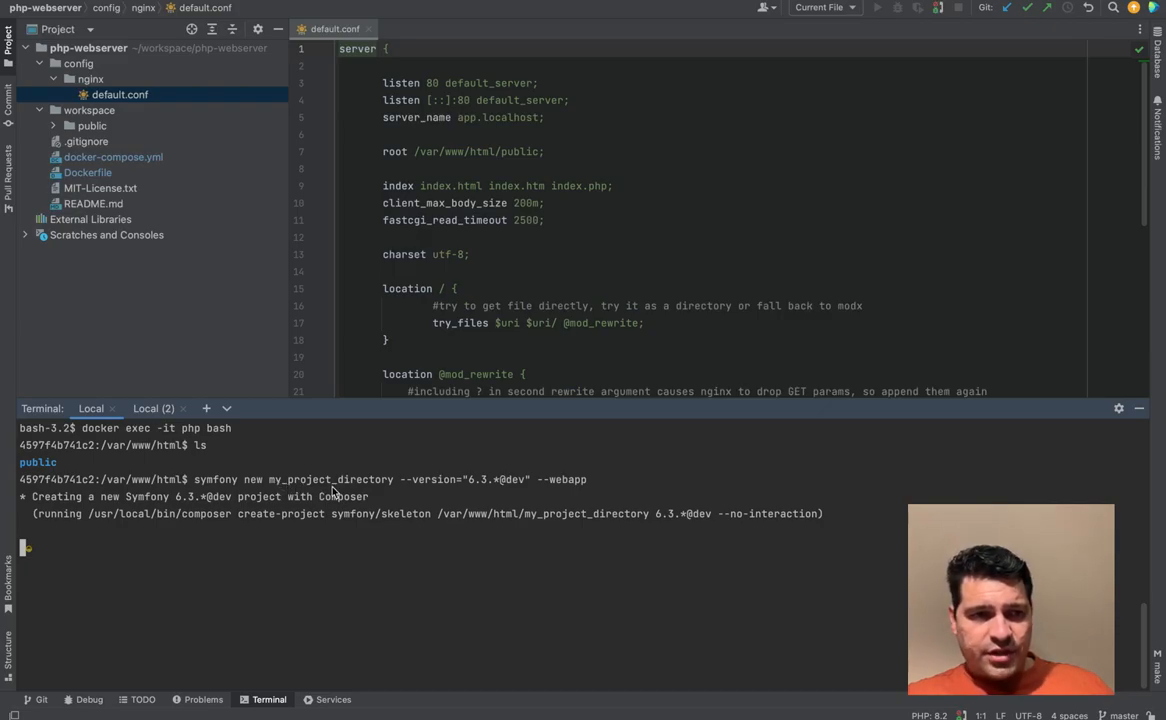
- Select default.conf in the workspace folder to duplicate it as my_project_2.conf
click(88, 110)
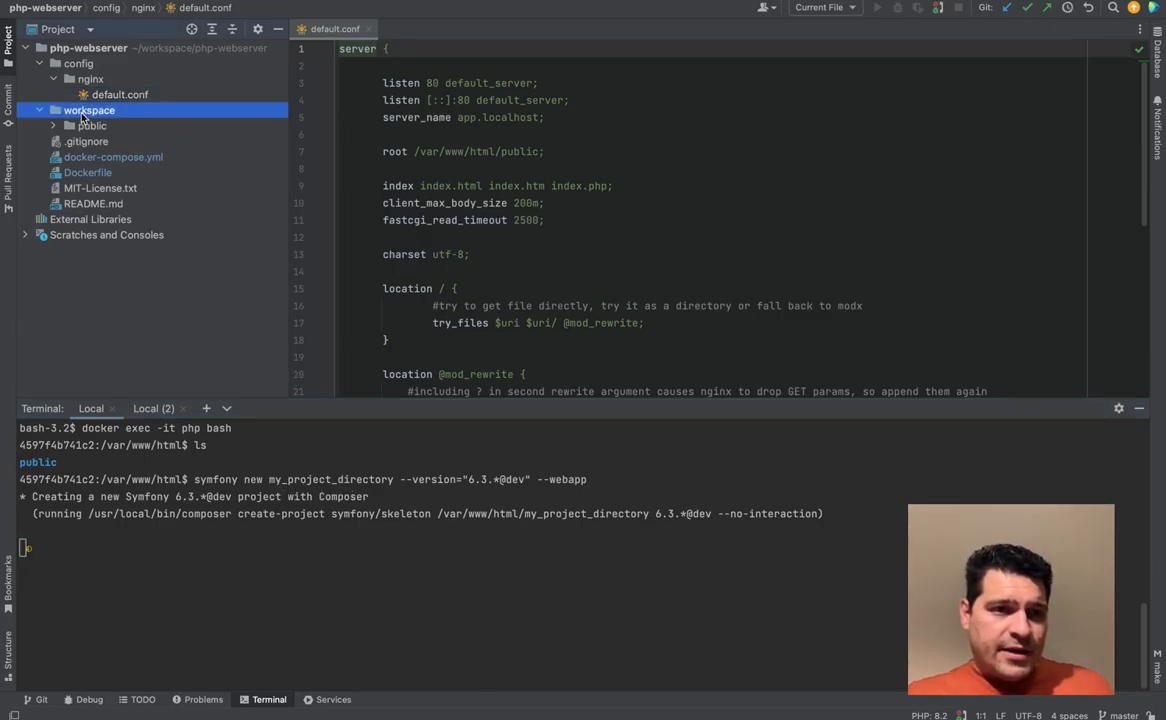
click(120, 94)
text(my_project_2.conf)
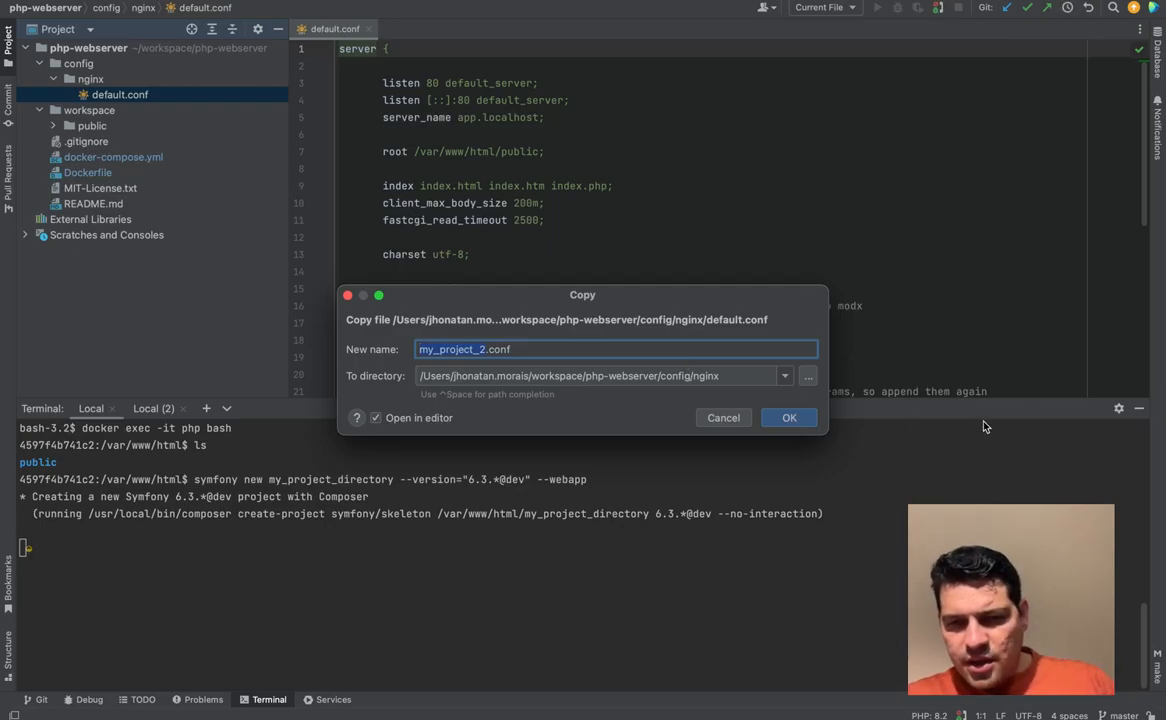
- Create my_project_2.conf and set its server_name to my-project-2.test
click(788, 418)
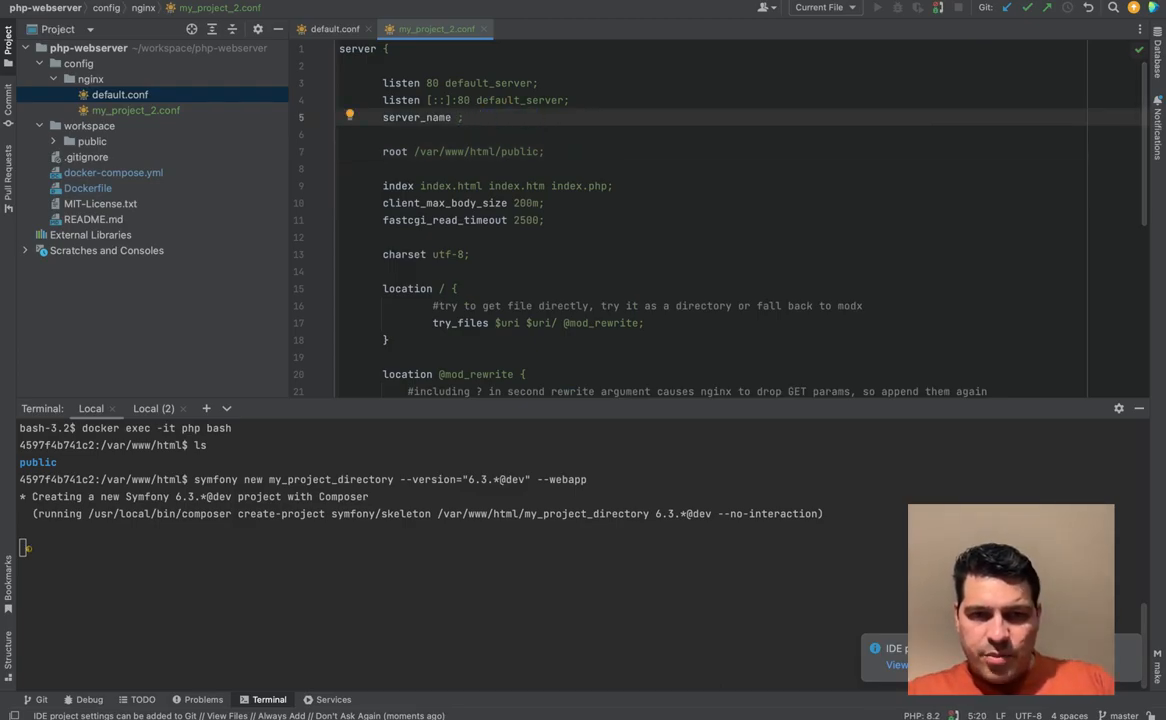
text(my_project_2.)
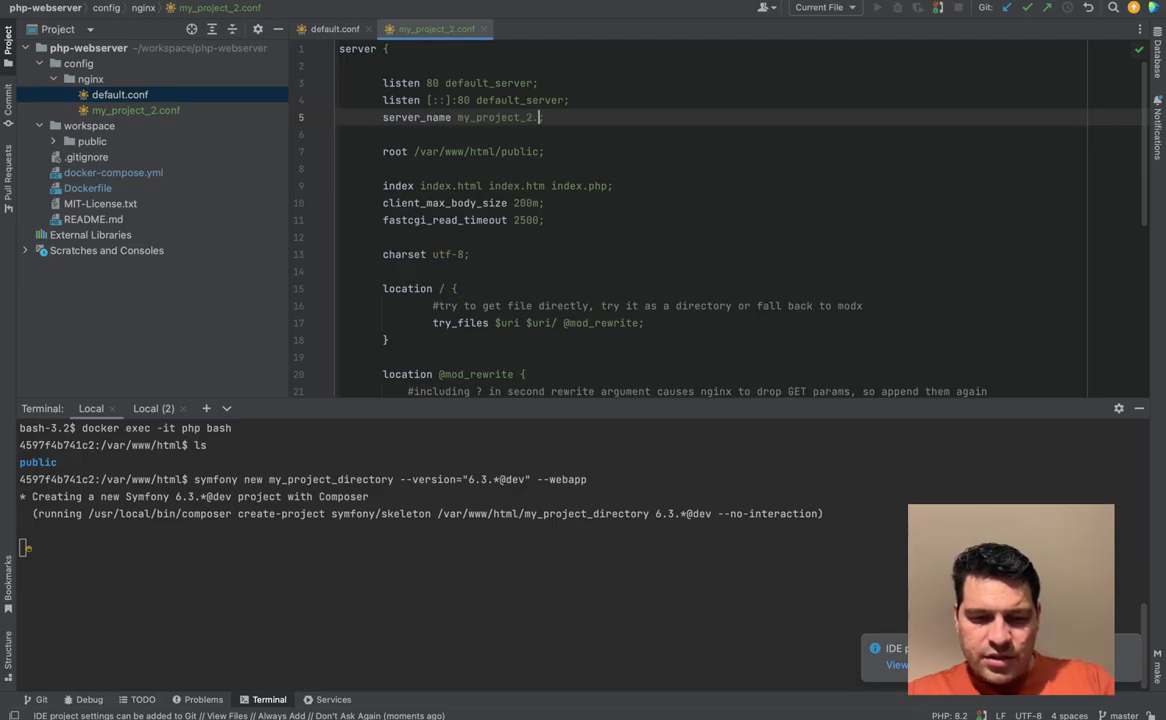
text(test)
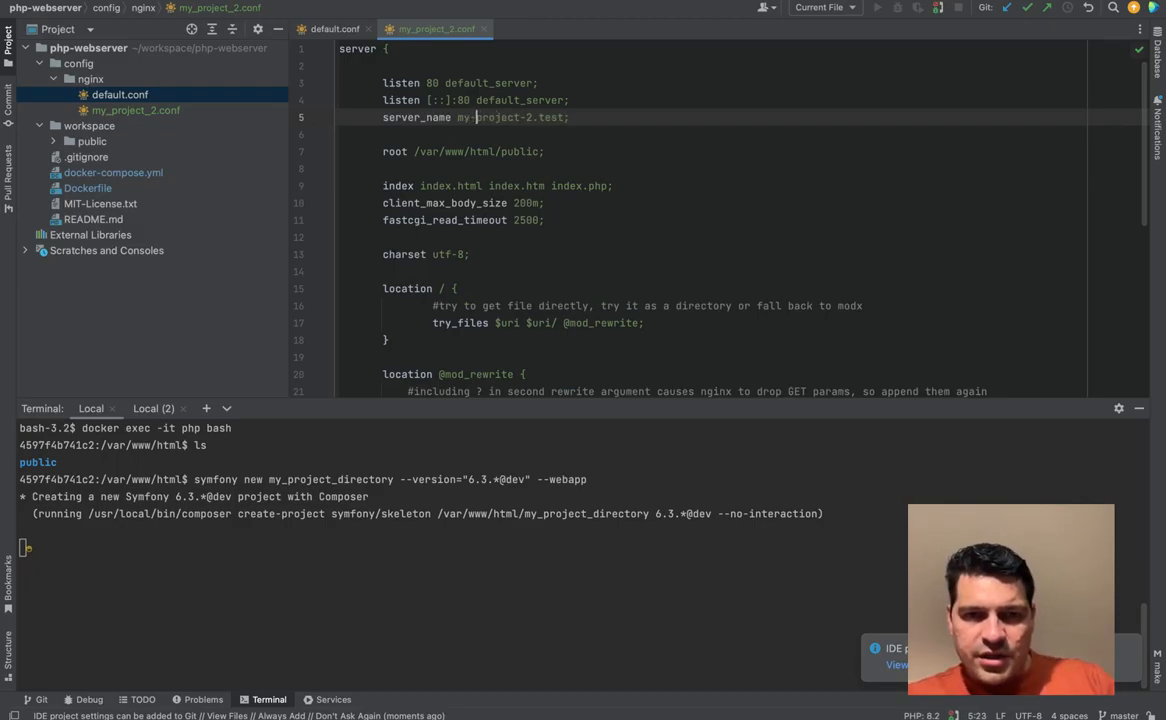
- Set root to /var/www/html/my_project_2/public and clear the terminal
double_click(480, 152)
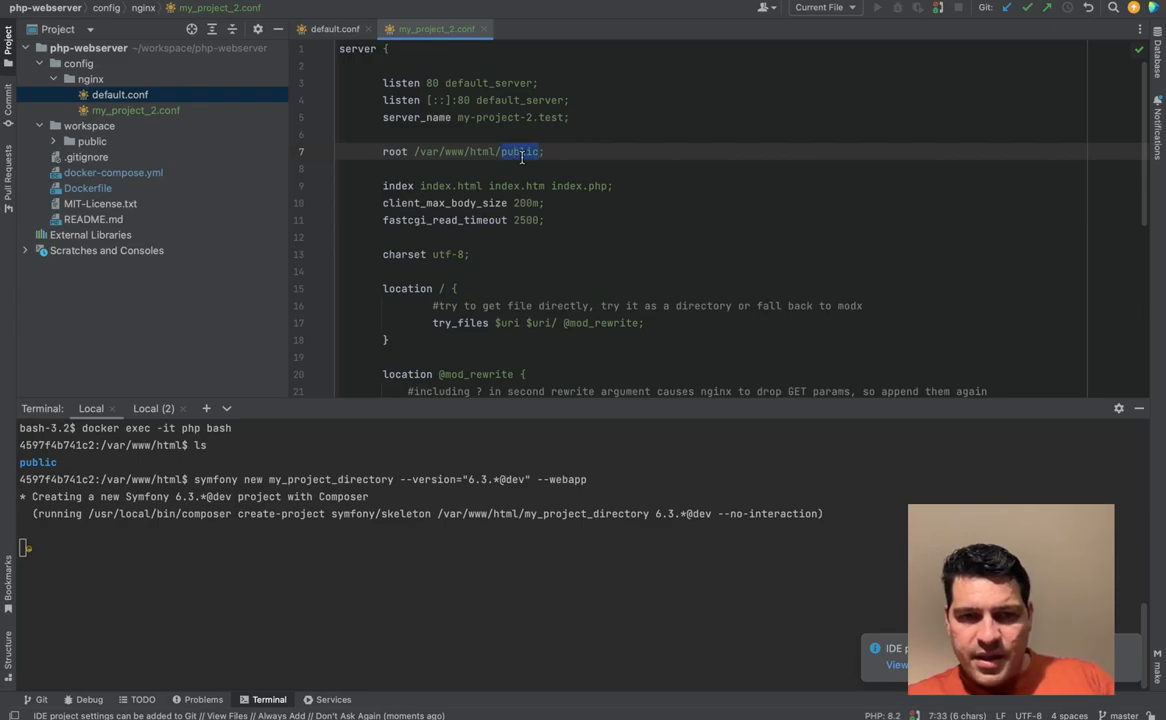
text(my_project_2/)
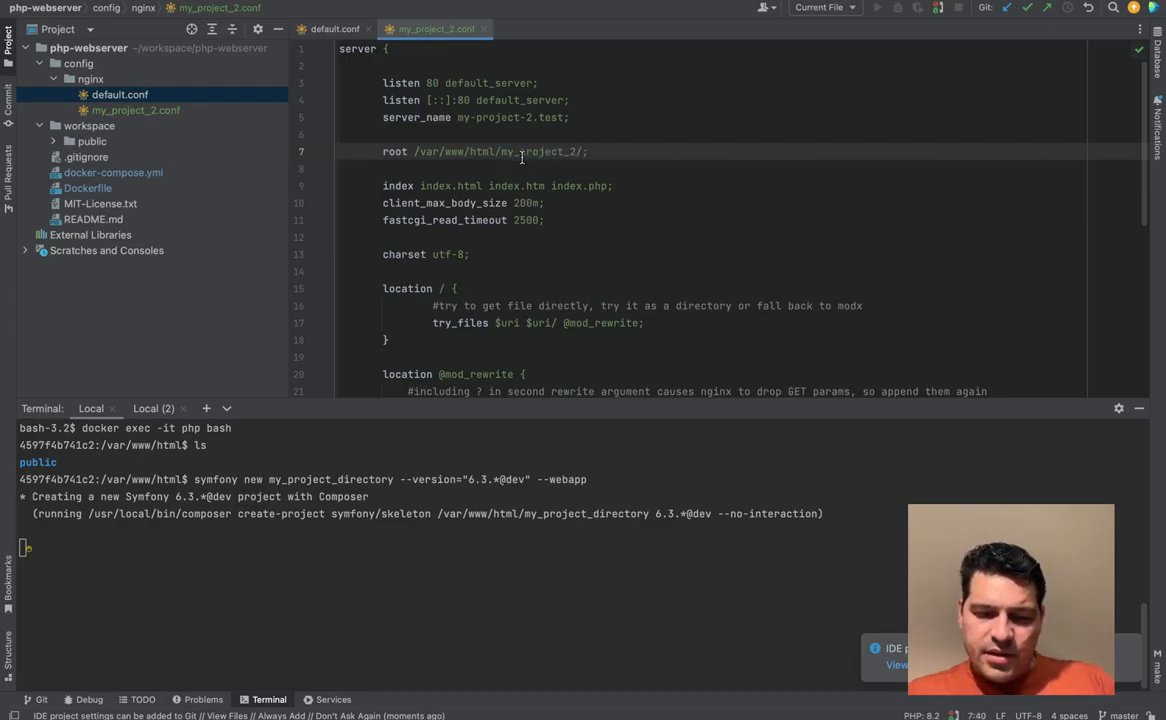
text(public)
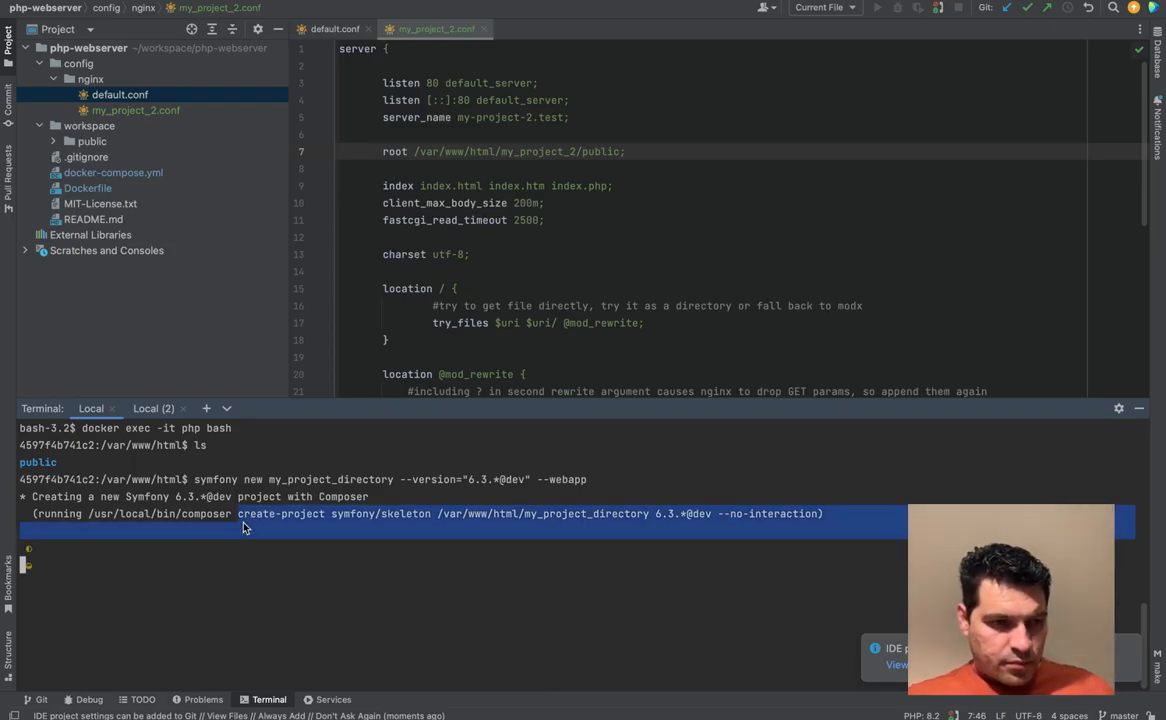
click(92, 140)
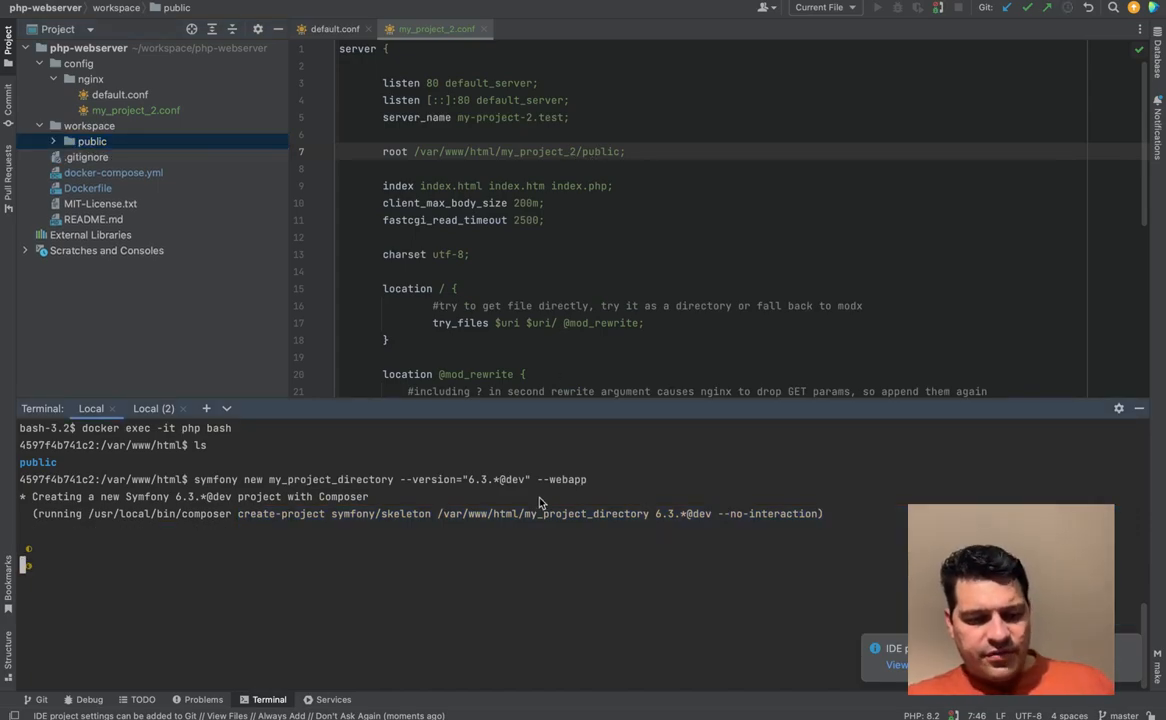
key(ctrl+c)
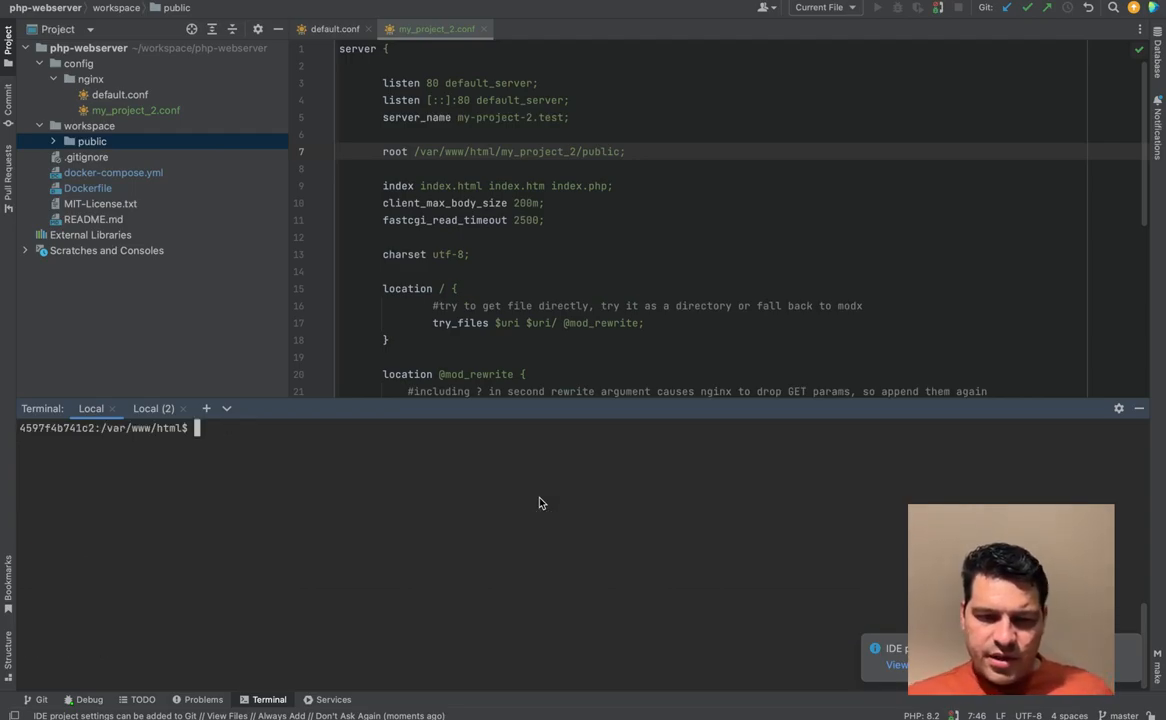
text(symfony new my_project_directory --version="6.3.*@dev" --webap)
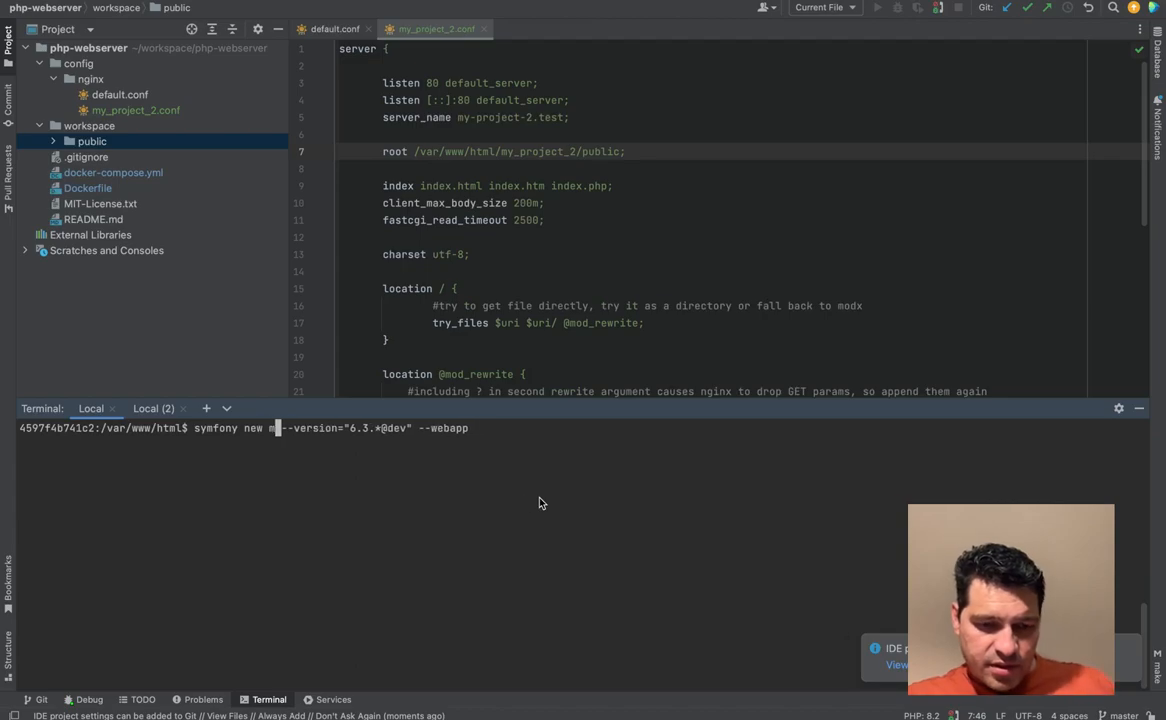
text(my_project_2)
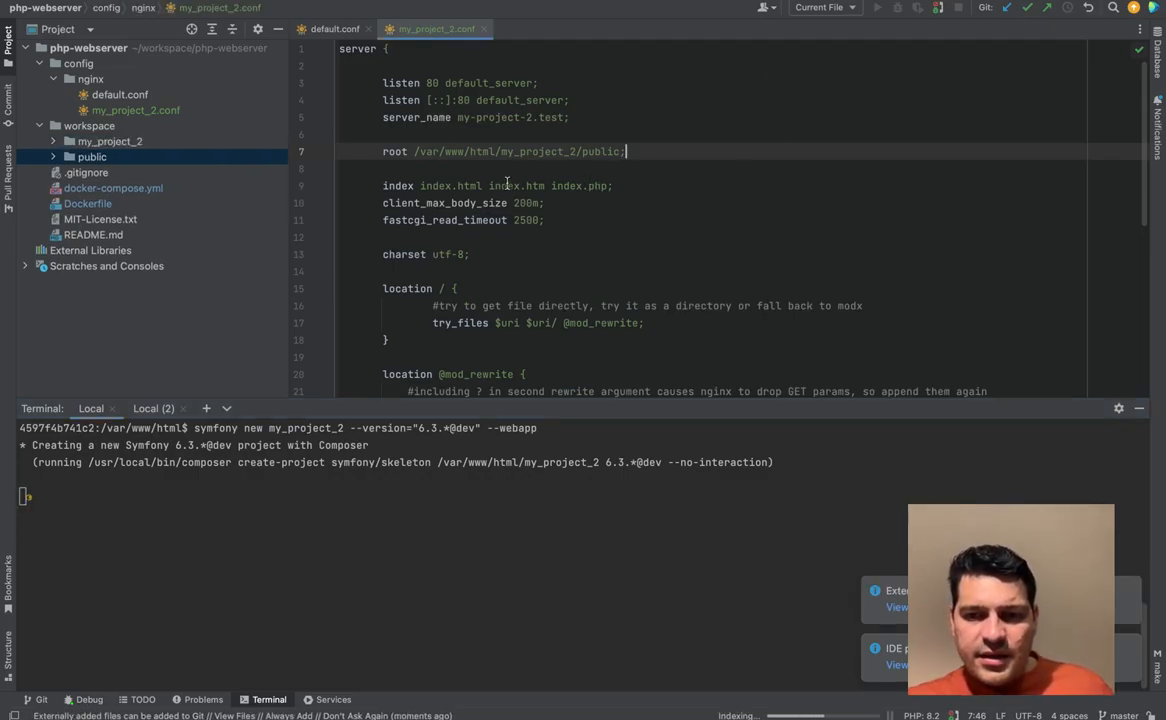
click(88, 172)
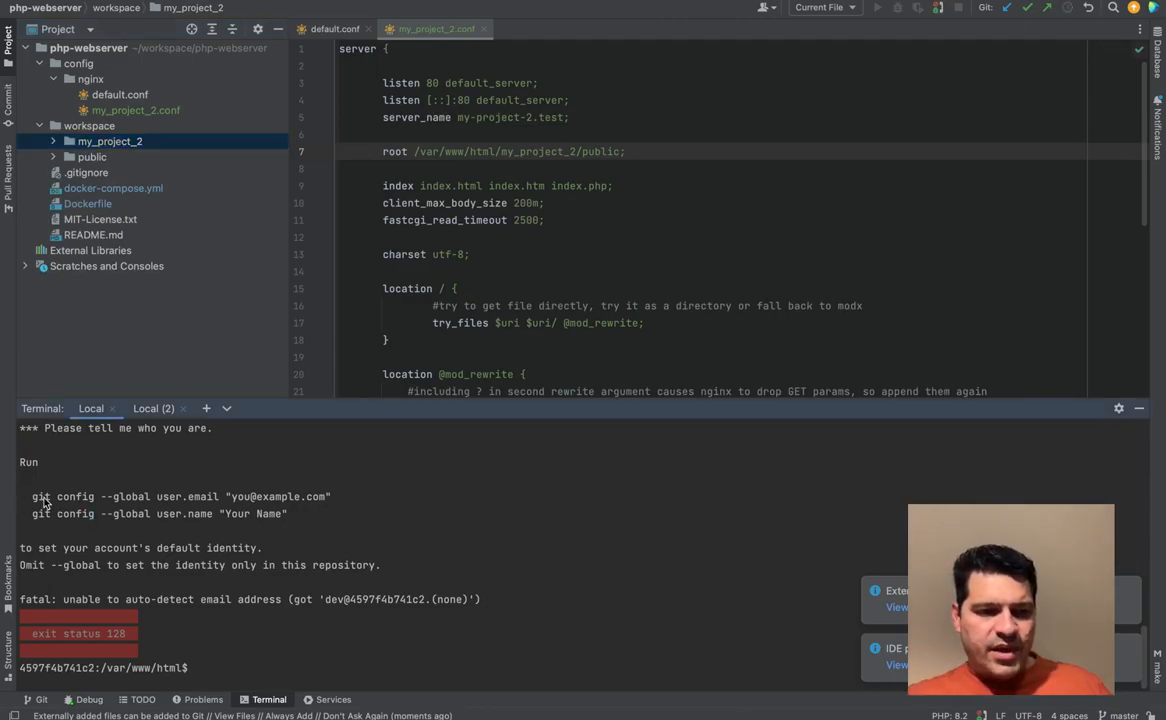
drag(30, 496, 280, 512)
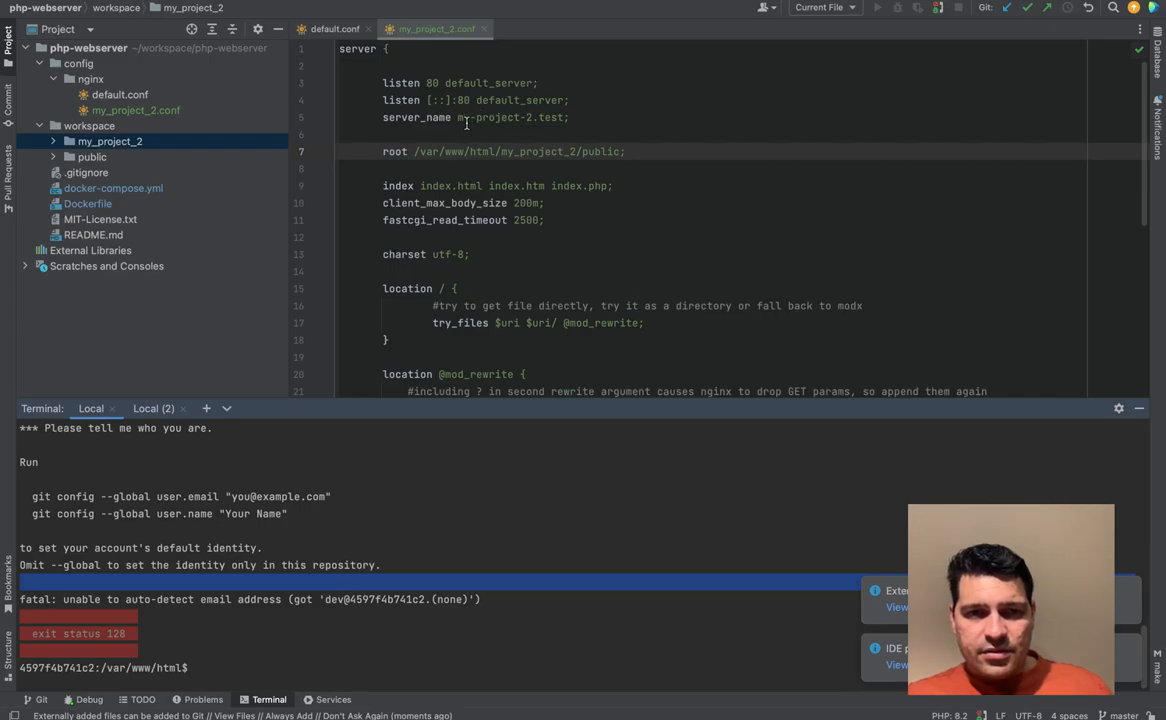
double_click(510, 116)
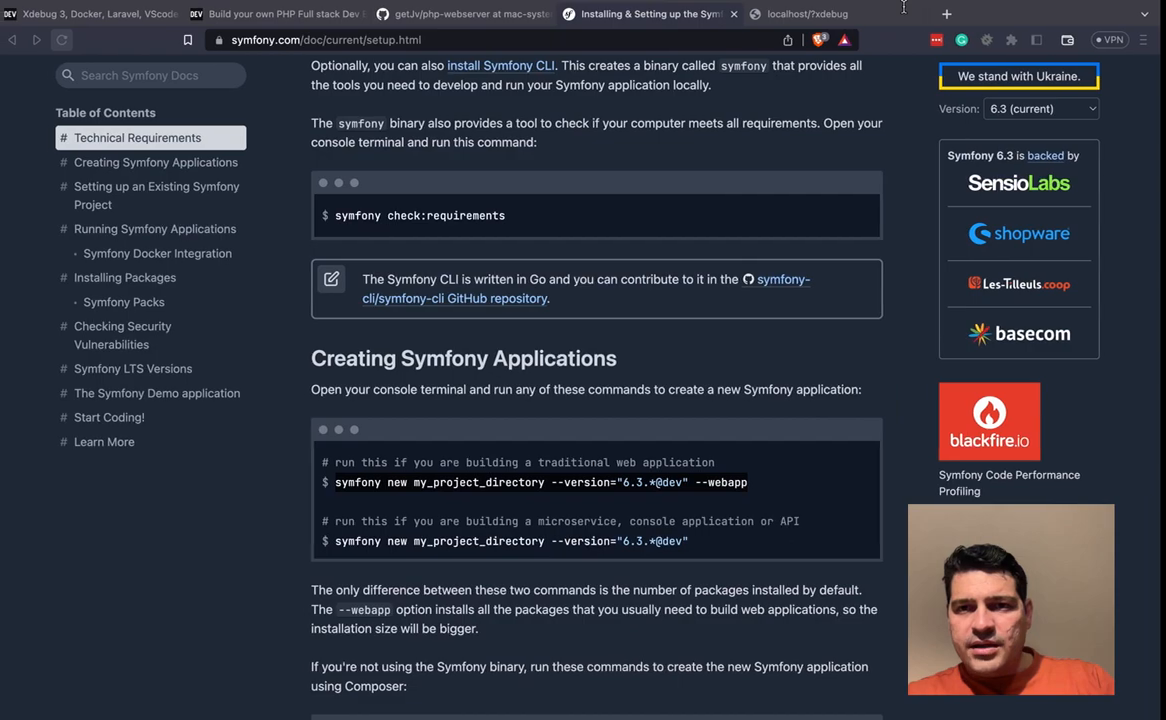
- Start a second local terminal session with a fresh bash prompt
click(804, 14)
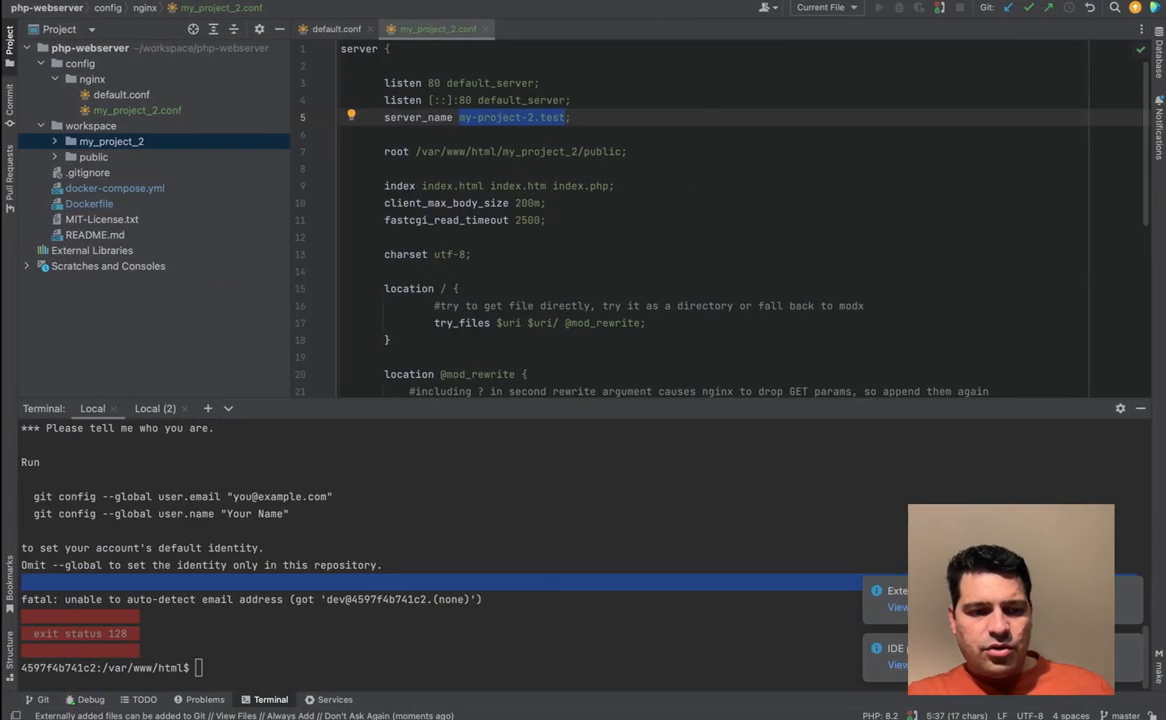
click(154, 408)
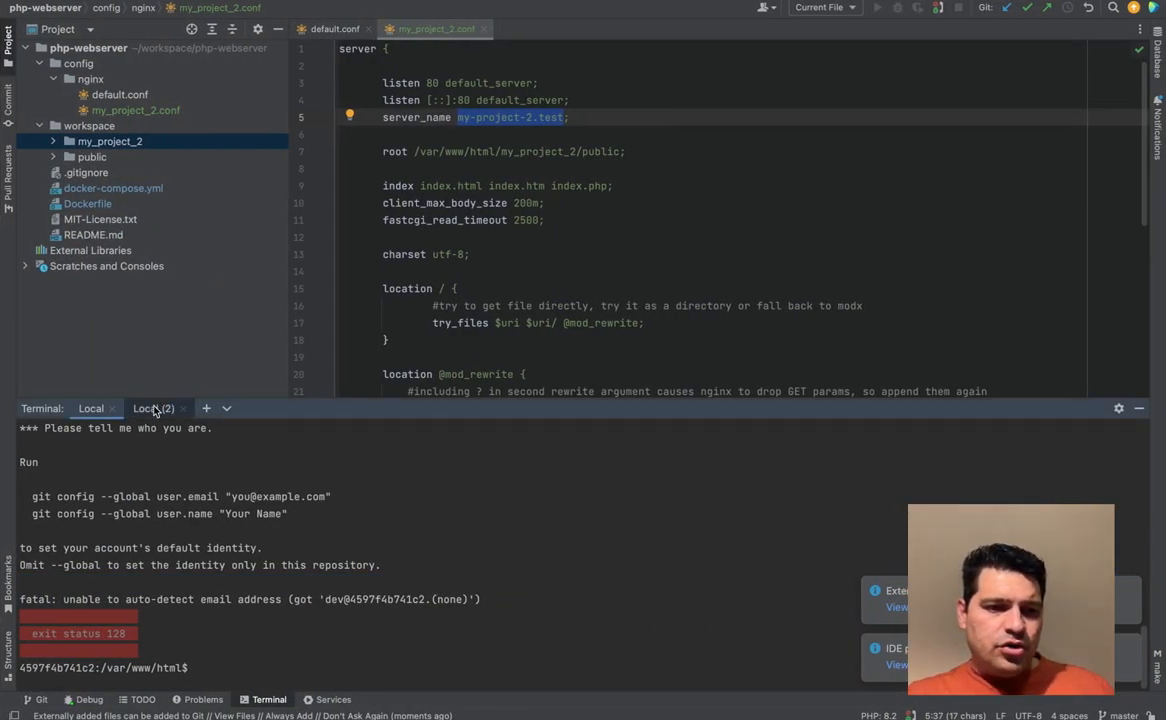
click(152, 408)
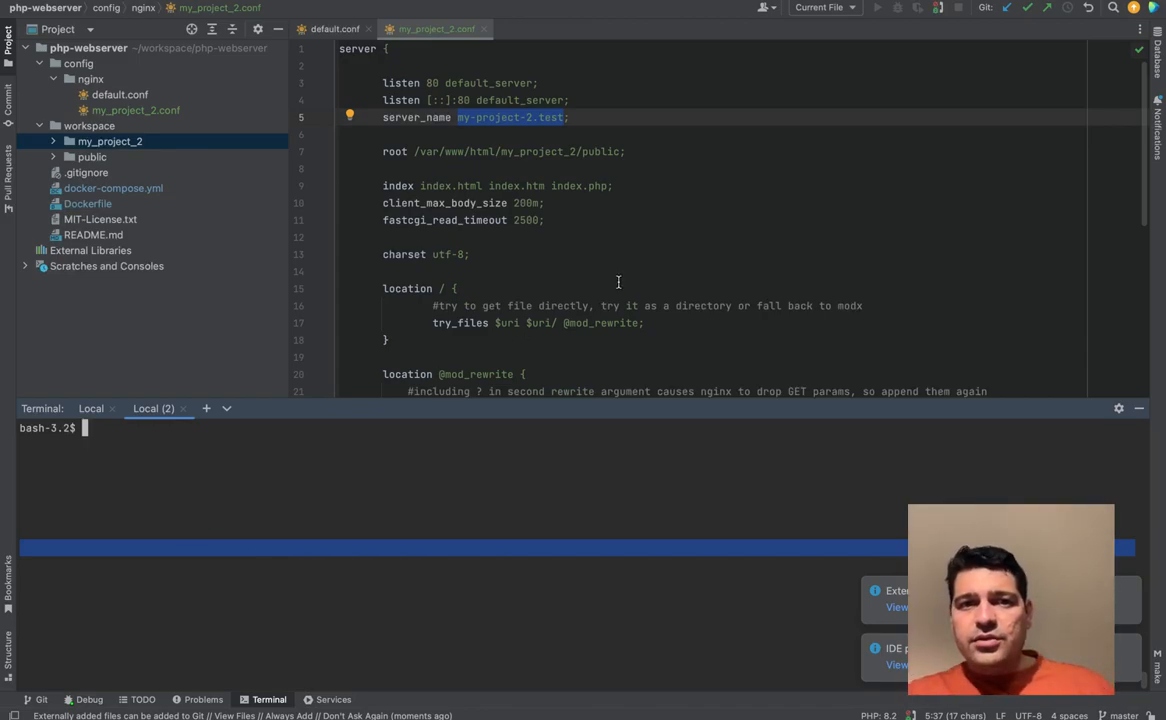
mouse_move(520, 412)
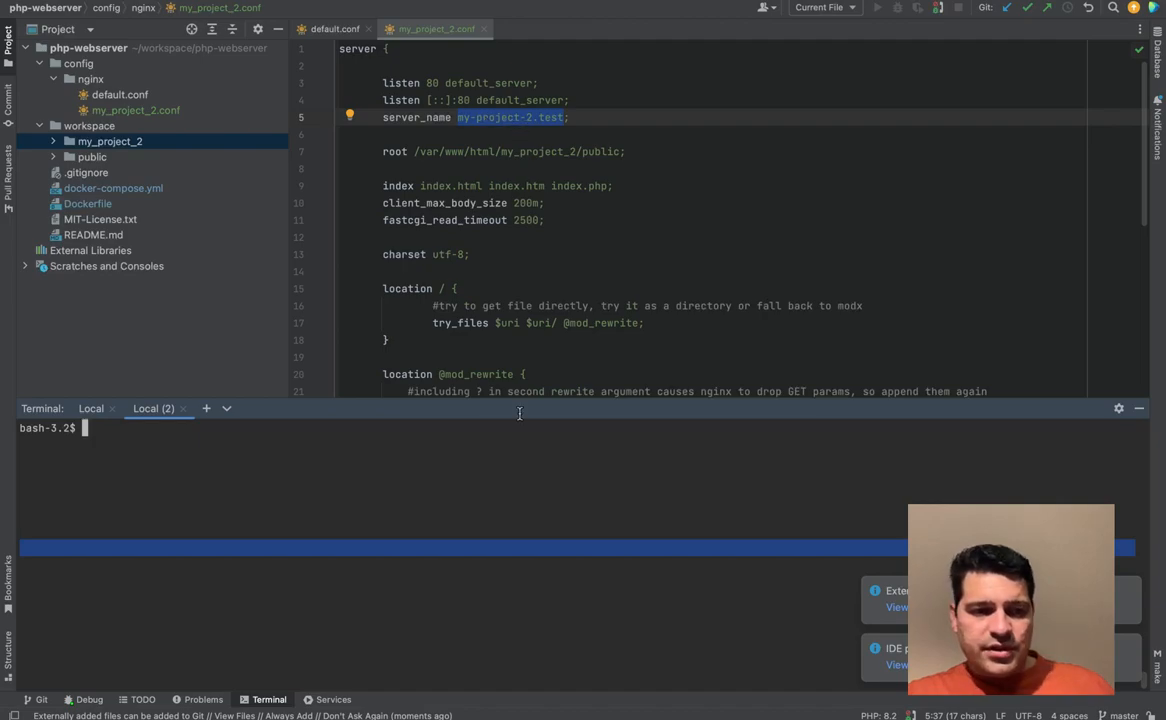
- Edit /etc/hosts with sudo vi, add 127.0.0.1 my-project-2.test, and save with :wq
text(sudo vi)
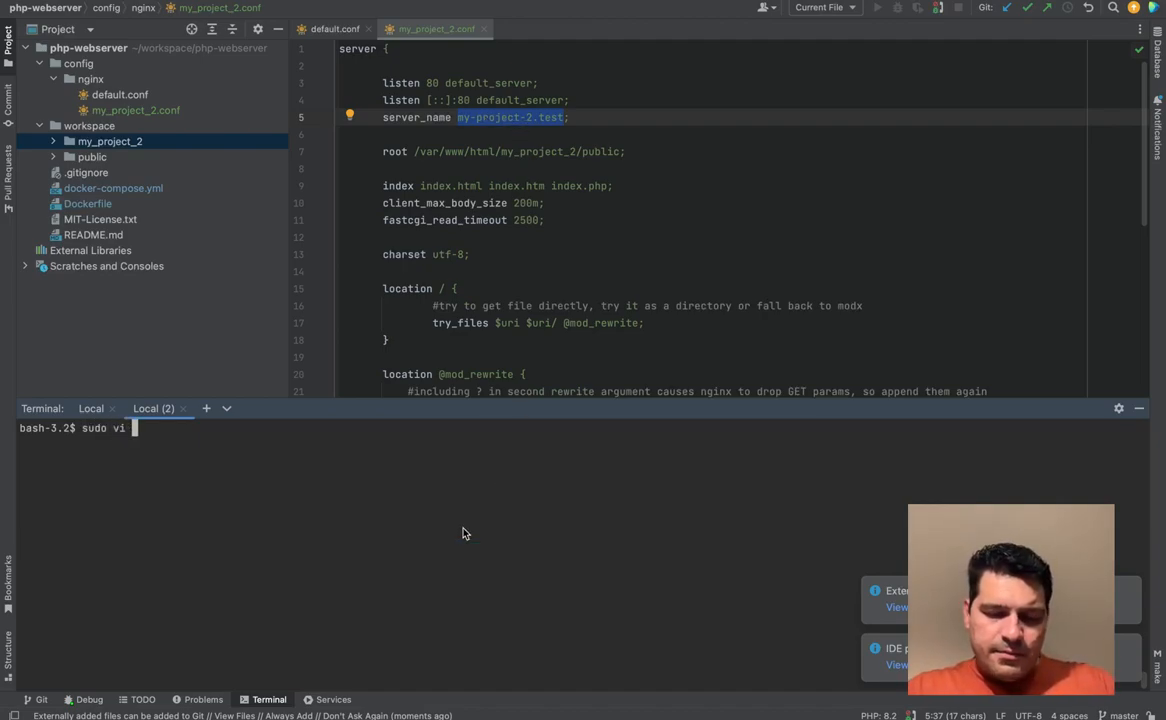
text(/)
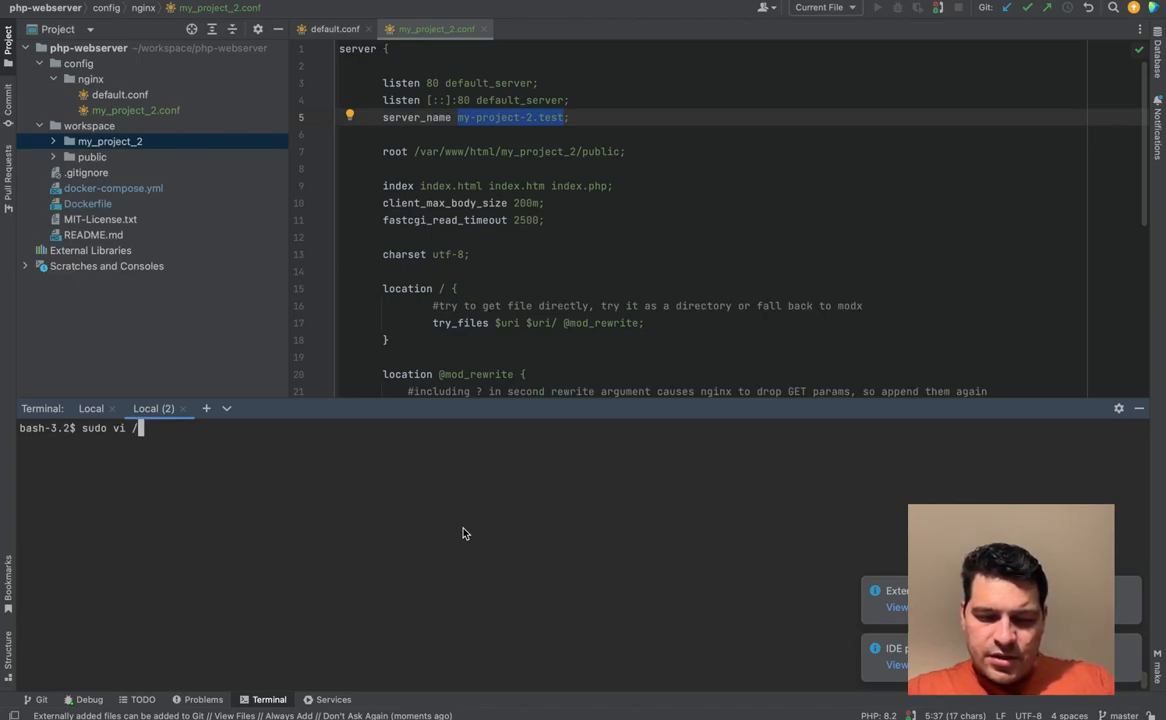
text(etc/host)
text(127.0.0.1)
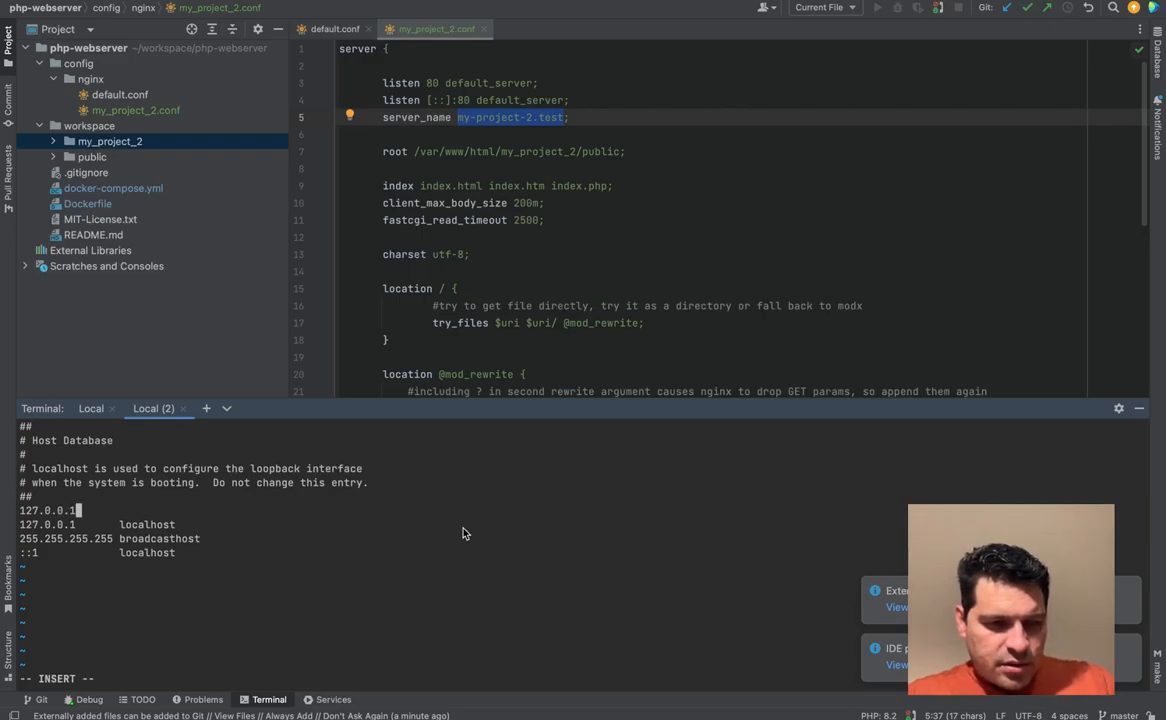
text(my-project-2.test)
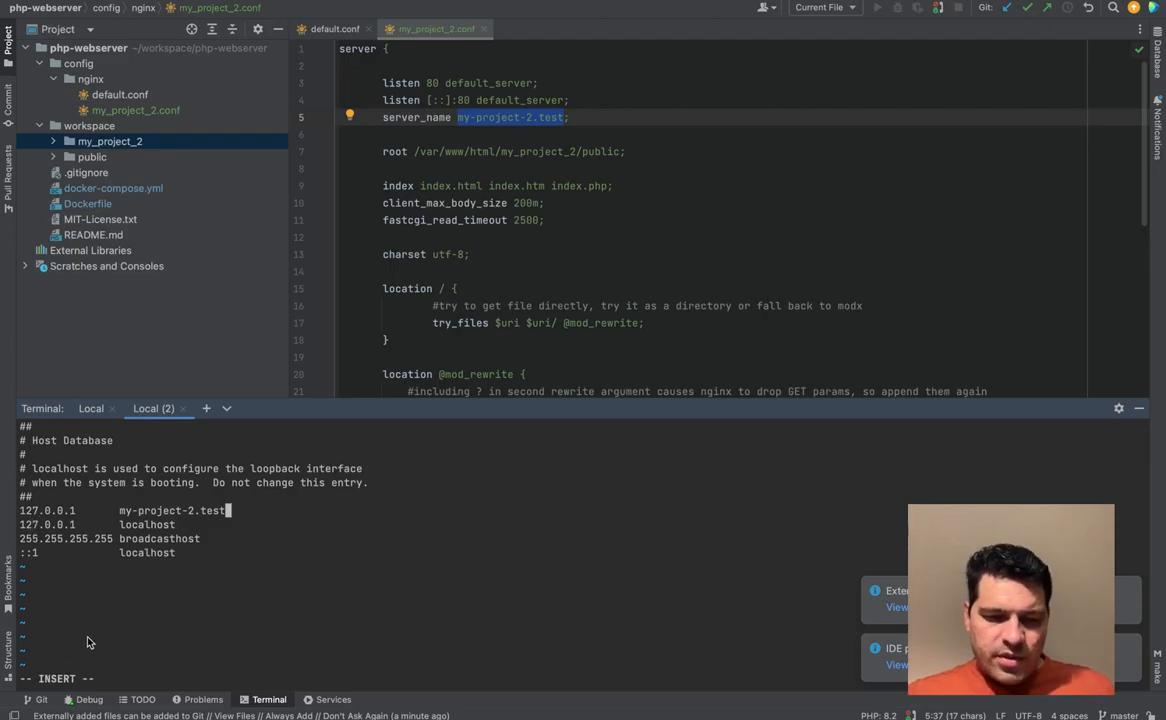
mouse_move(260, 660)
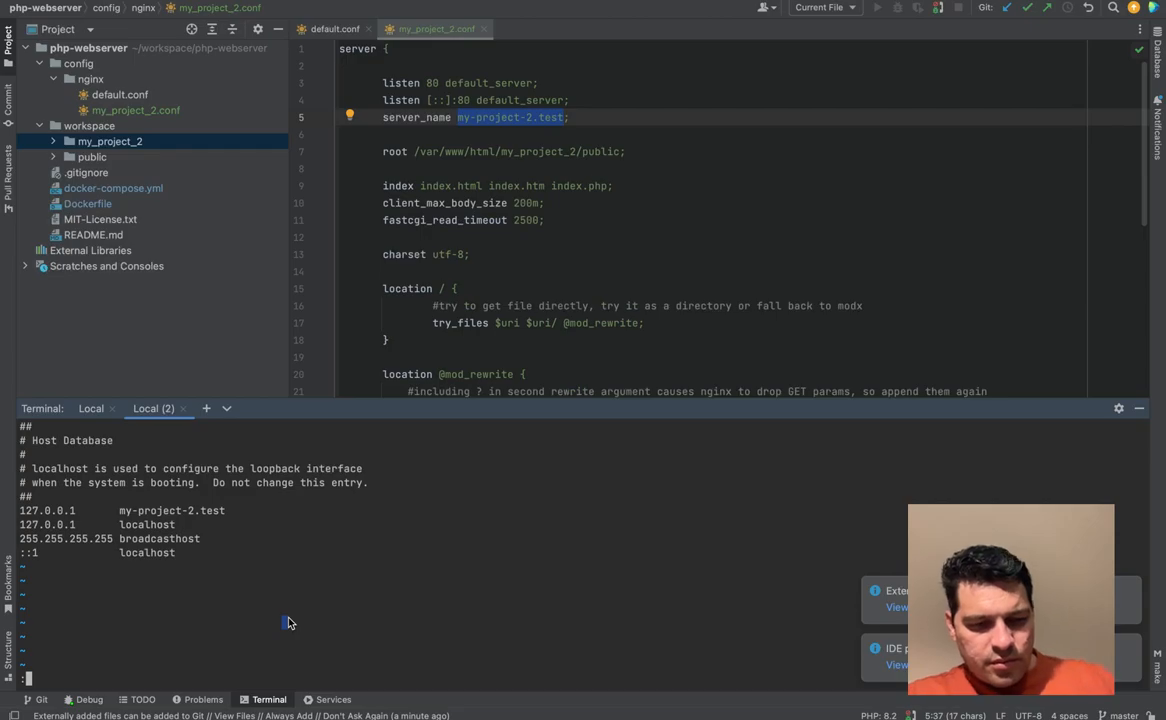
text(:wq)
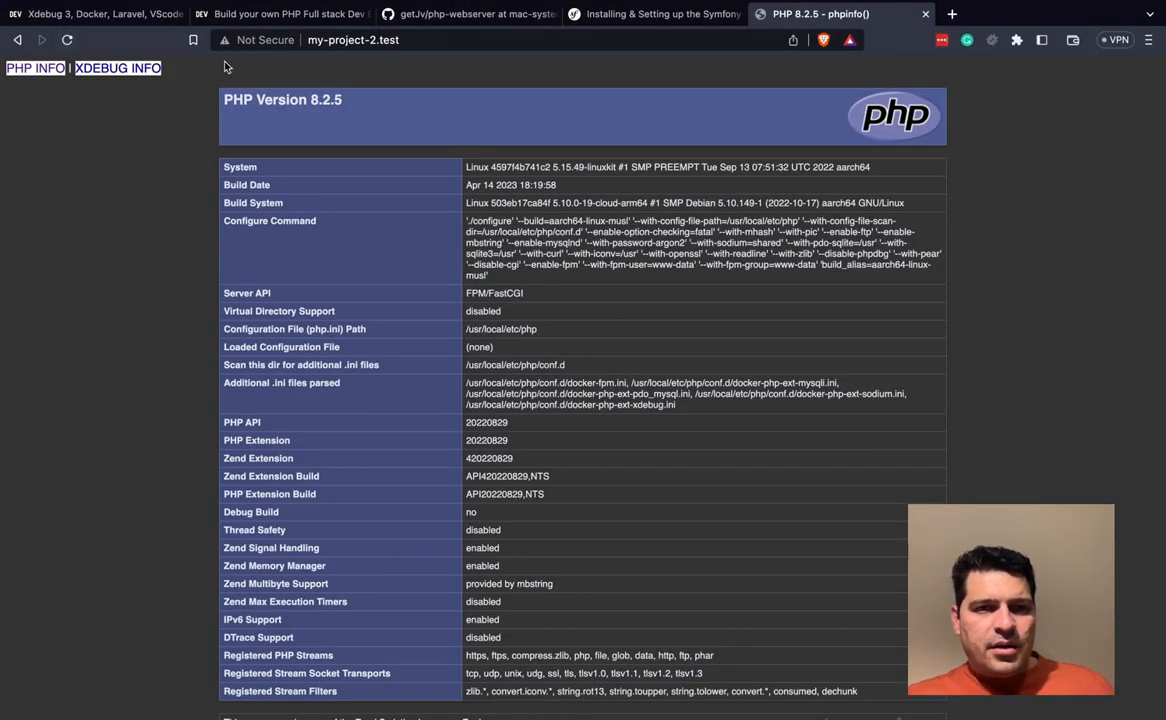
- Load my-project-2.test in Chrome, which returns the PHP 8.2.5 phpinfo page
click(352, 40)
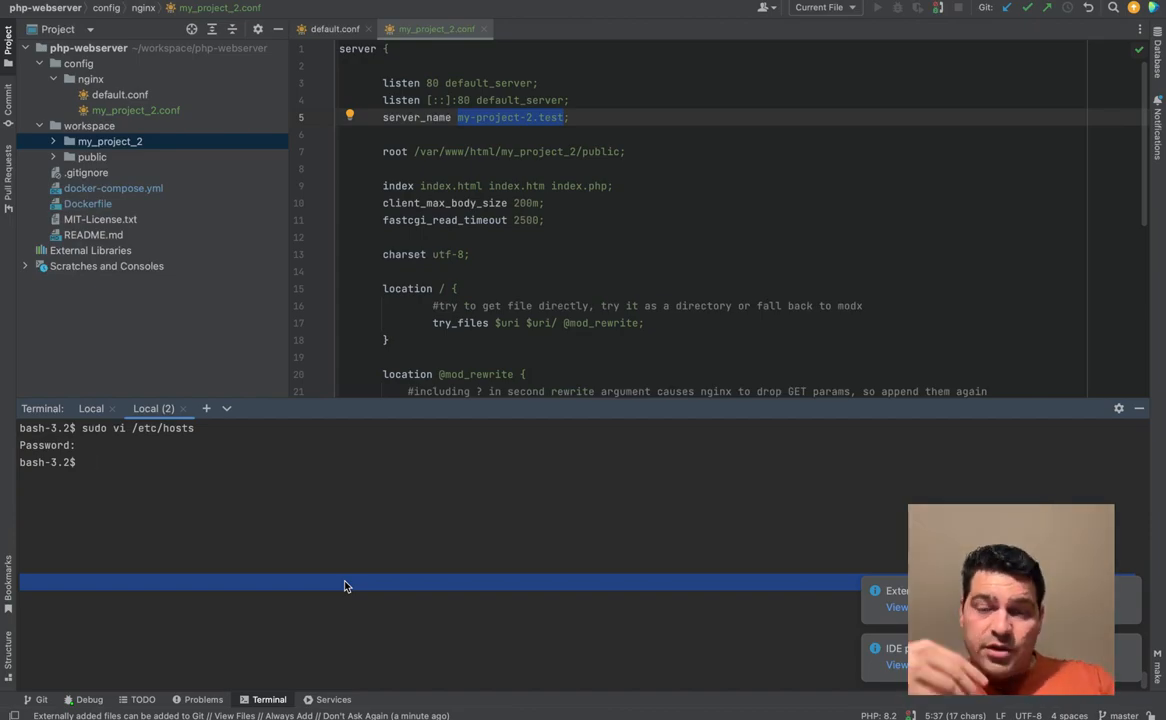
- Run docker compose down then docker compose up -d to restart the nginx and php containers
text(docker)
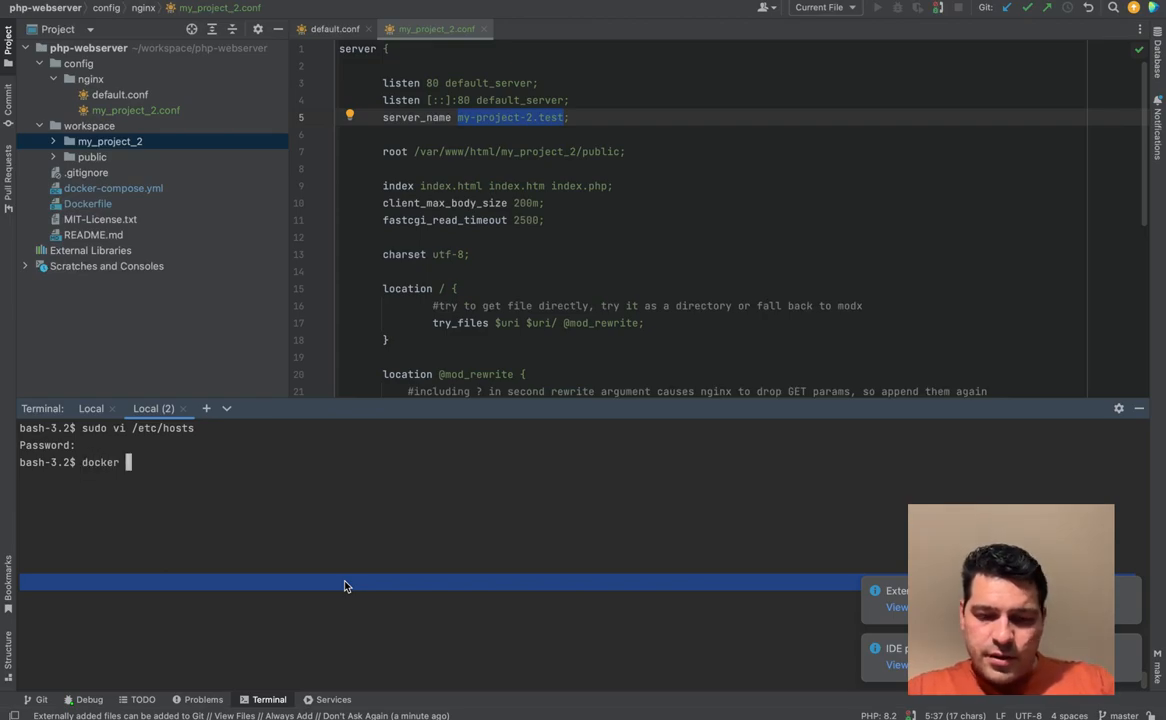
text(compose)
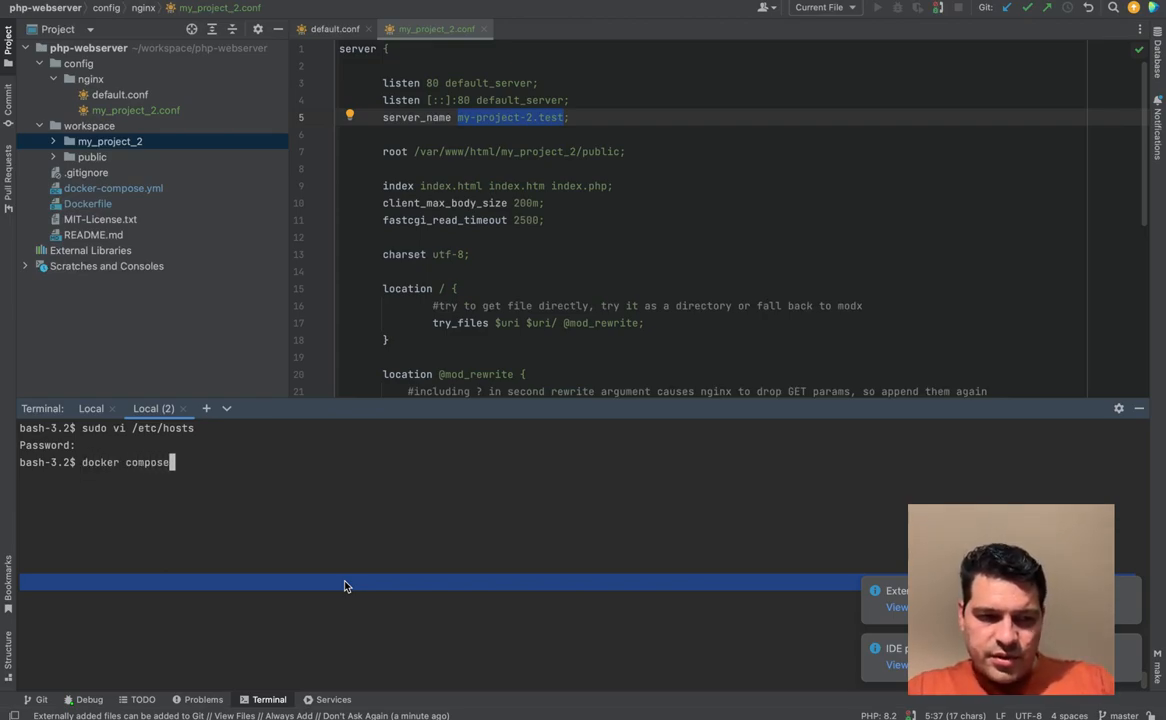
text(down)
text(docker compose up -d)
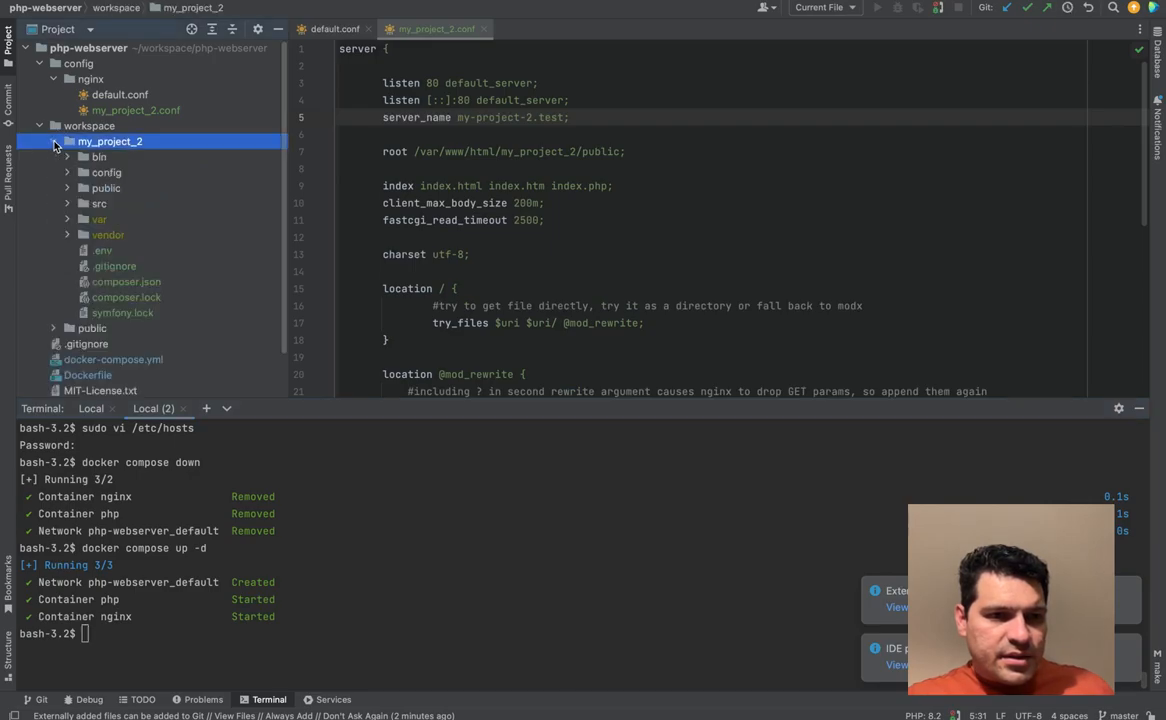
click(68, 140)
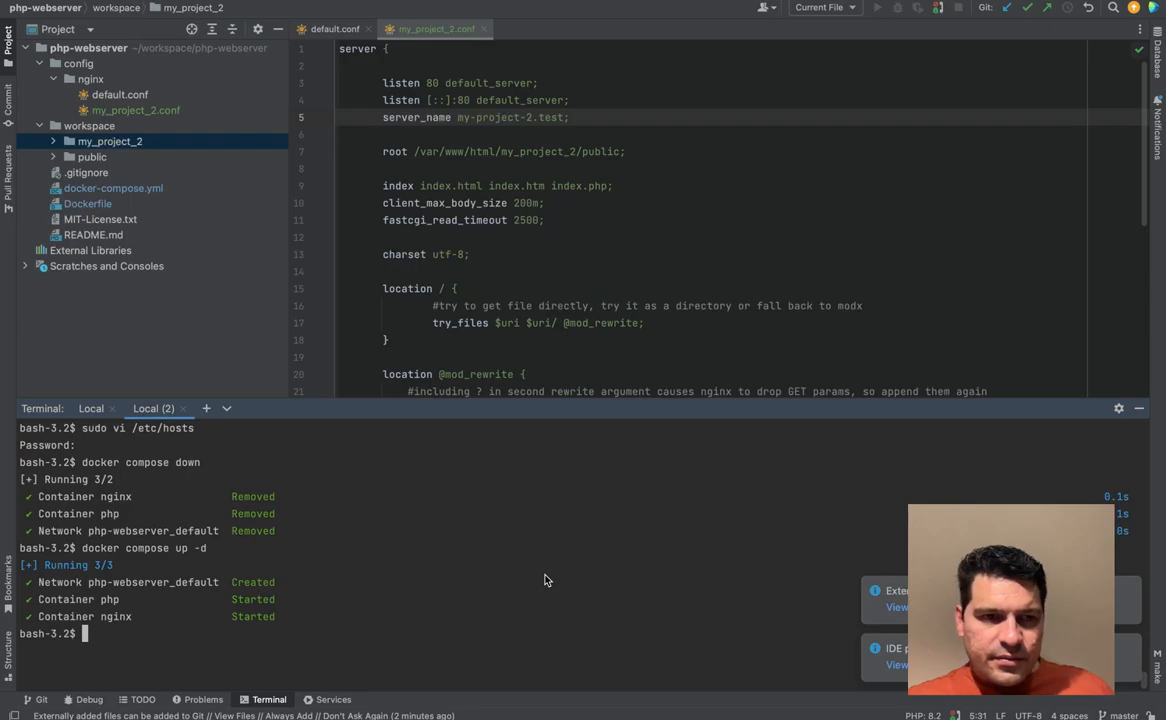
mouse_move(118, 110)
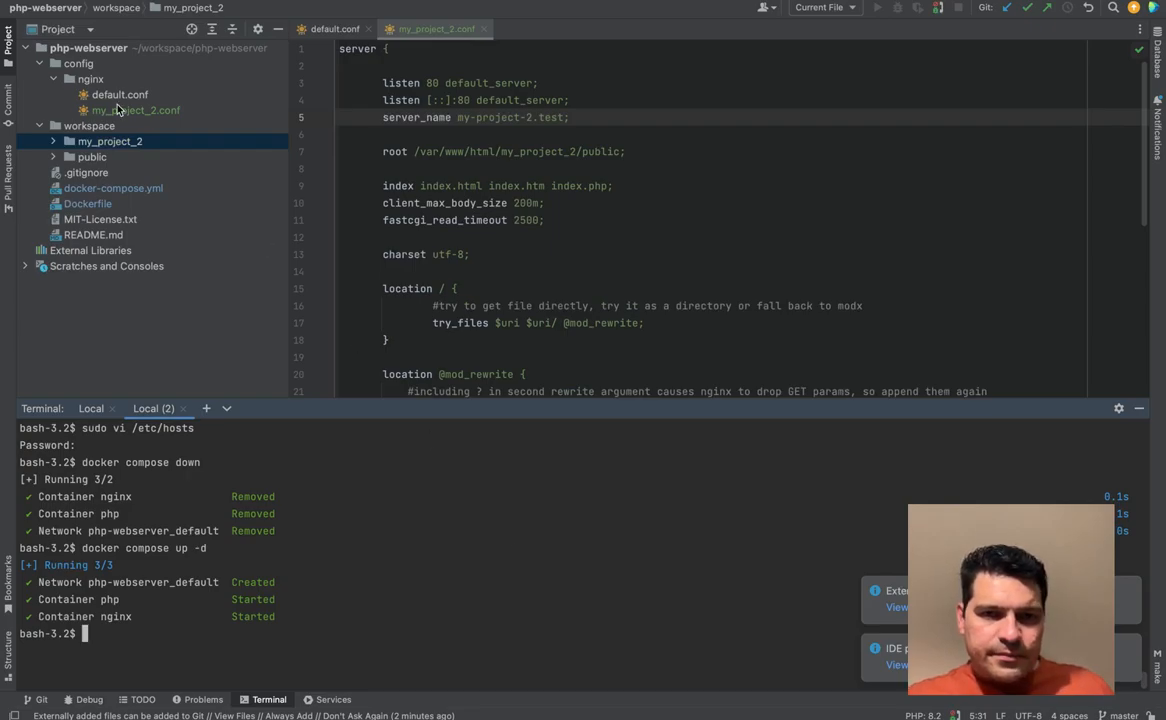
- Remove default_server from both listen lines in my_project_2.conf and restart with docker compose up -d
click(136, 110)
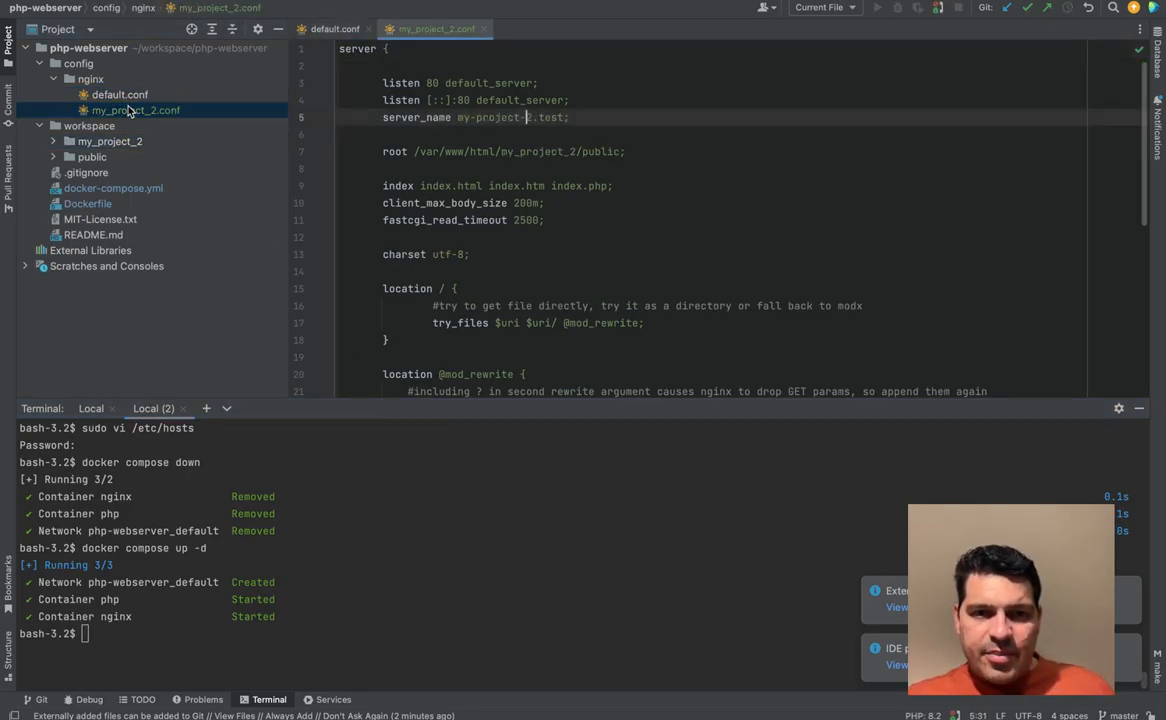
click(120, 94)
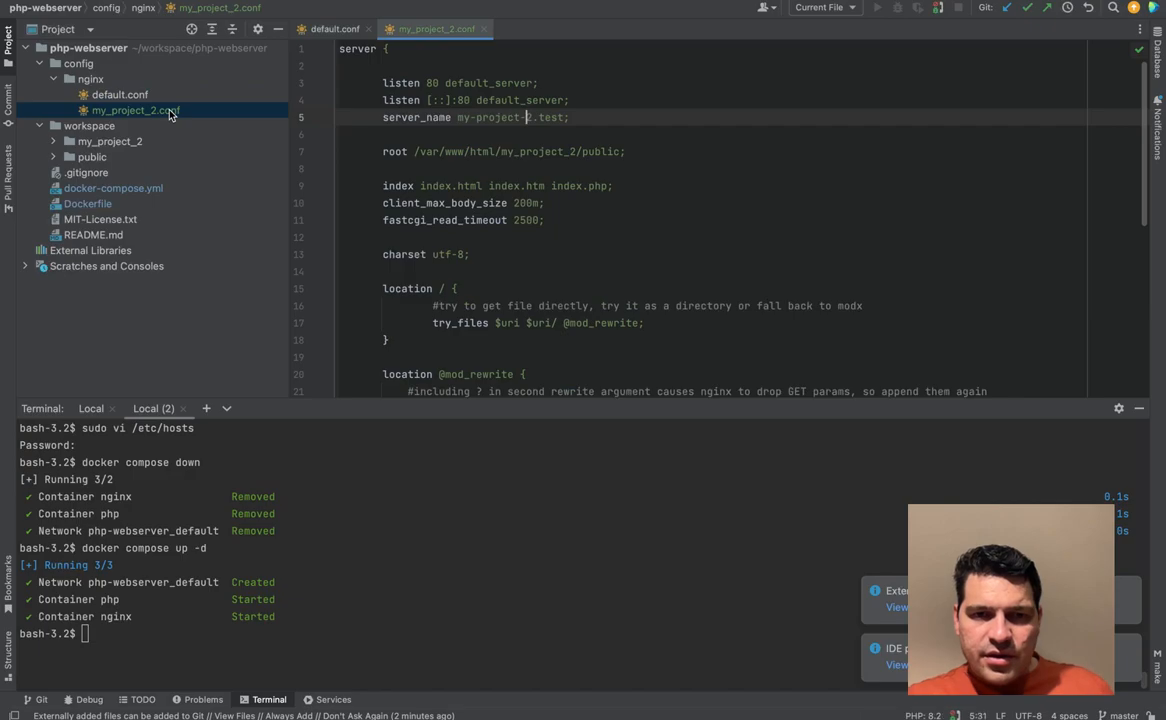
double_click(520, 100)
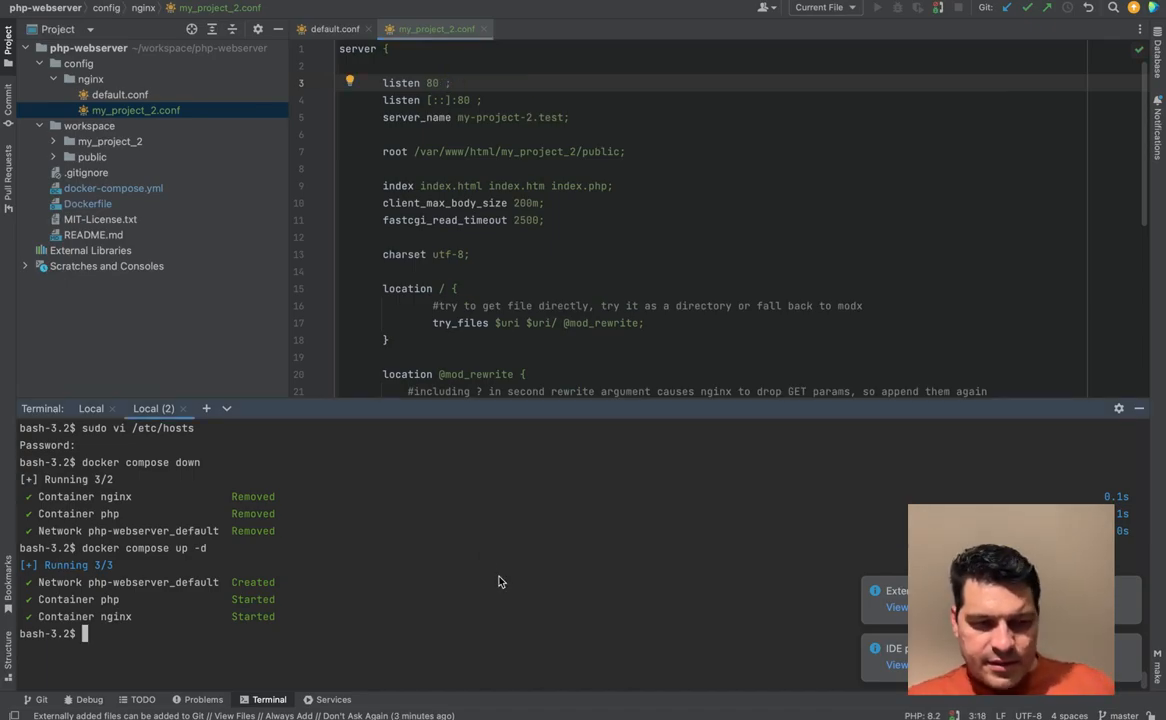
text(docker compose up -d)
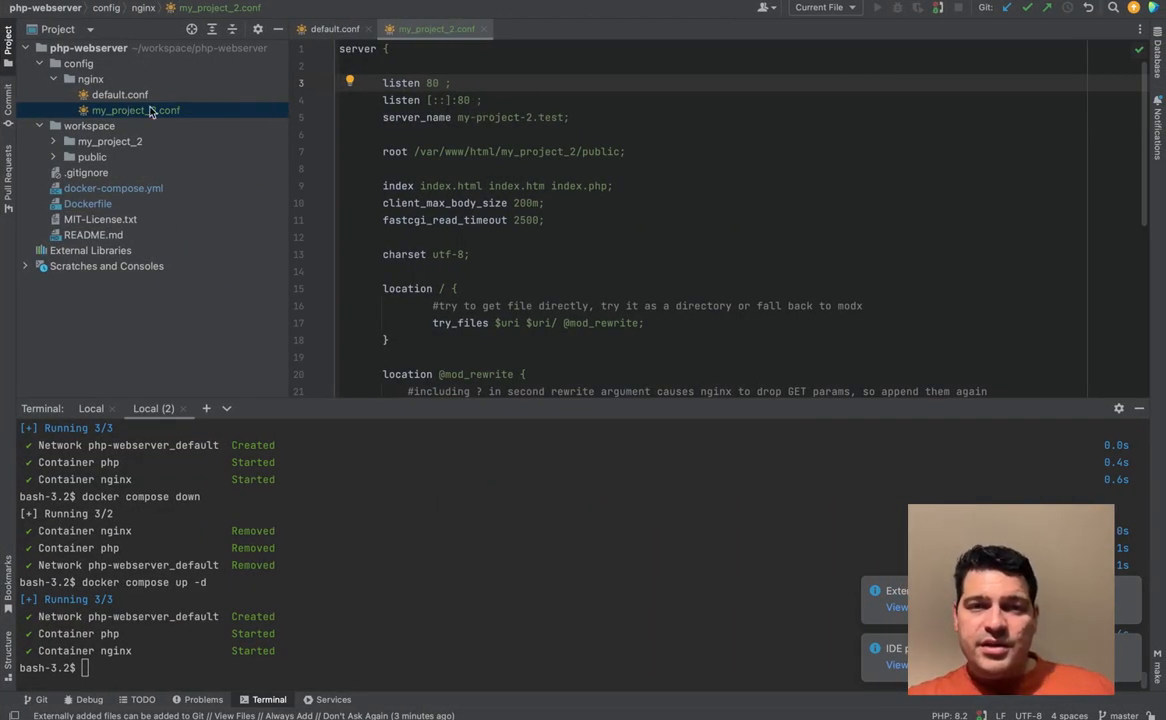
mouse_move(178, 112)
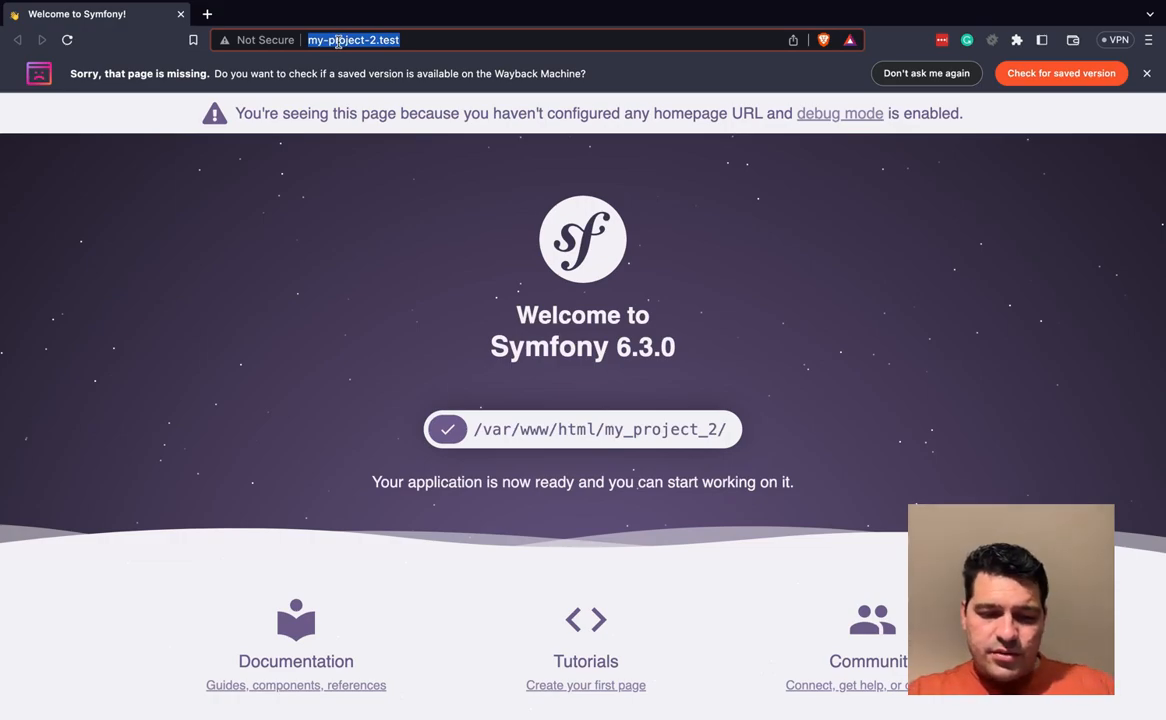
- Check localhost still serves phpinfo, then return to my-project-2.test showing the Symfony 6.3.0 welcome page
text(localhost)
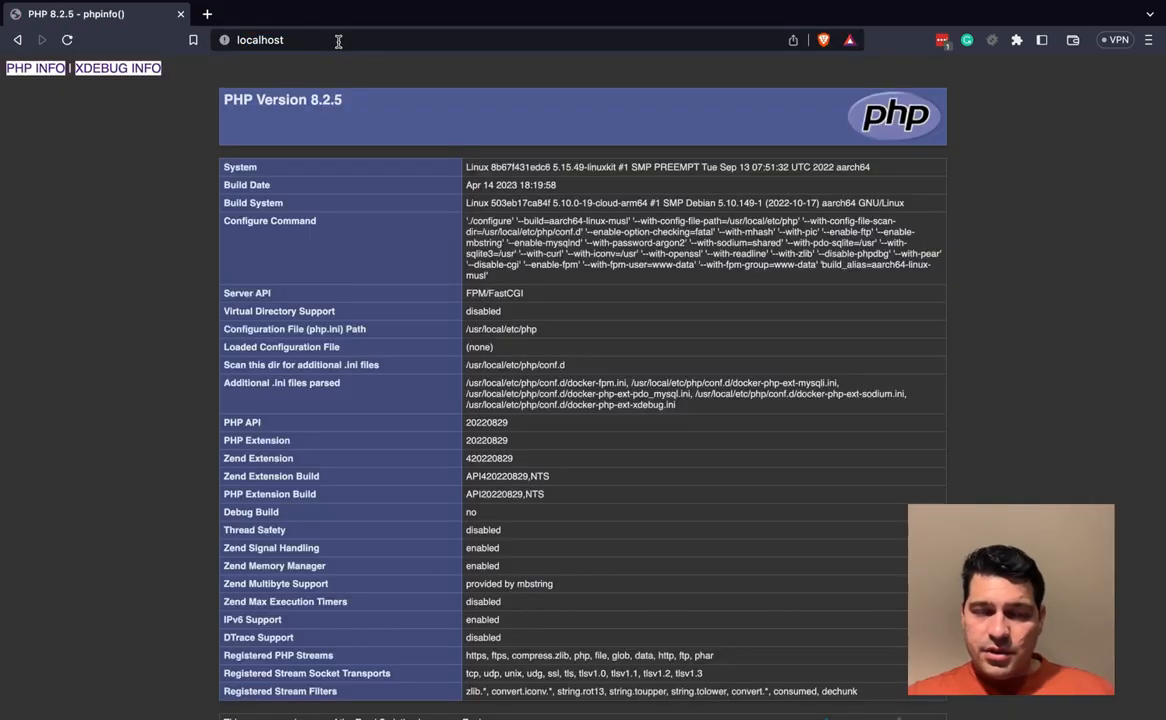
click(260, 40)
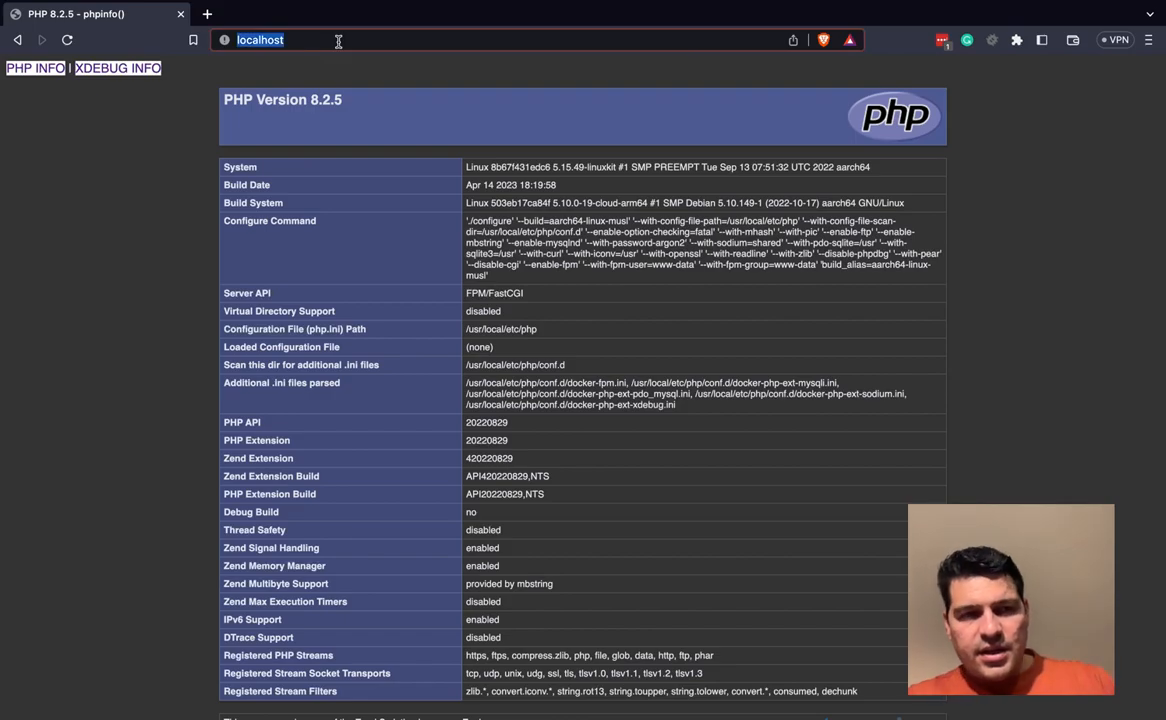
text(my-project-2.test;)
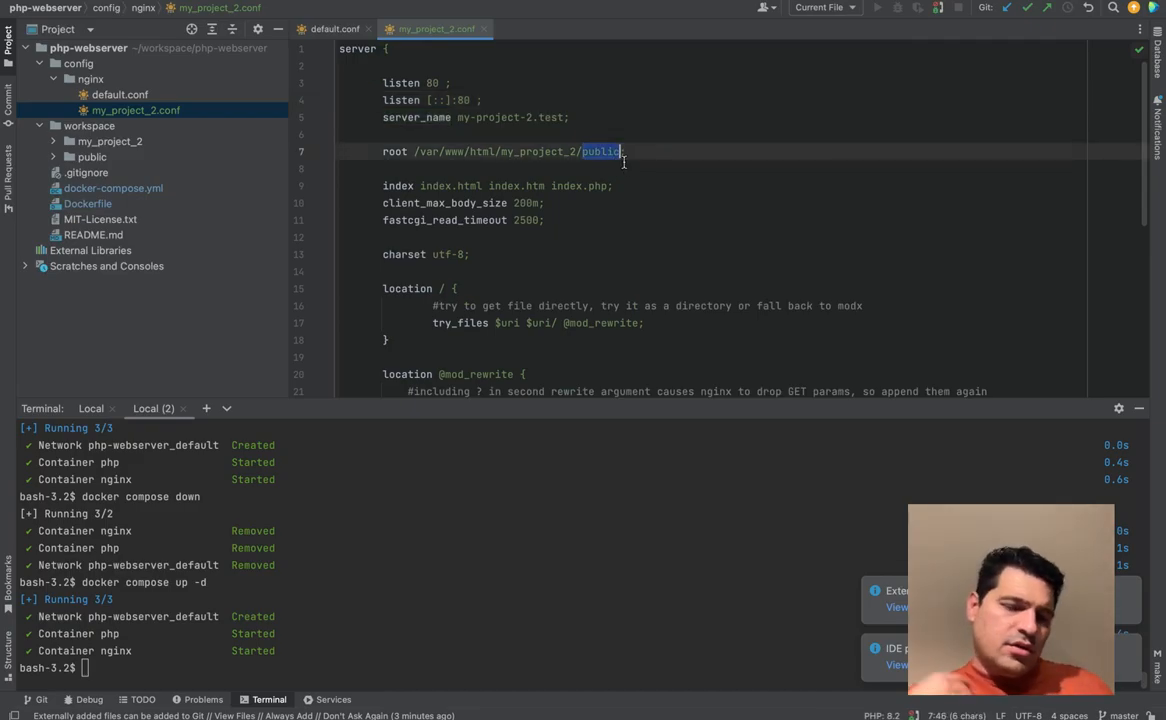
scroll(down, 3)
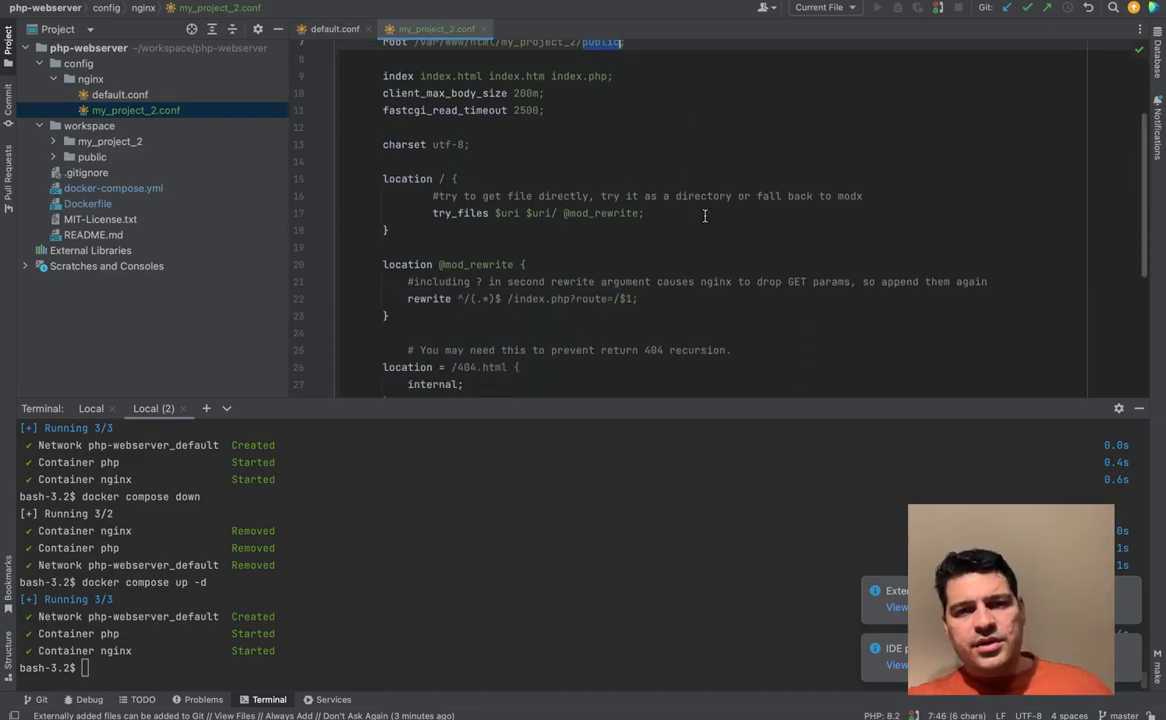
scroll(down, 3)
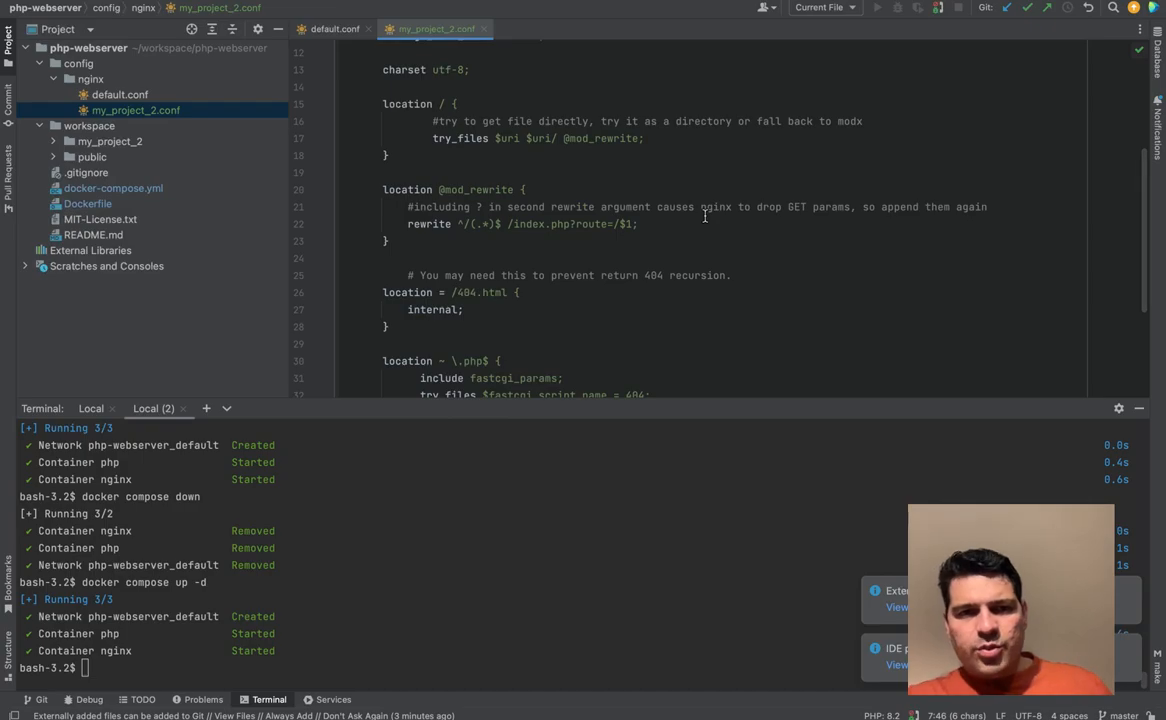